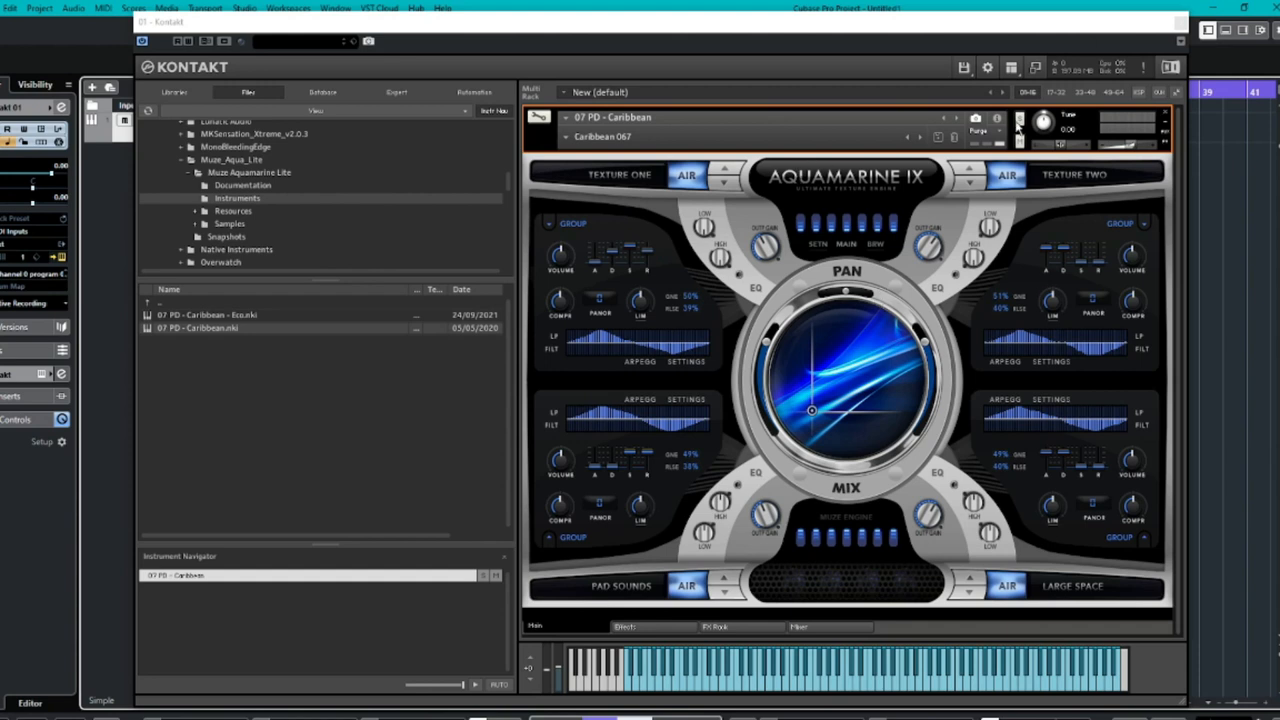
mouse_move(907, 197)
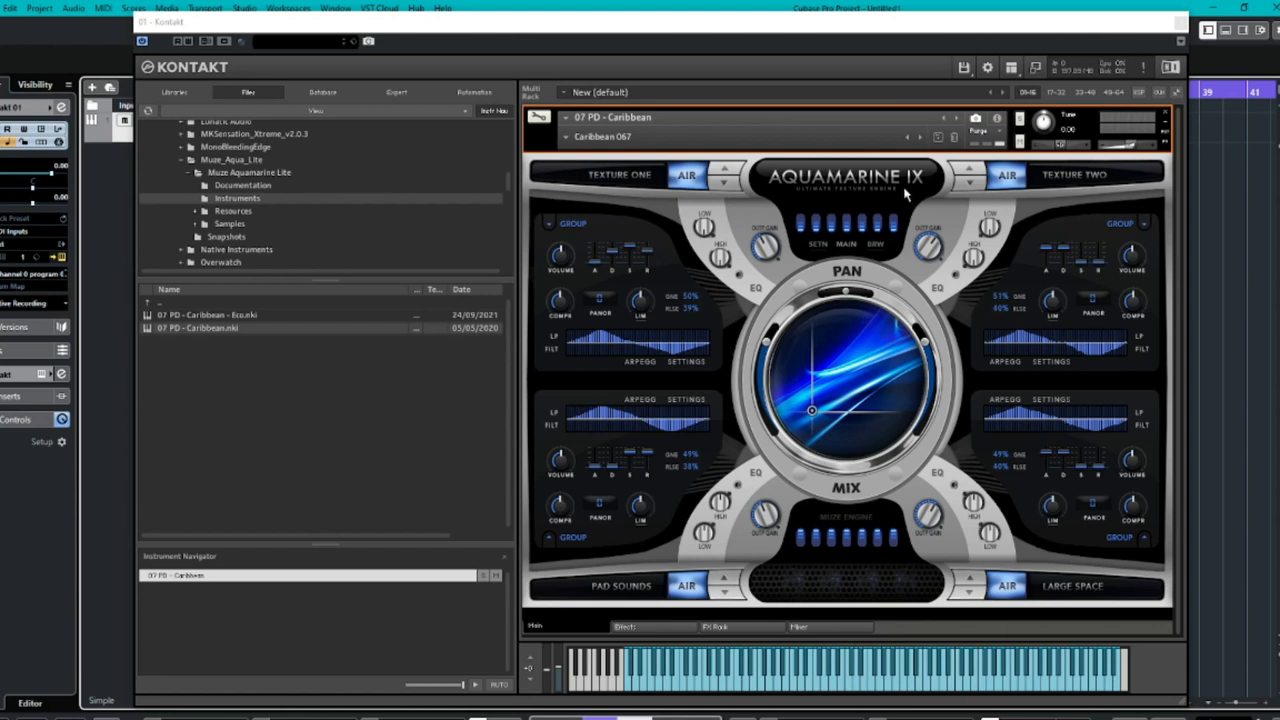
mouse_move(855, 178)
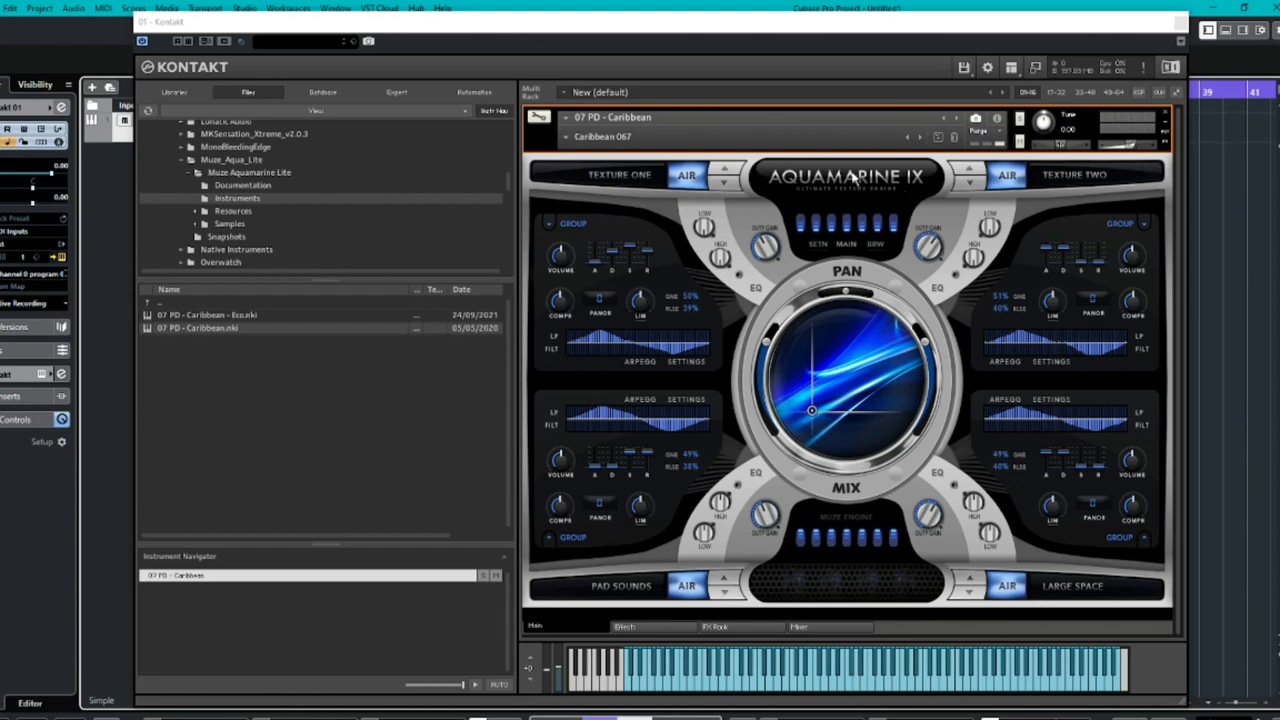
mouse_move(849, 178)
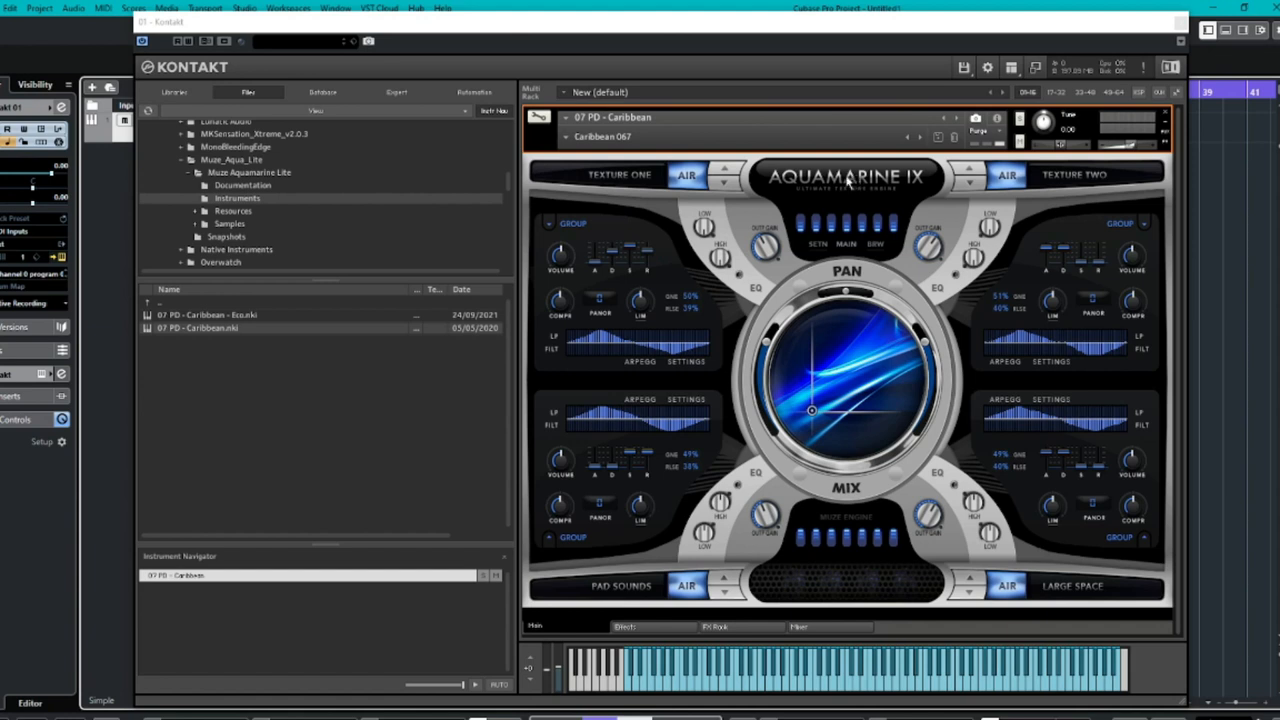
mouse_move(840, 185)
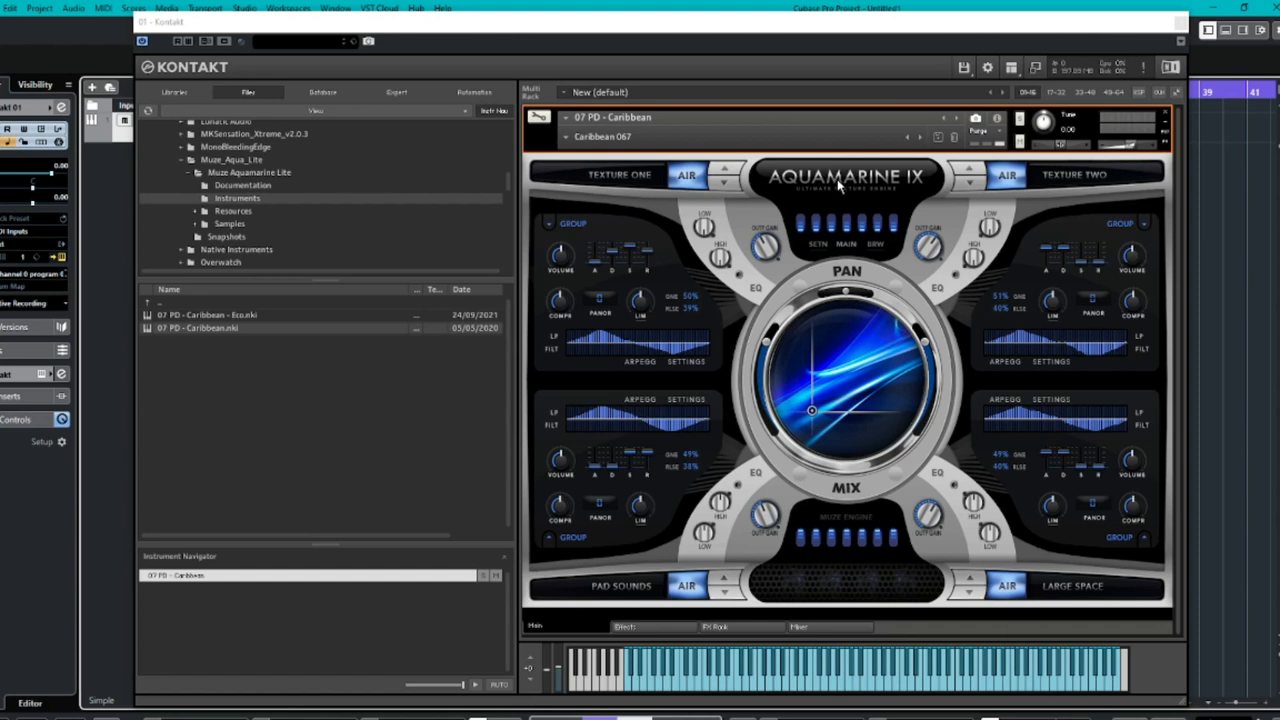
mouse_move(840, 187)
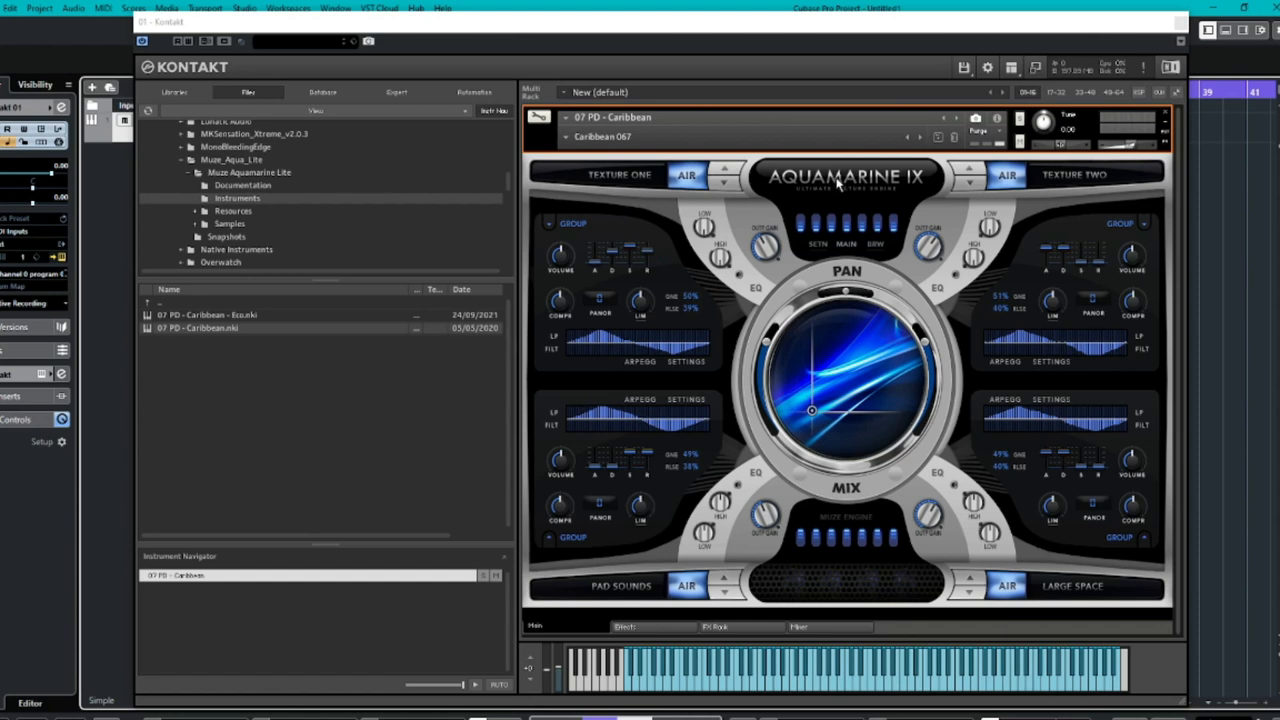
mouse_move(889, 209)
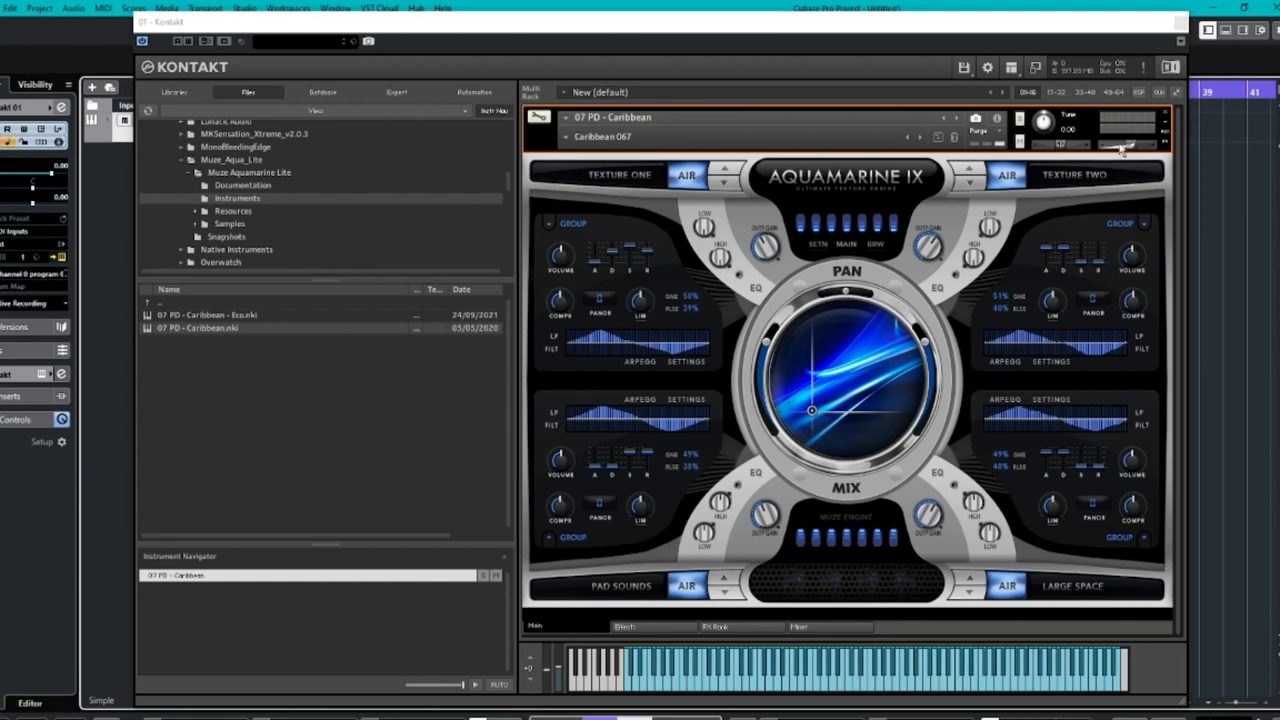
mouse_move(1005, 279)
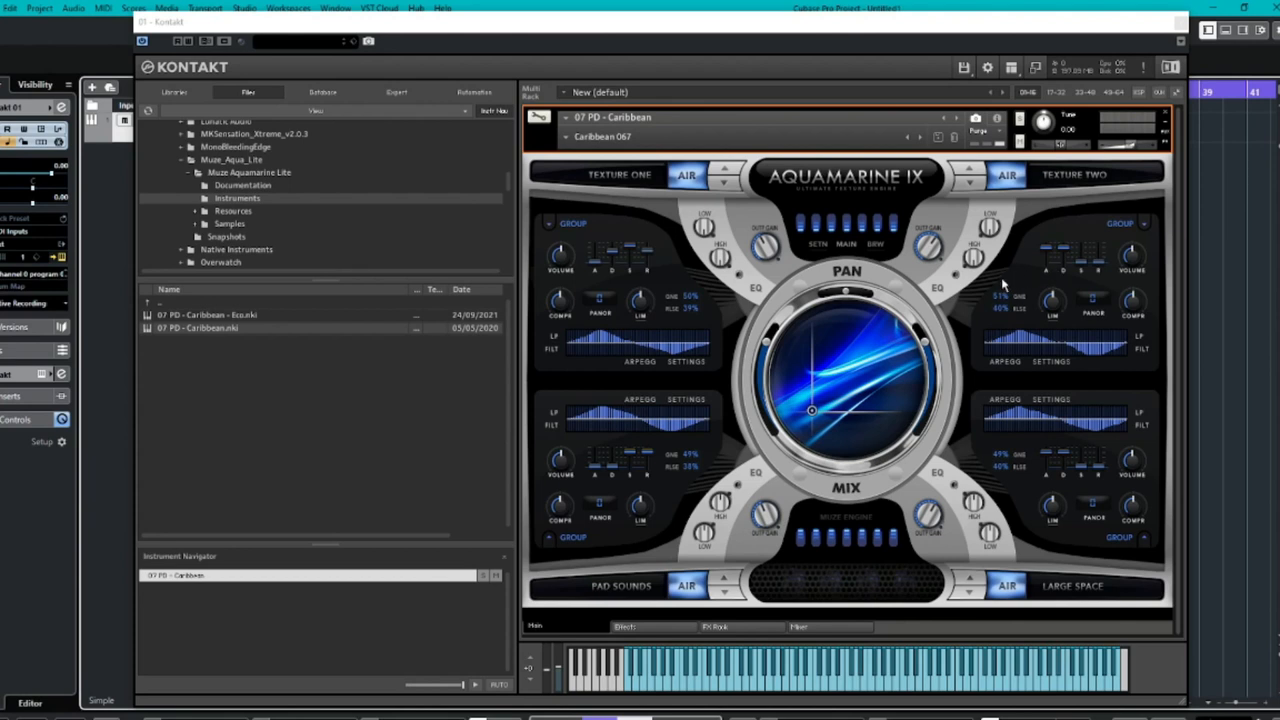
mouse_move(780, 285)
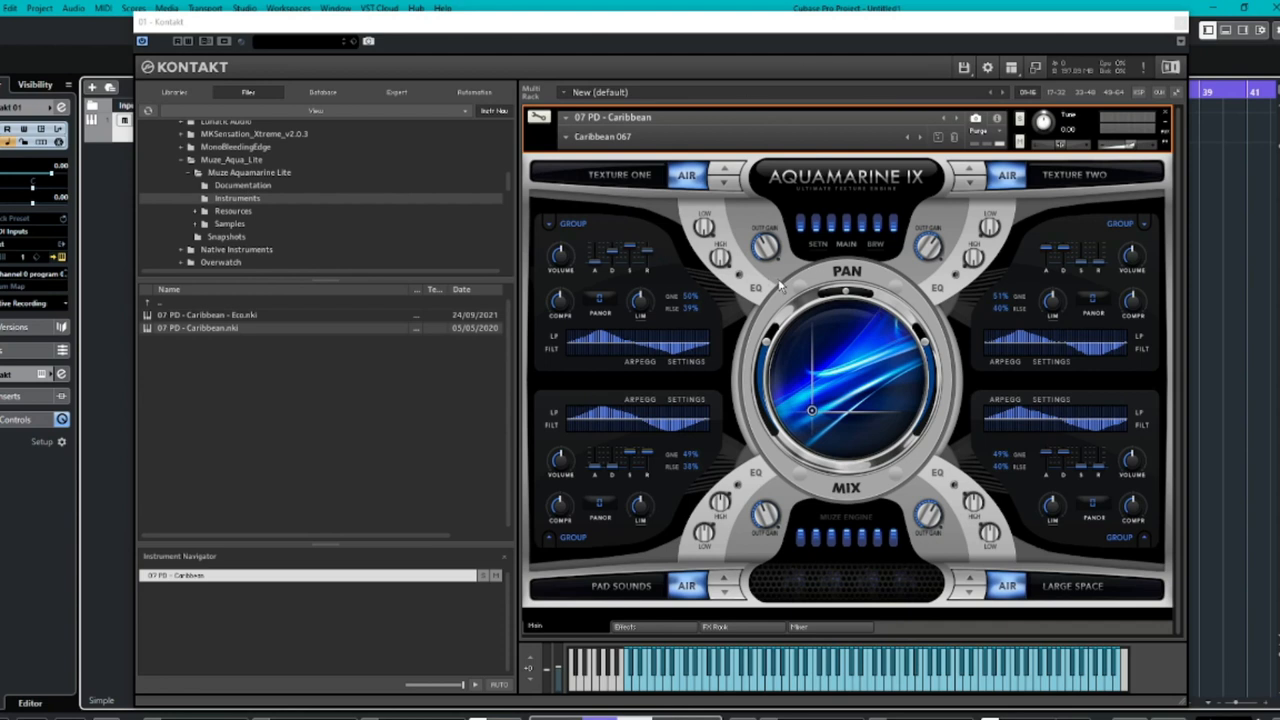
mouse_move(903, 311)
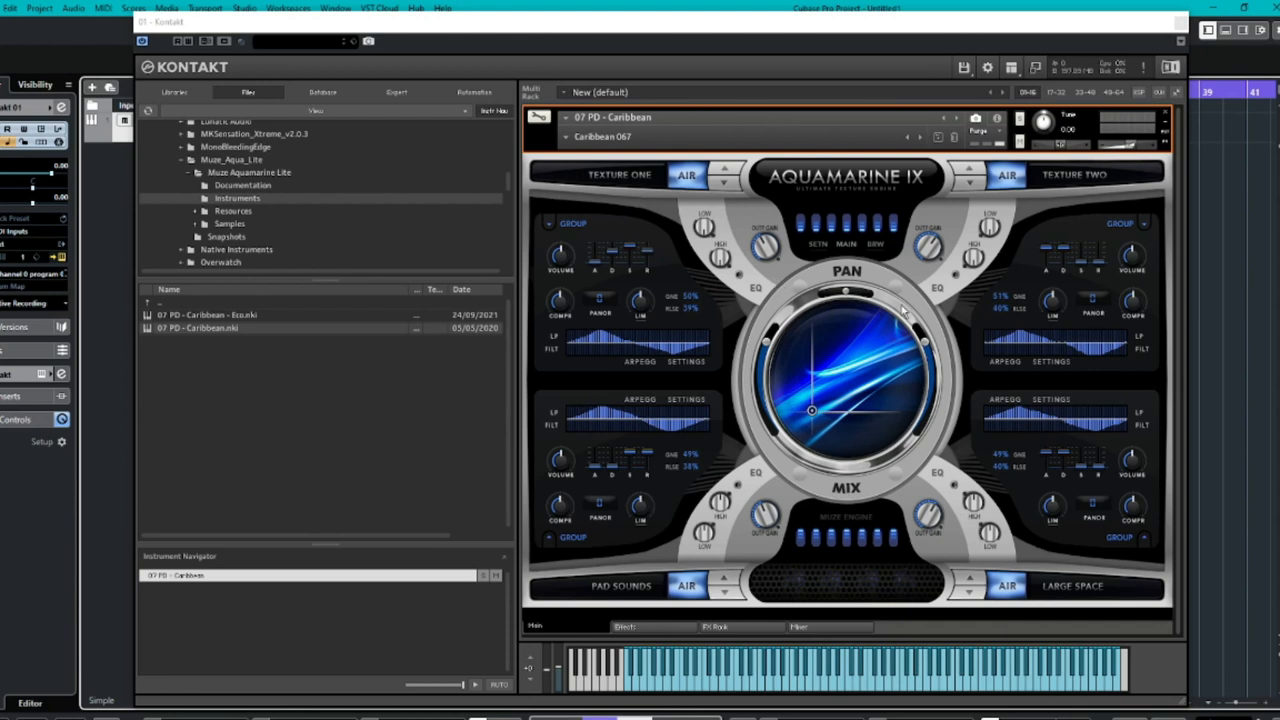
mouse_move(945, 370)
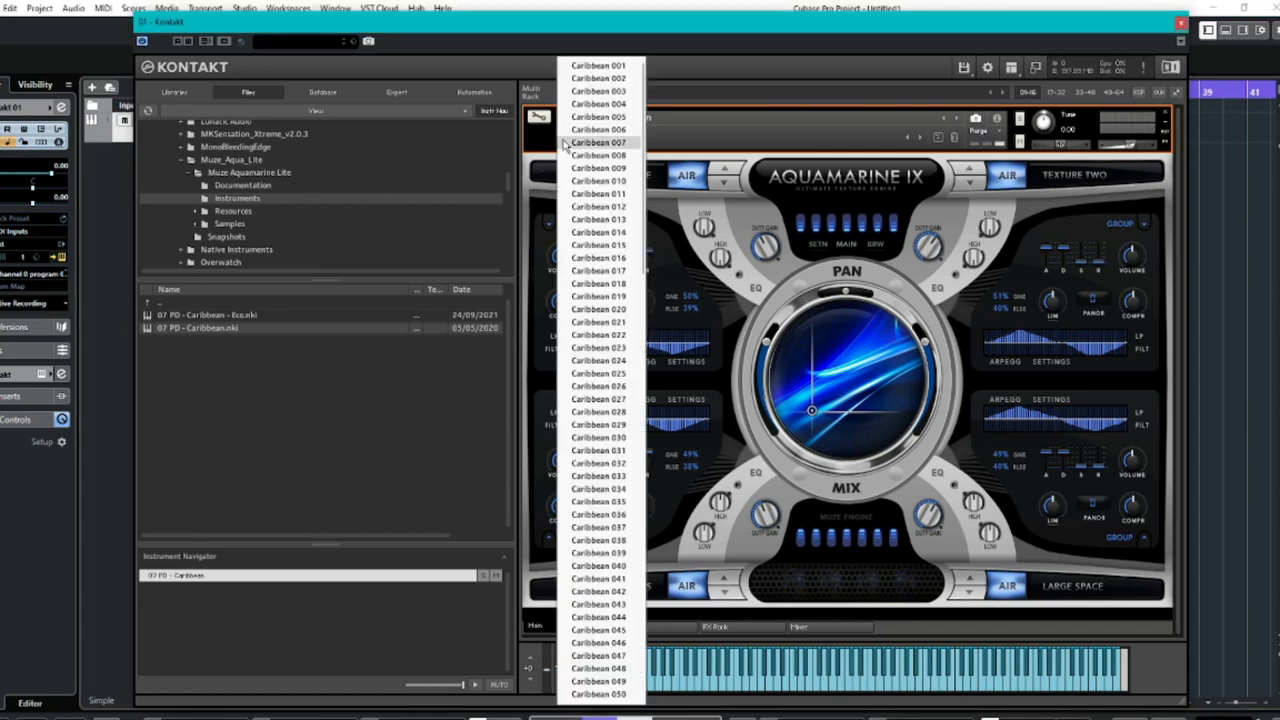
Scroll through the preset list and dismiss it without changing the preset.
scroll("down", 3)
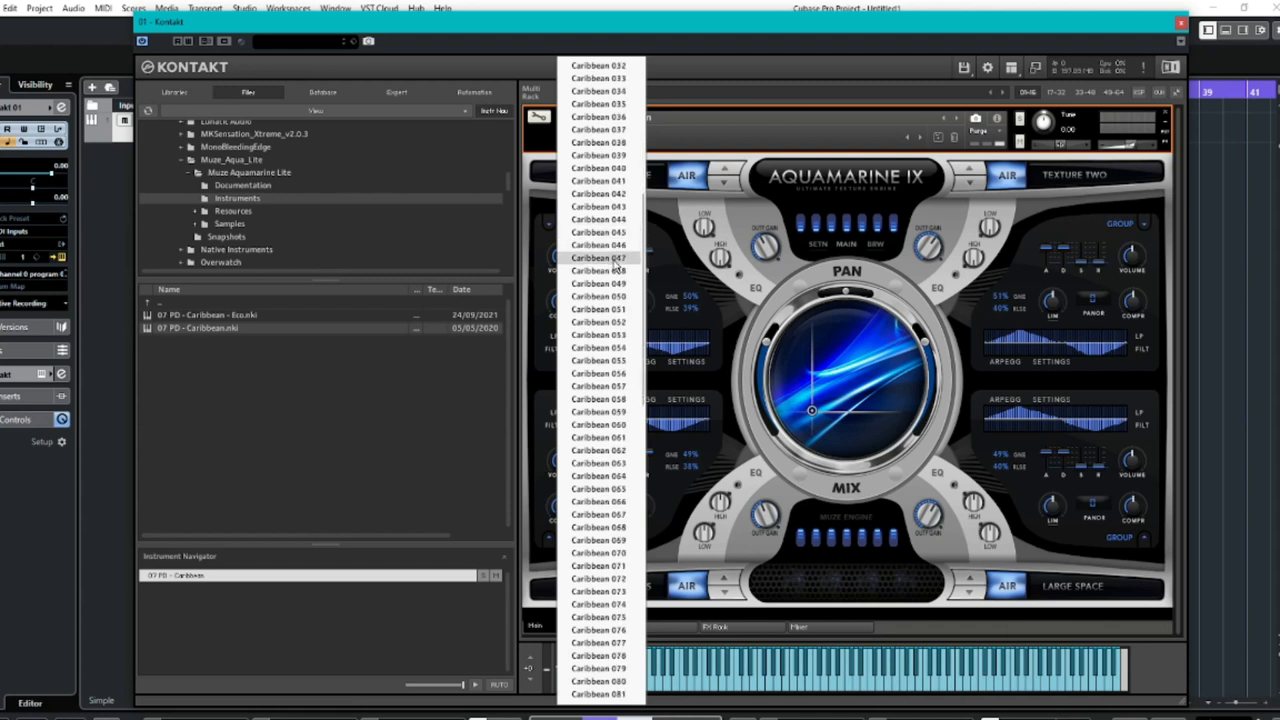
scroll("down", 3)
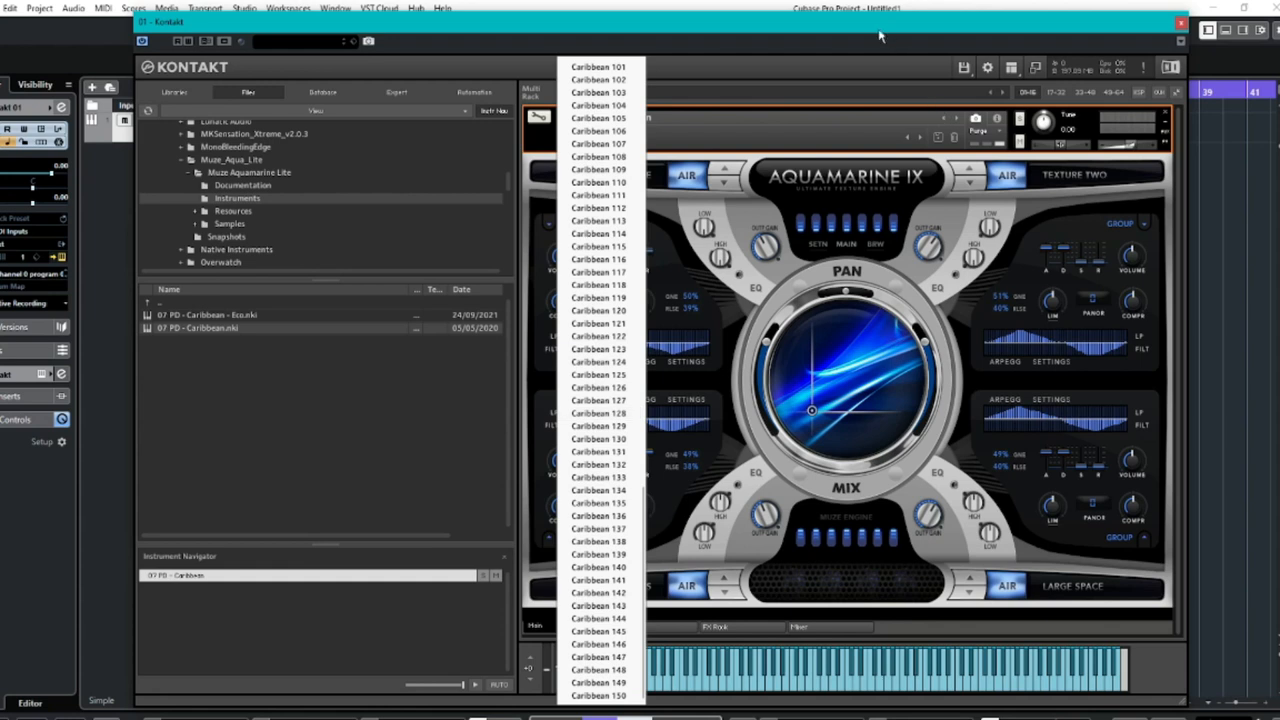
left_click(597, 118)
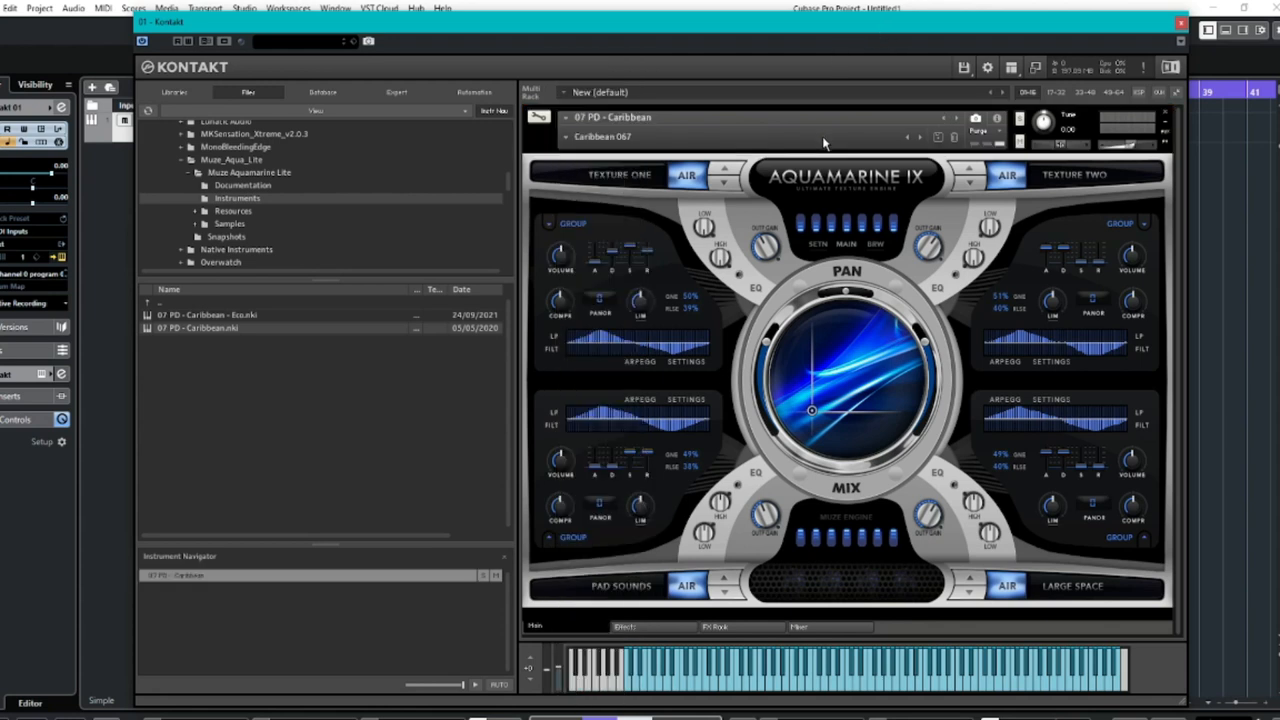
mouse_move(825, 373)
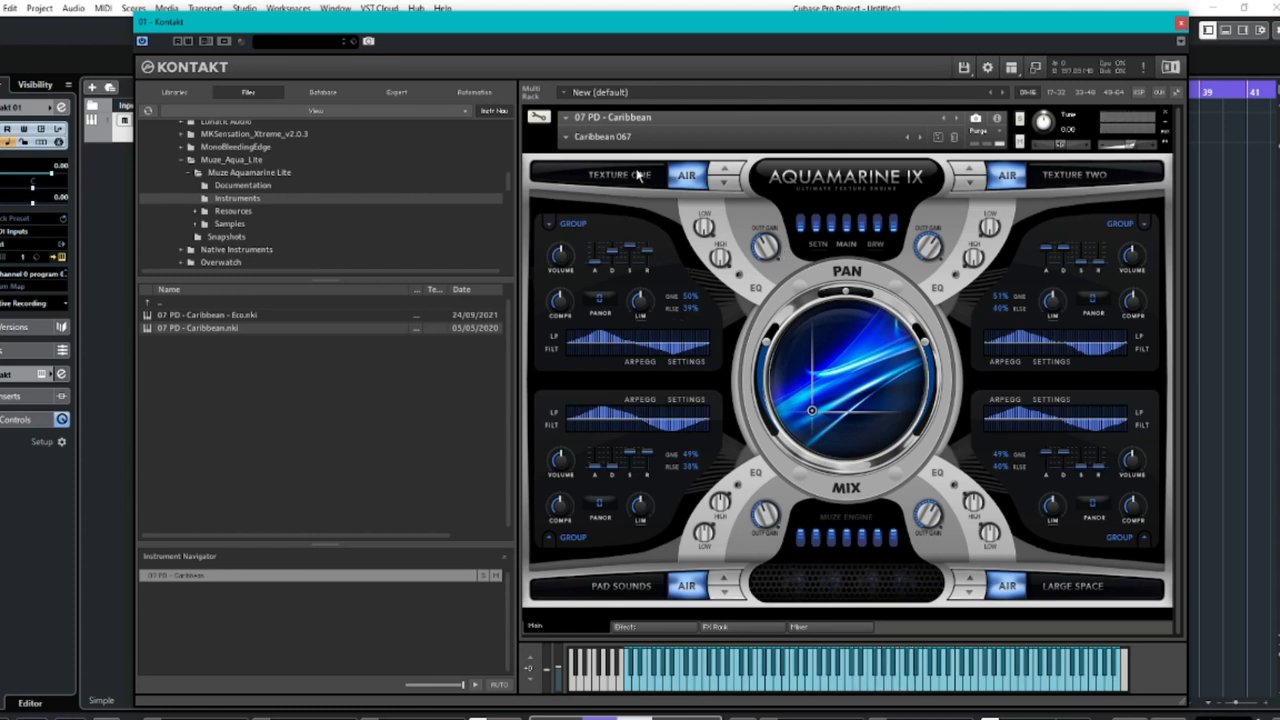
mouse_move(612, 590)
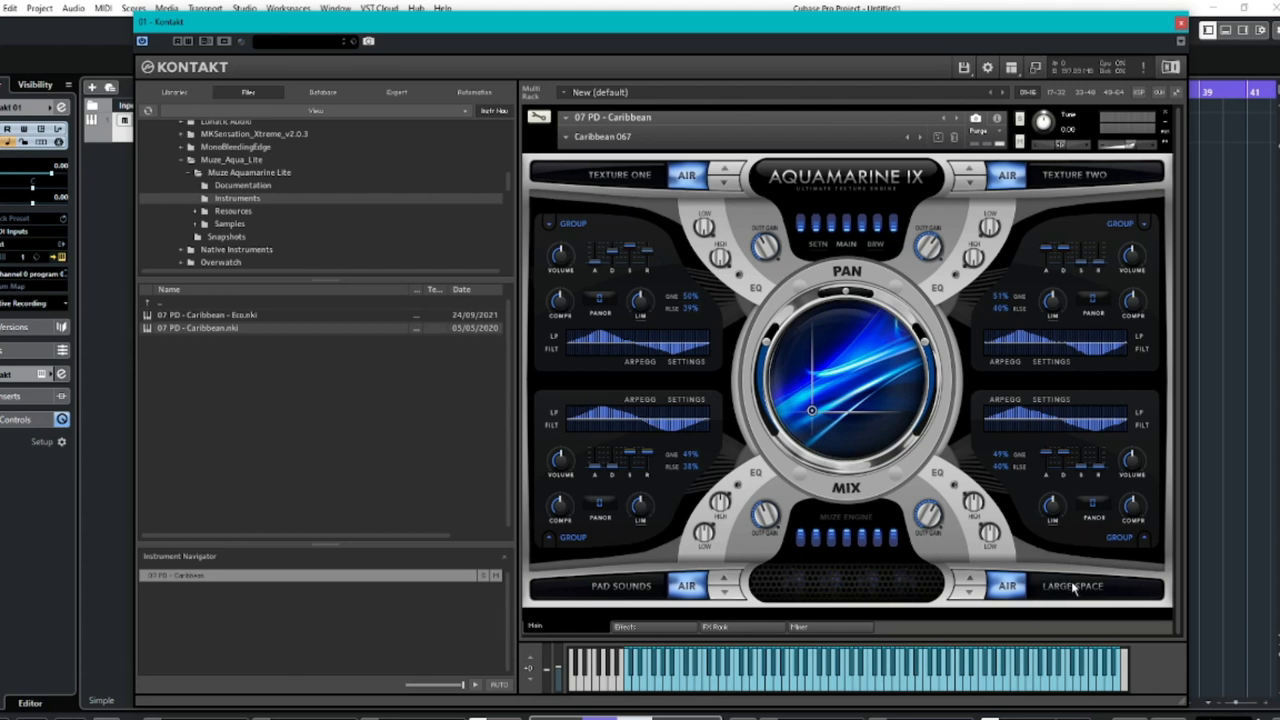
mouse_move(1073, 592)
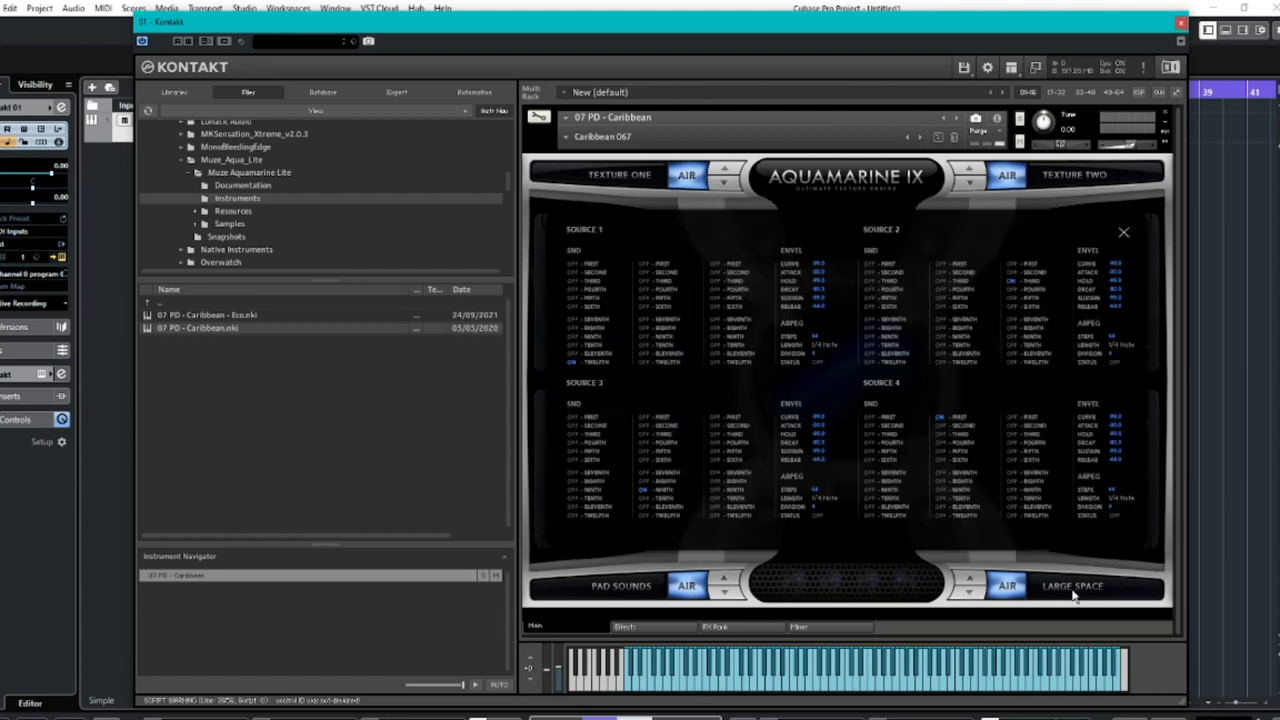
mouse_move(993, 502)
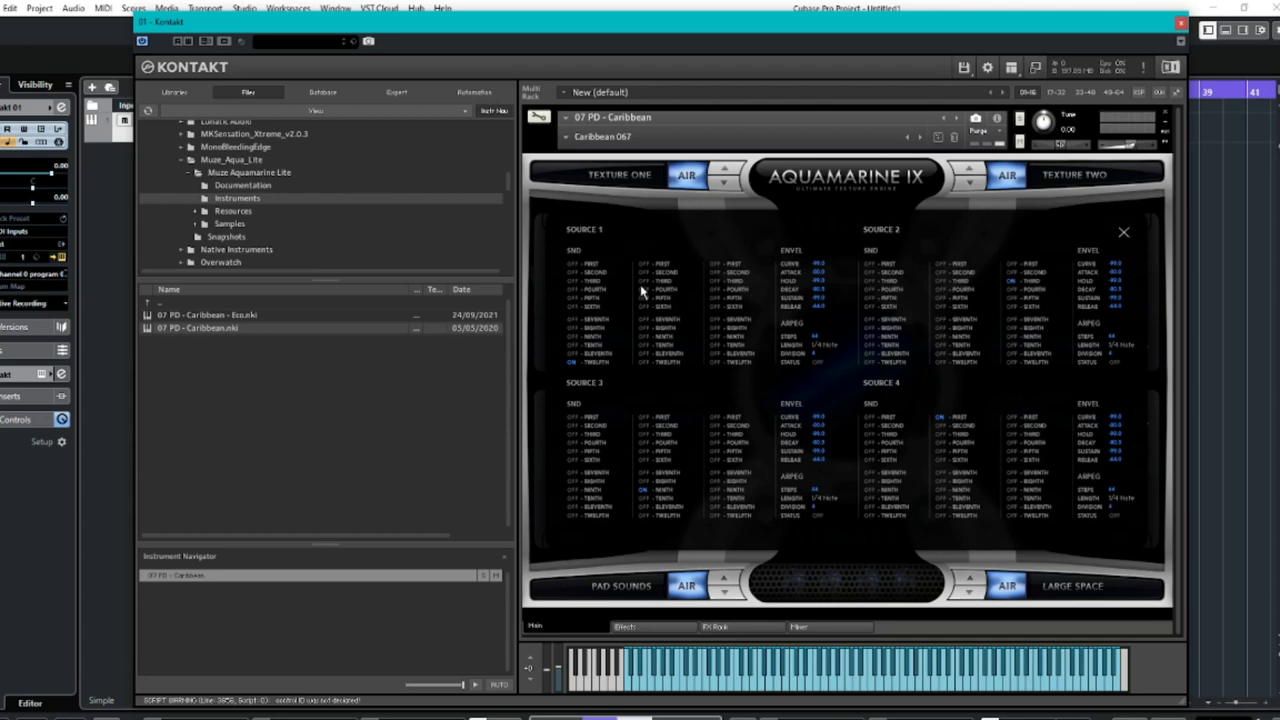
mouse_move(632, 298)
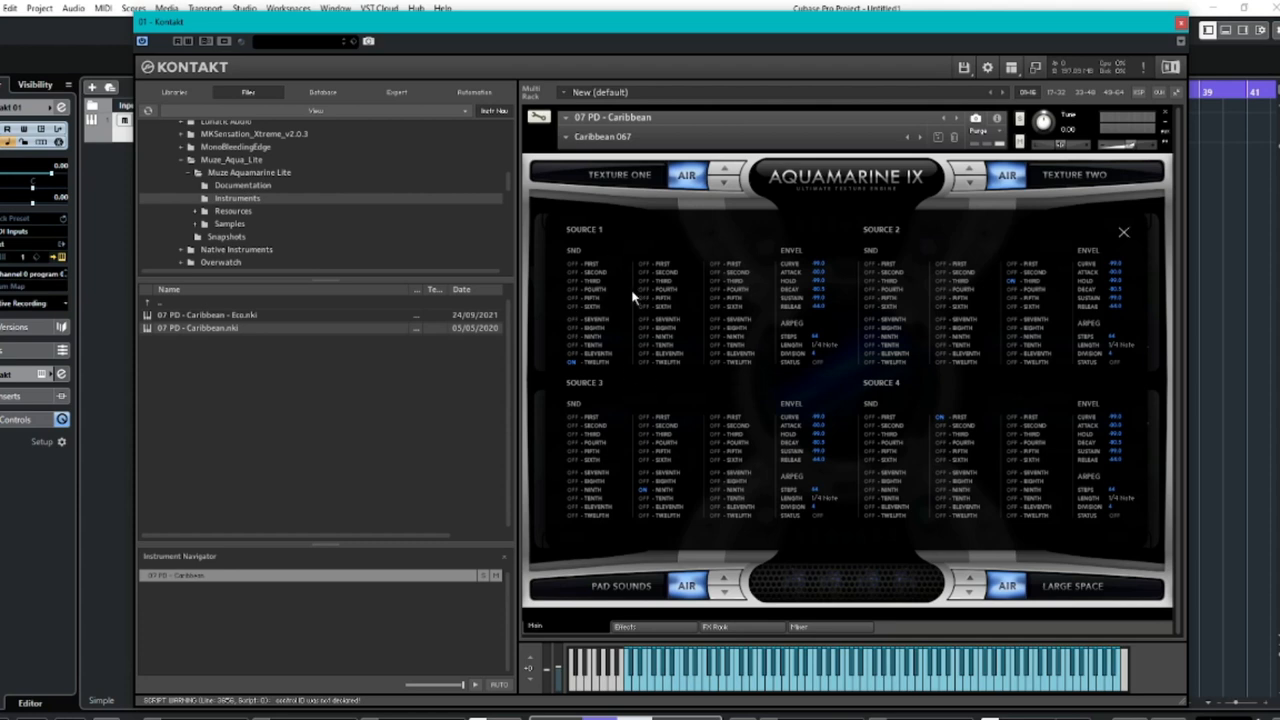
mouse_move(620, 345)
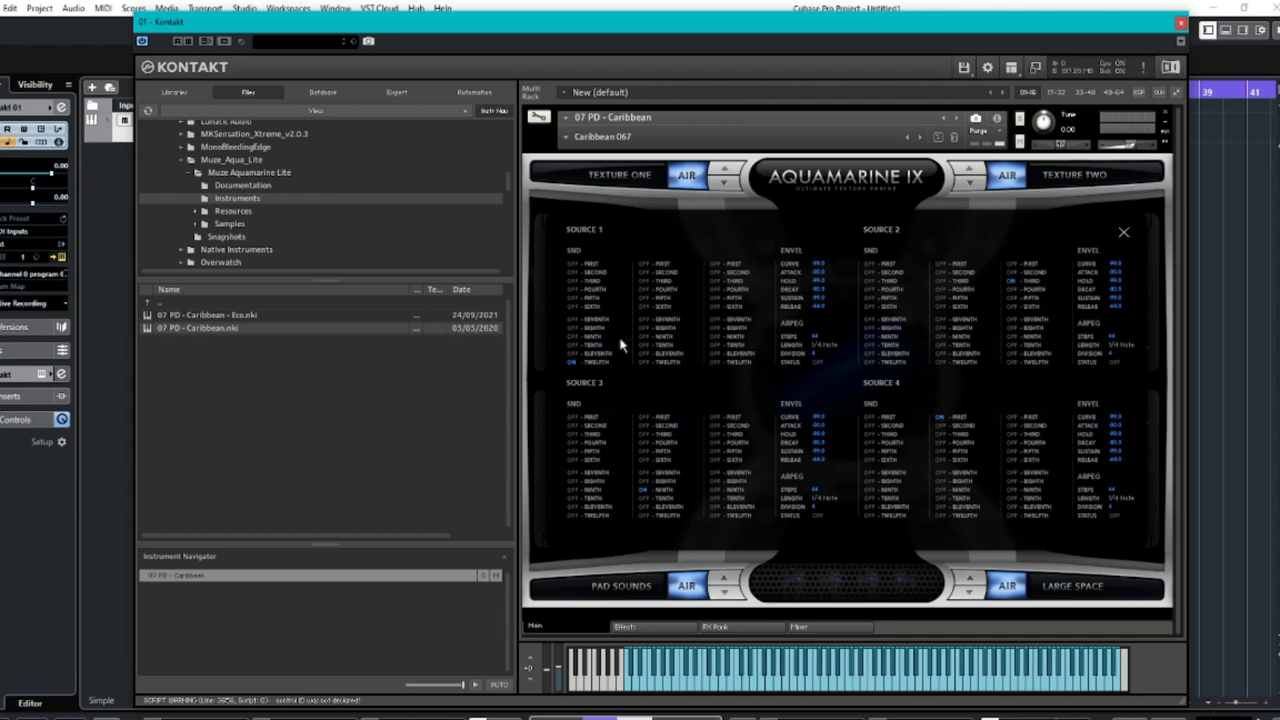
mouse_move(575, 378)
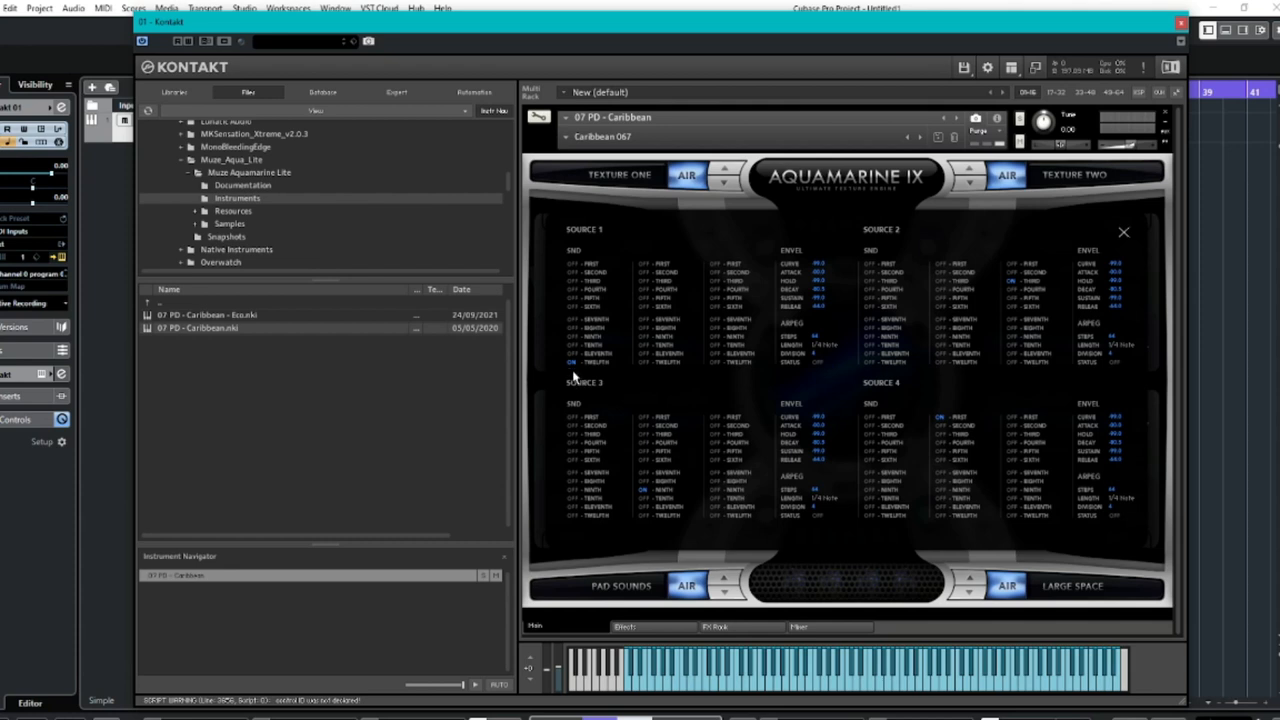
mouse_move(1035, 363)
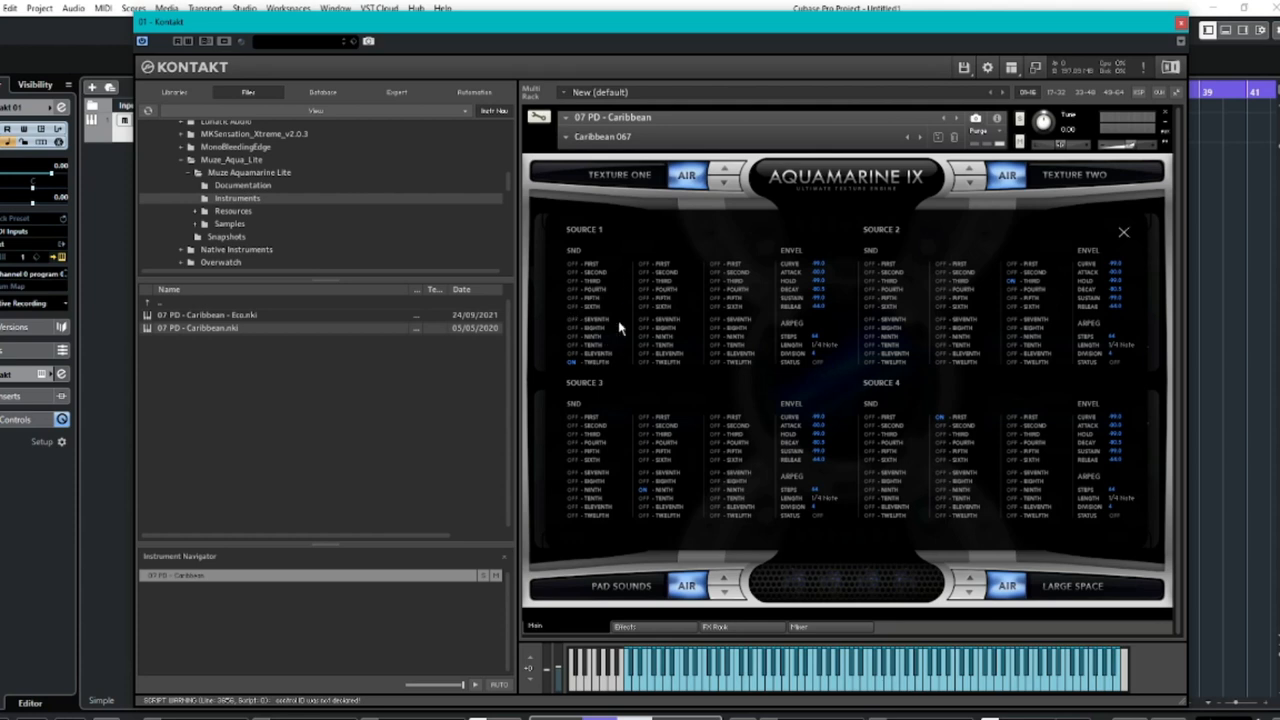
mouse_move(651, 323)
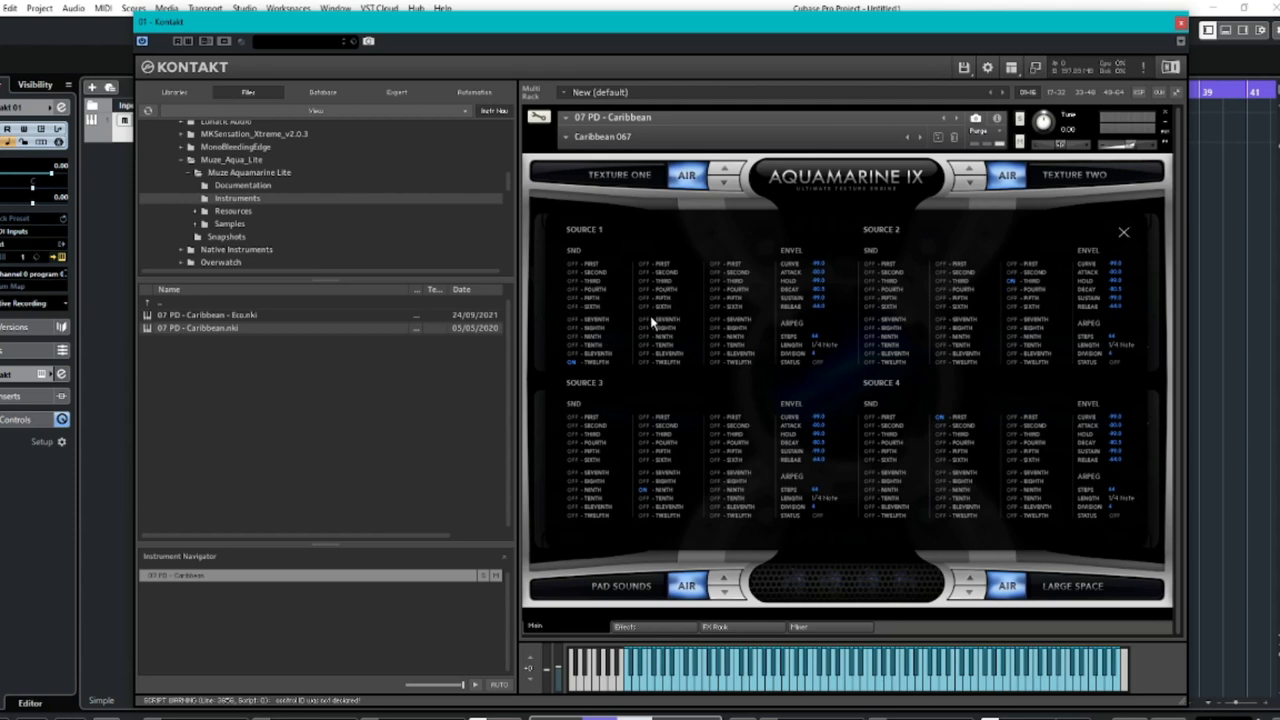
mouse_move(975, 290)
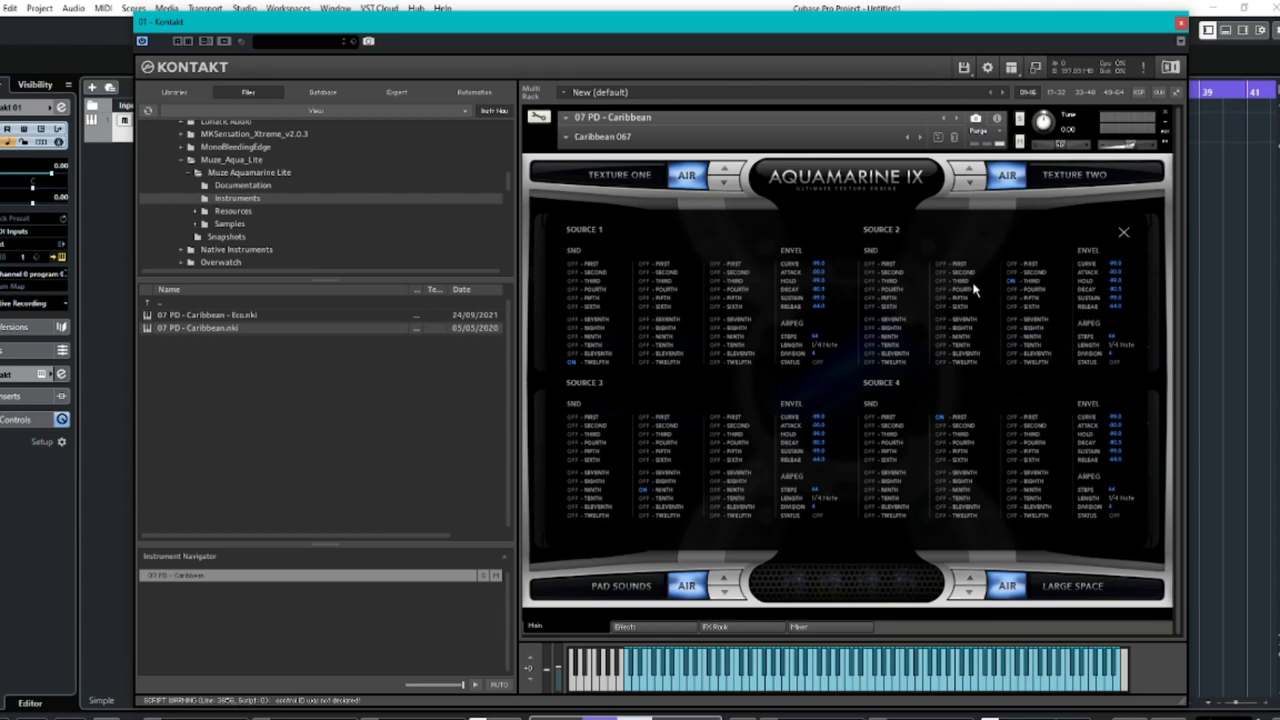
mouse_move(1168, 210)
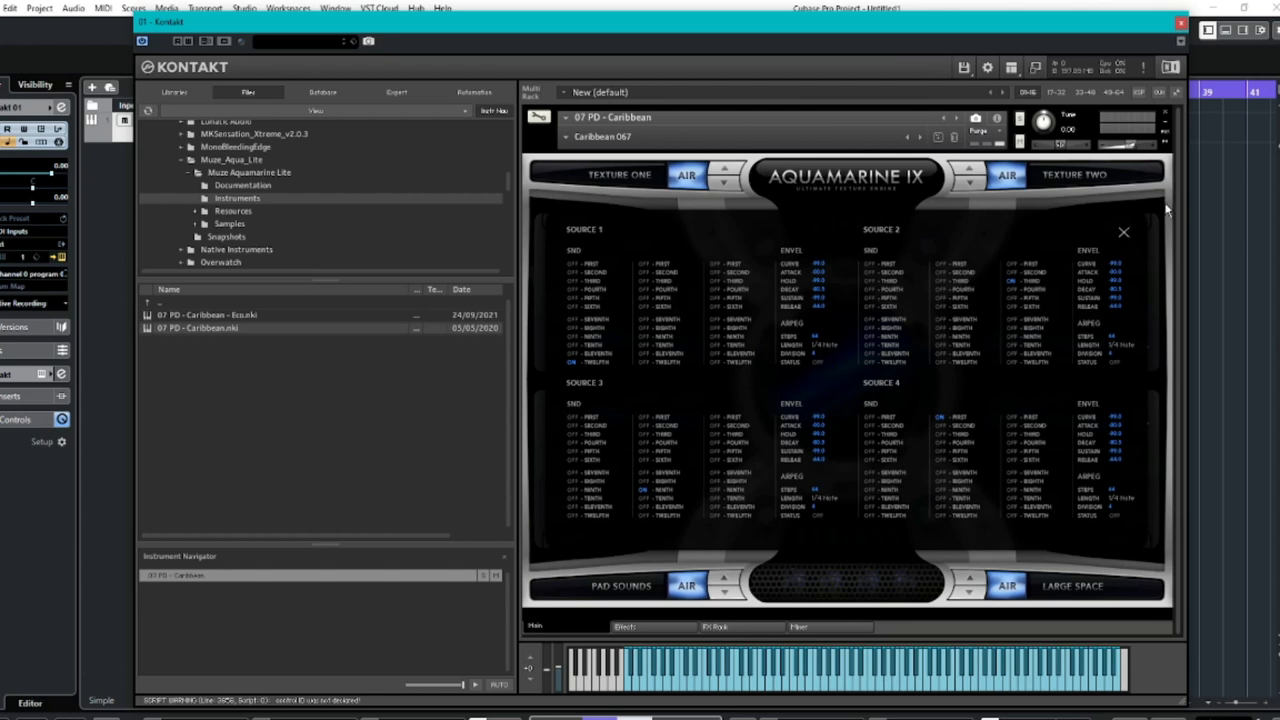
mouse_move(1117, 243)
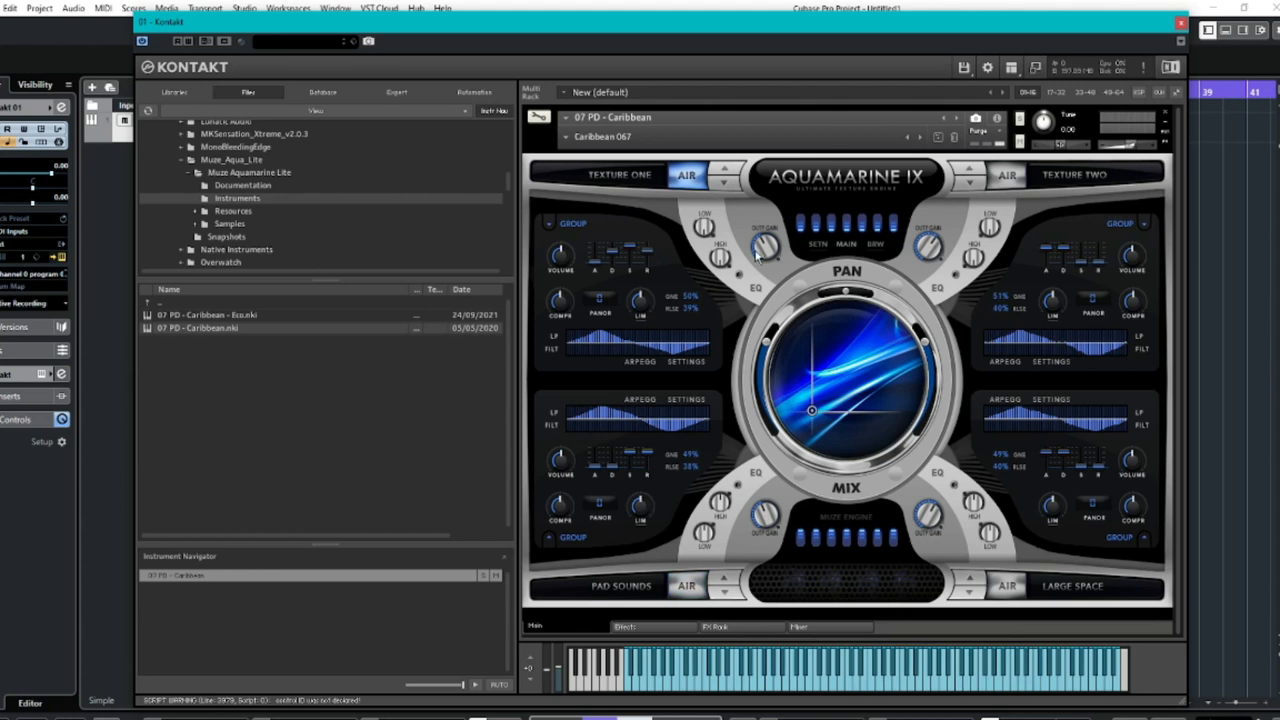
mouse_move(662, 204)
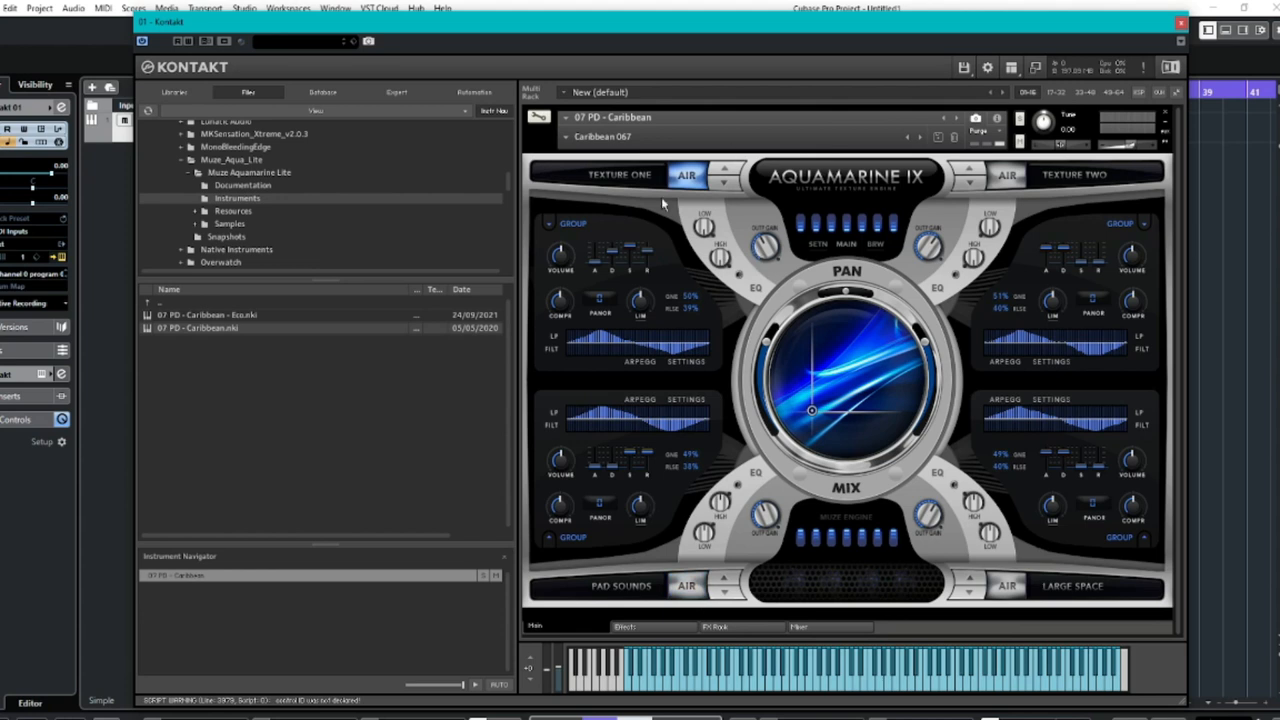
mouse_move(613, 193)
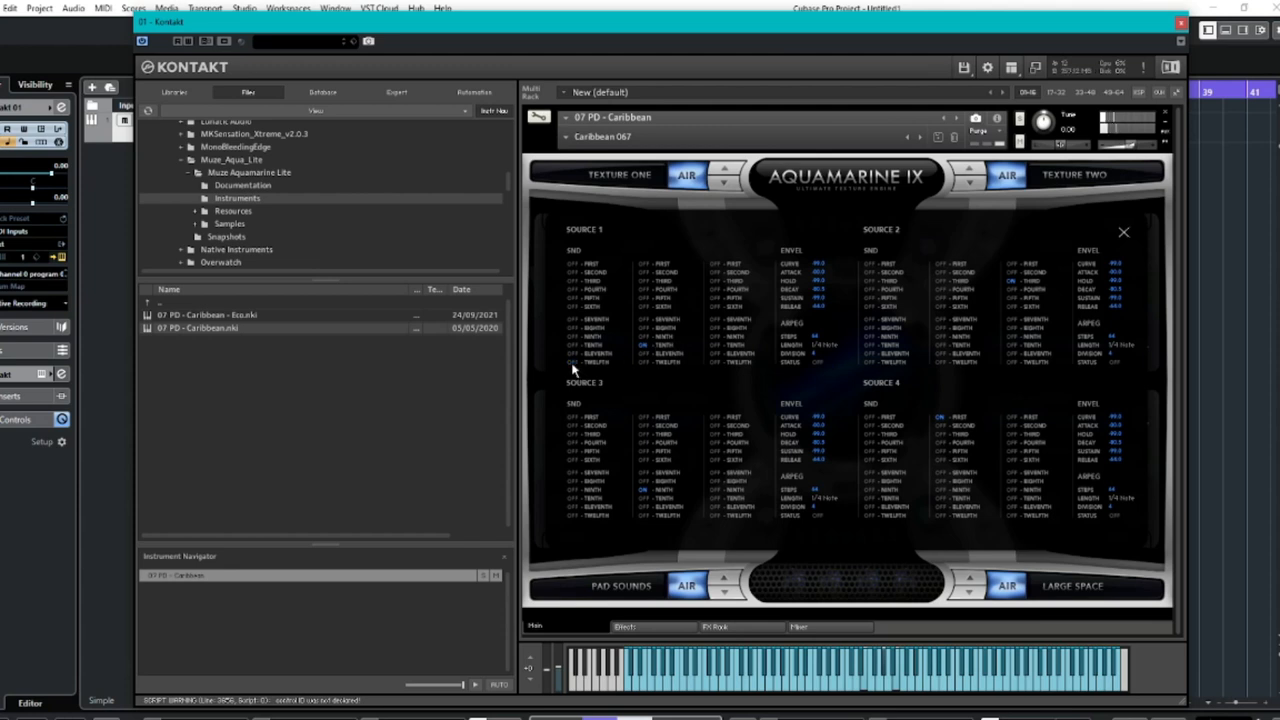
mouse_move(652, 348)
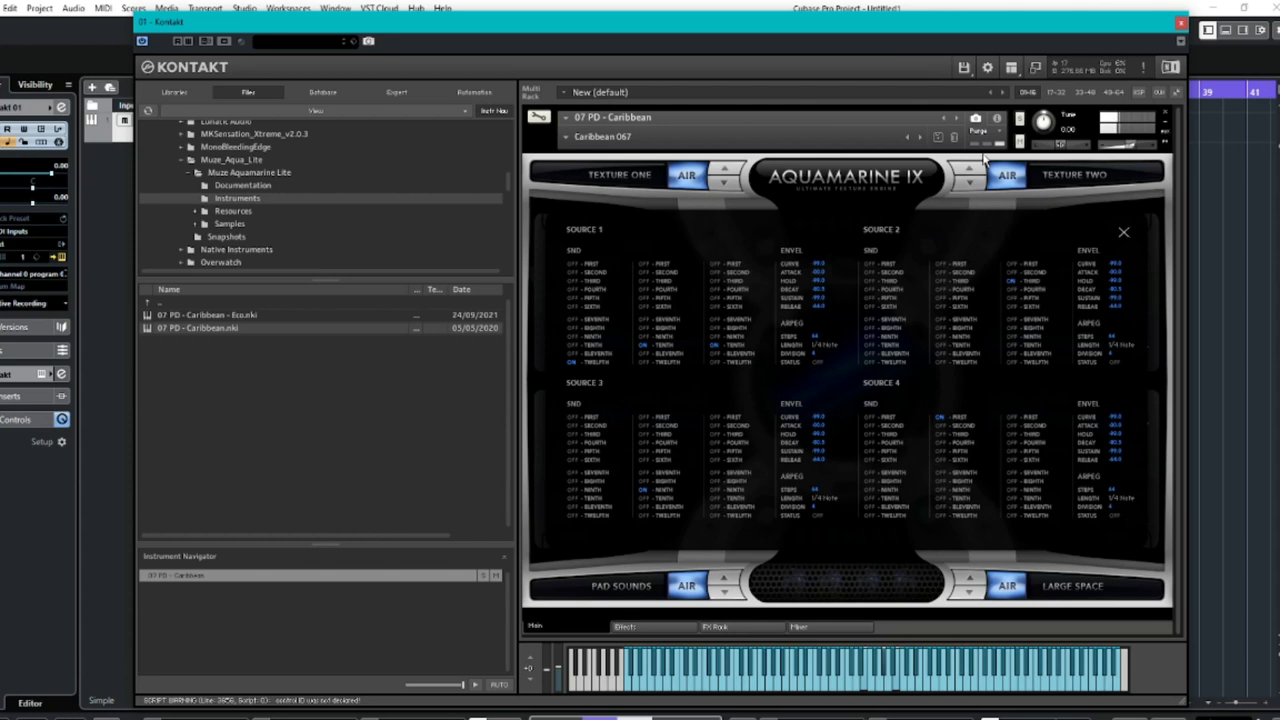
mouse_move(687, 318)
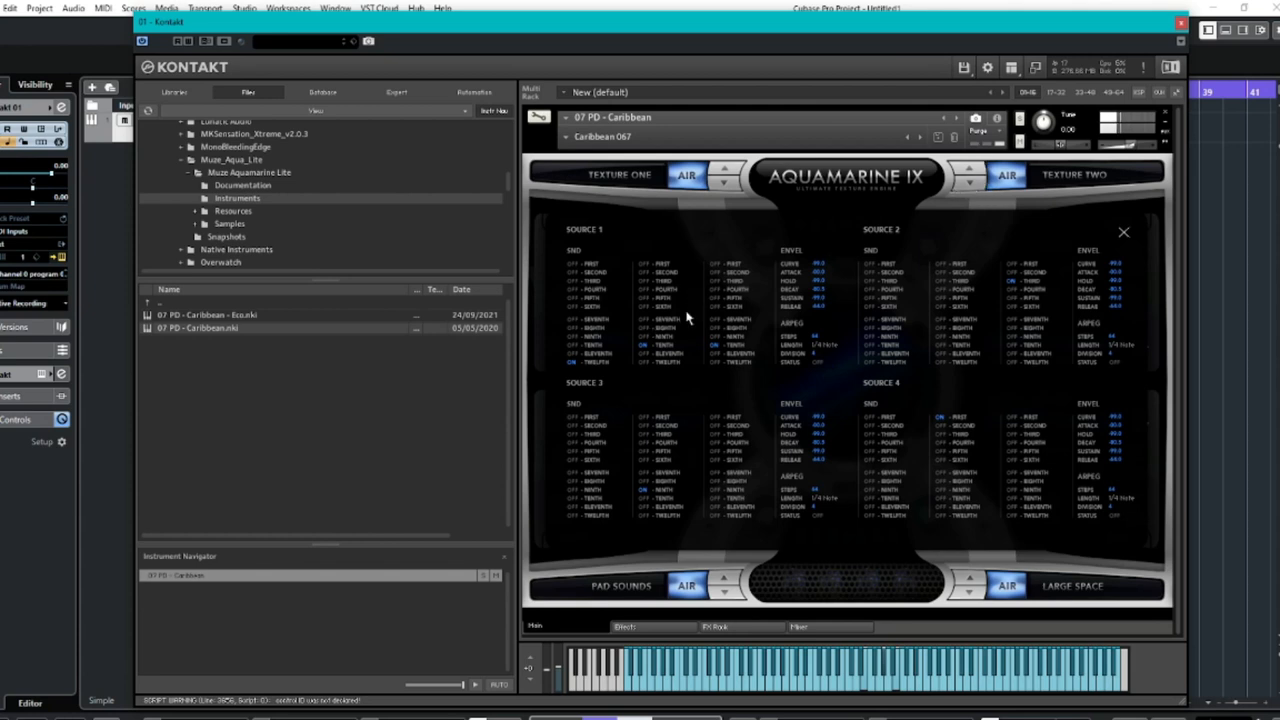
mouse_move(1063, 275)
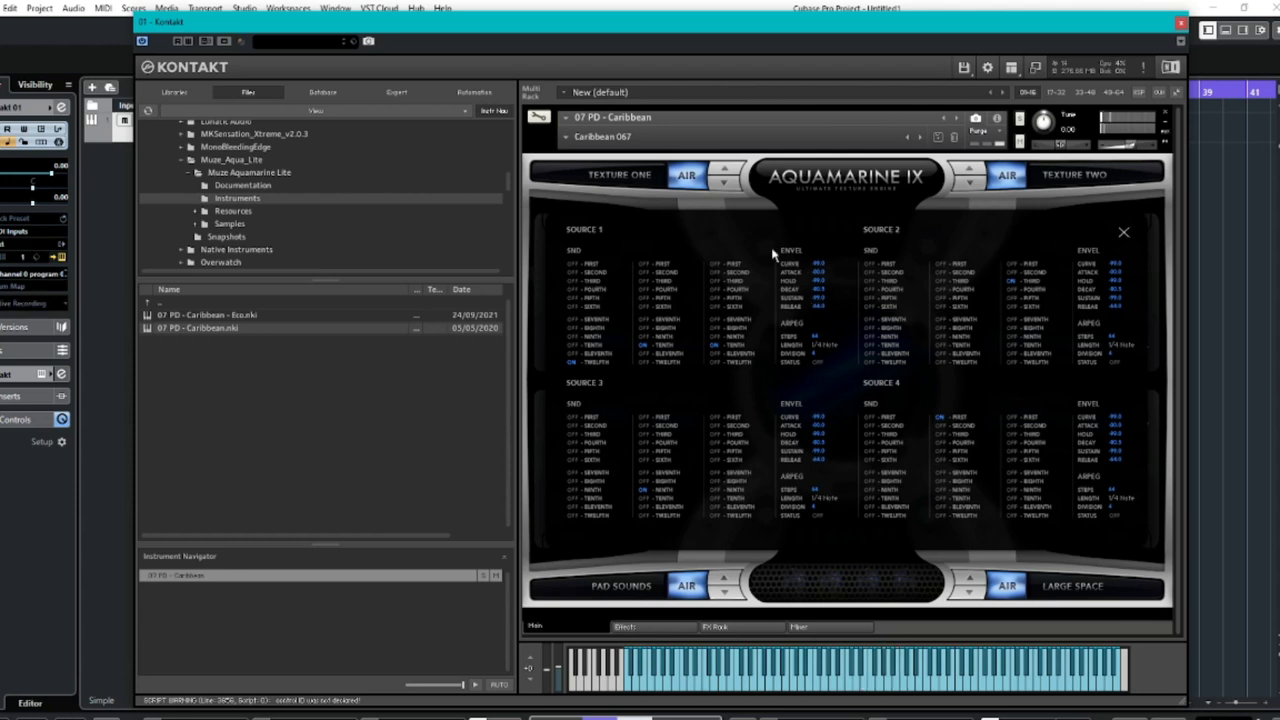
mouse_move(807, 315)
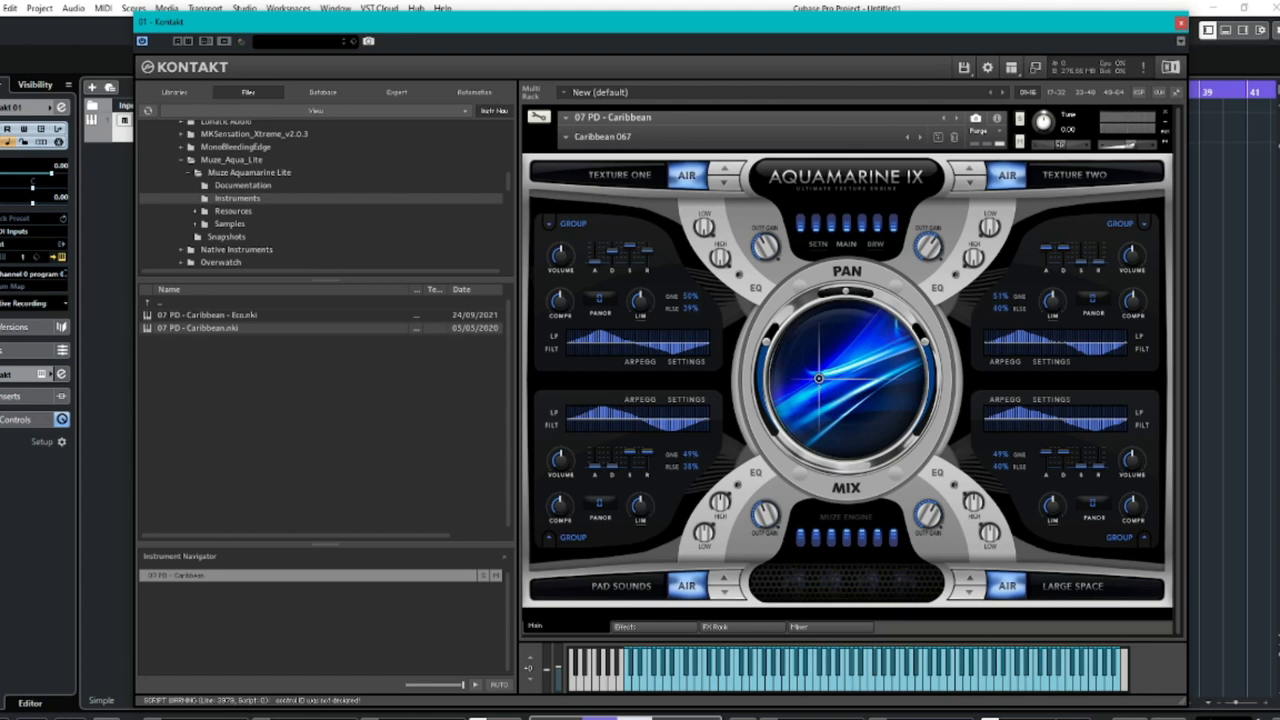
mouse_move(847, 353)
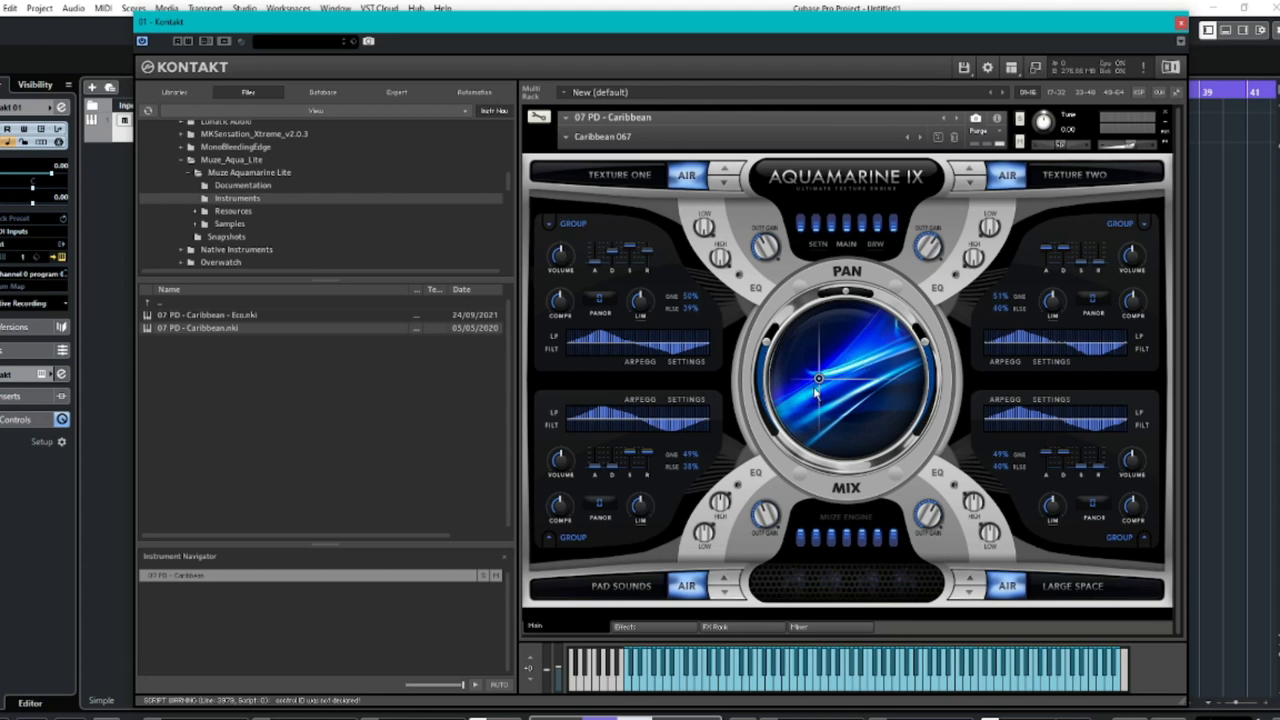
Drag the XY pad point around, finishing toward the upper right of the circle.
left_click_drag(818, 378, 825, 408)
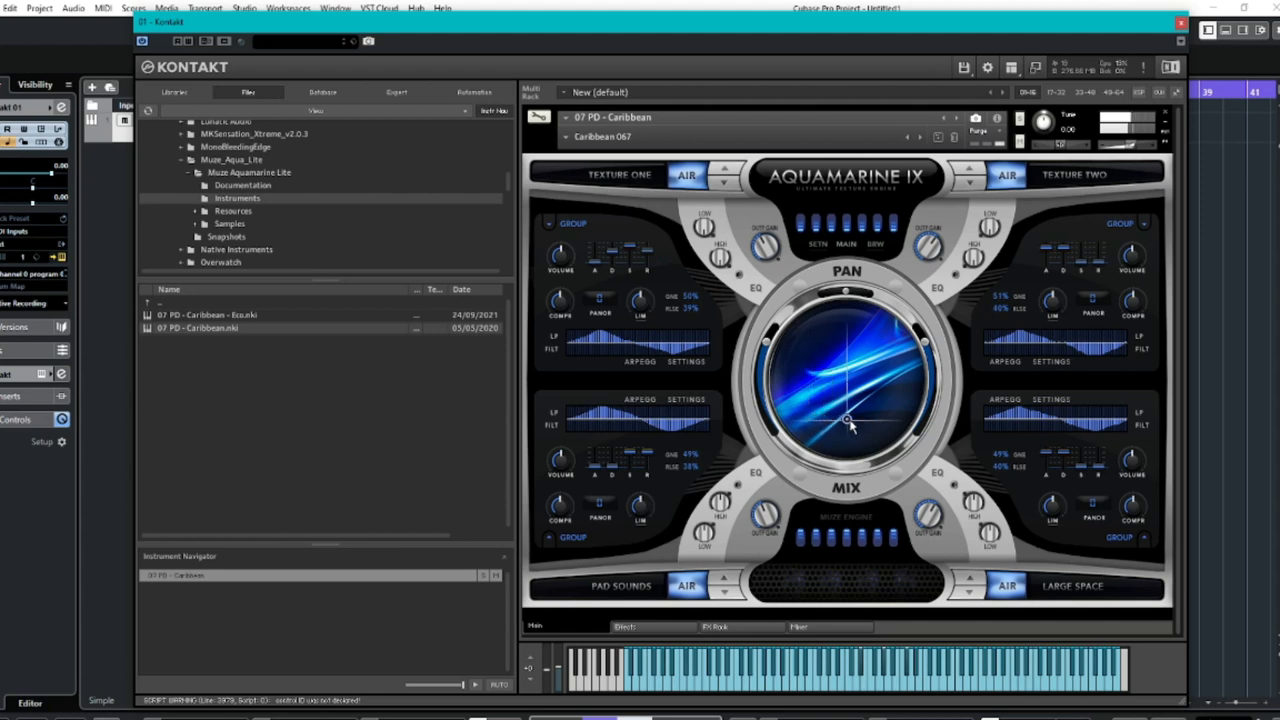
left_click_drag(846, 418, 885, 365)
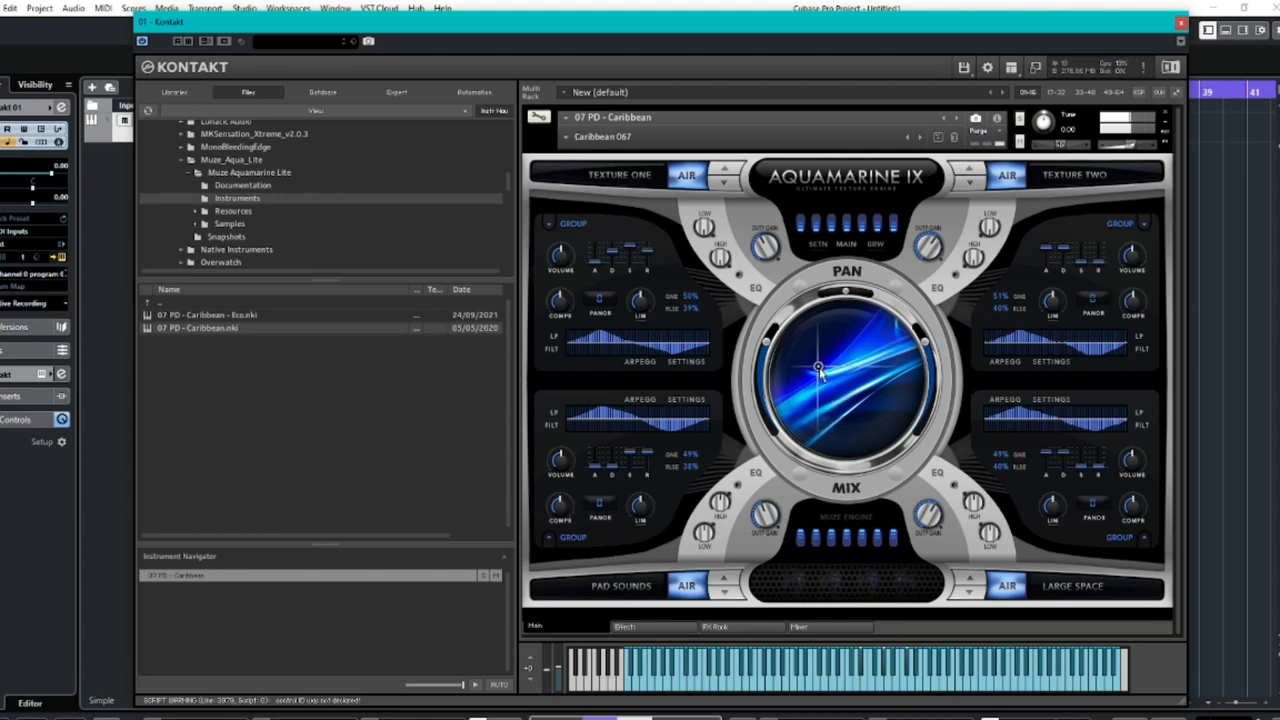
left_click_drag(818, 368, 830, 403)
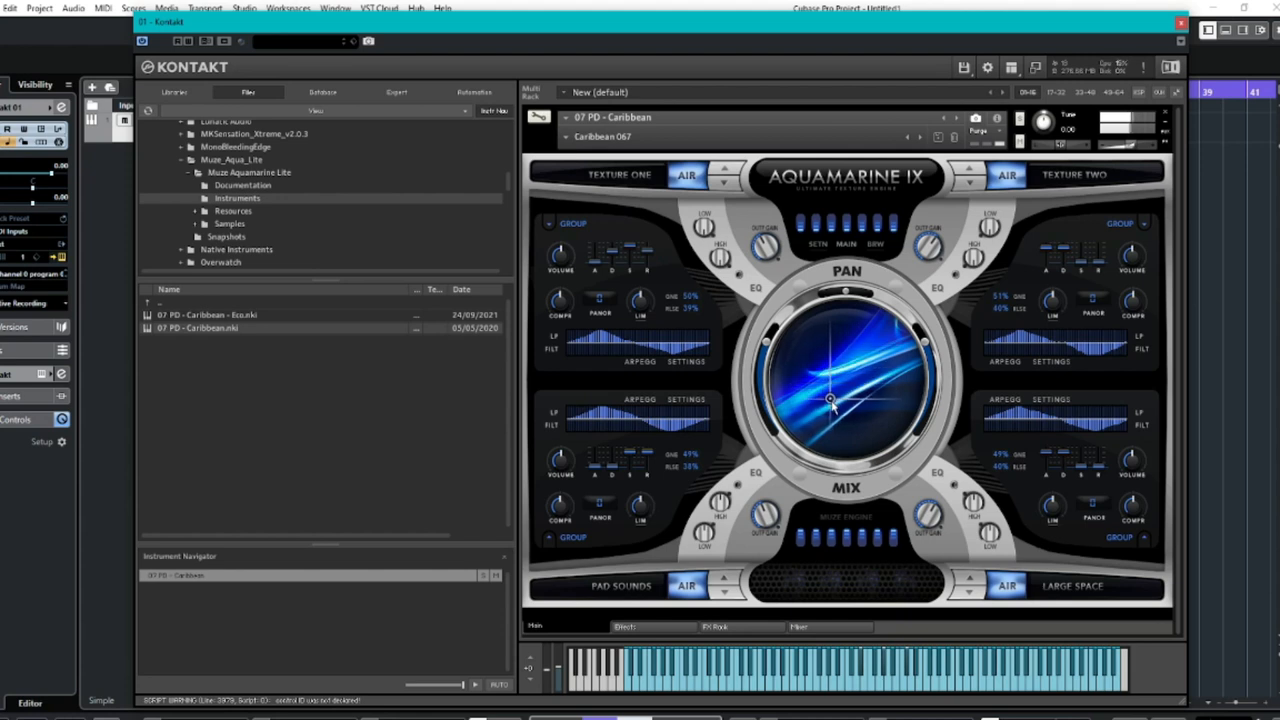
left_click_drag(830, 400, 865, 415)
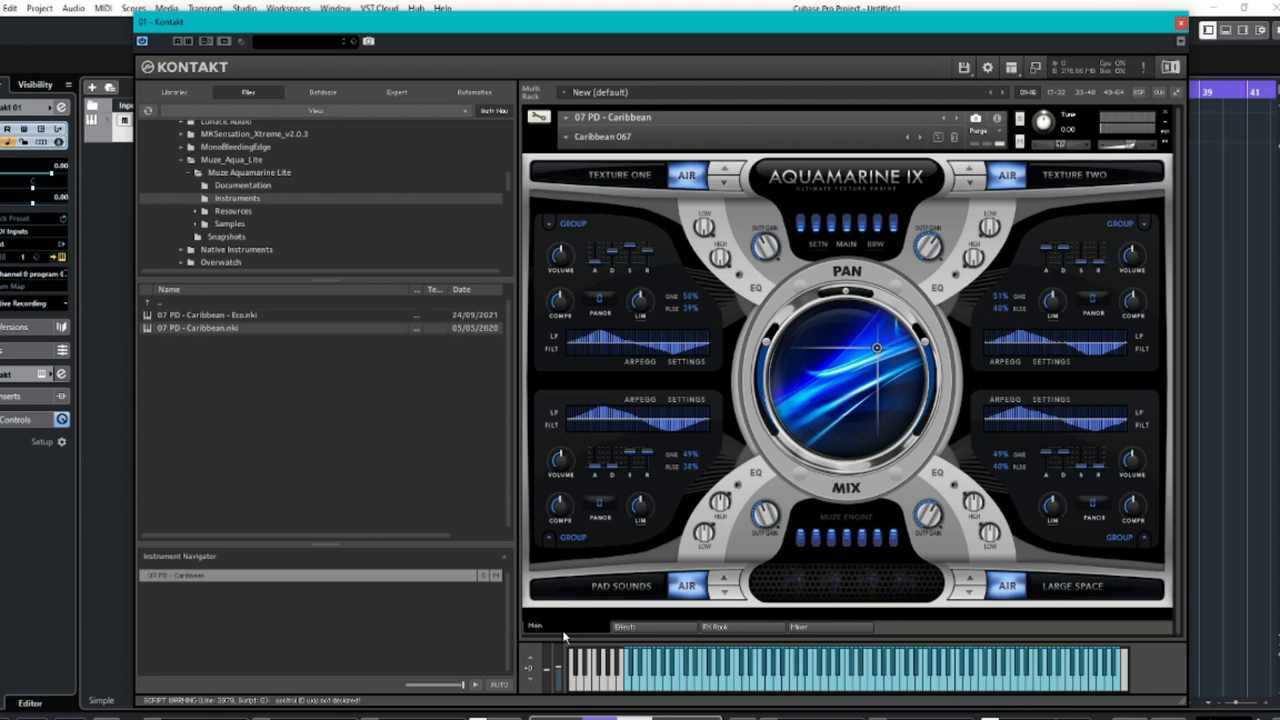
mouse_move(617, 648)
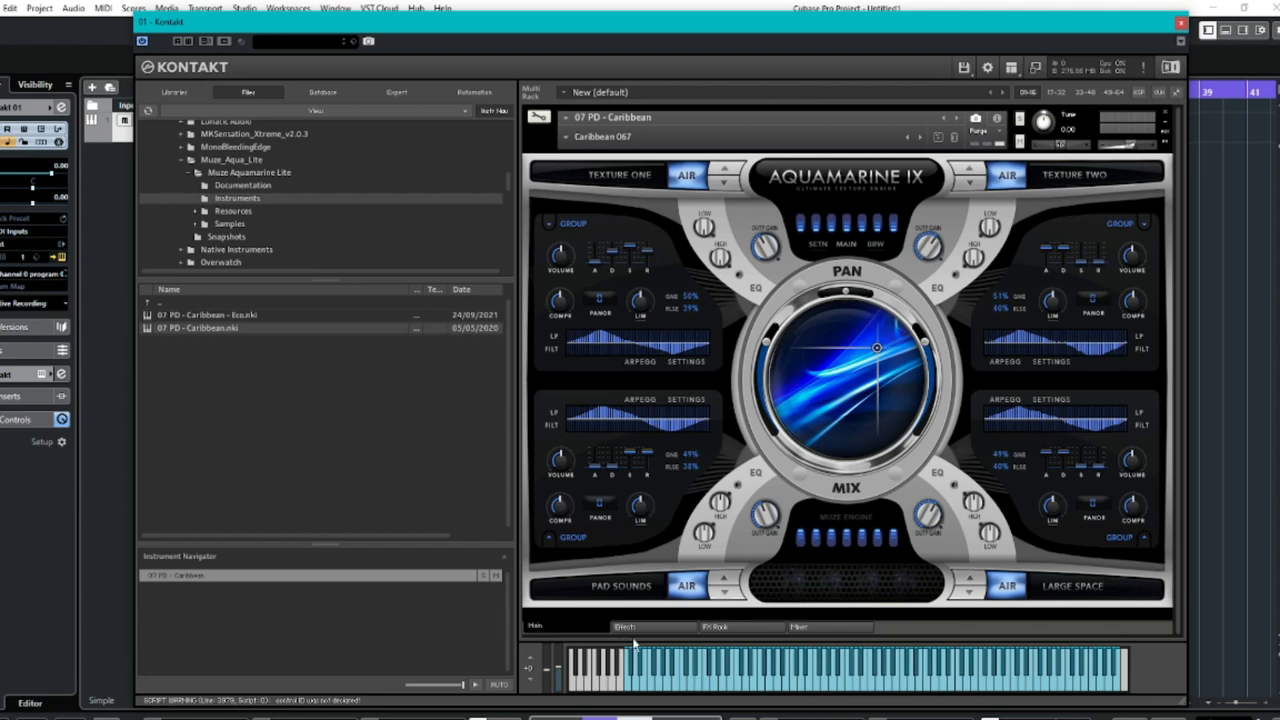
mouse_move(711, 343)
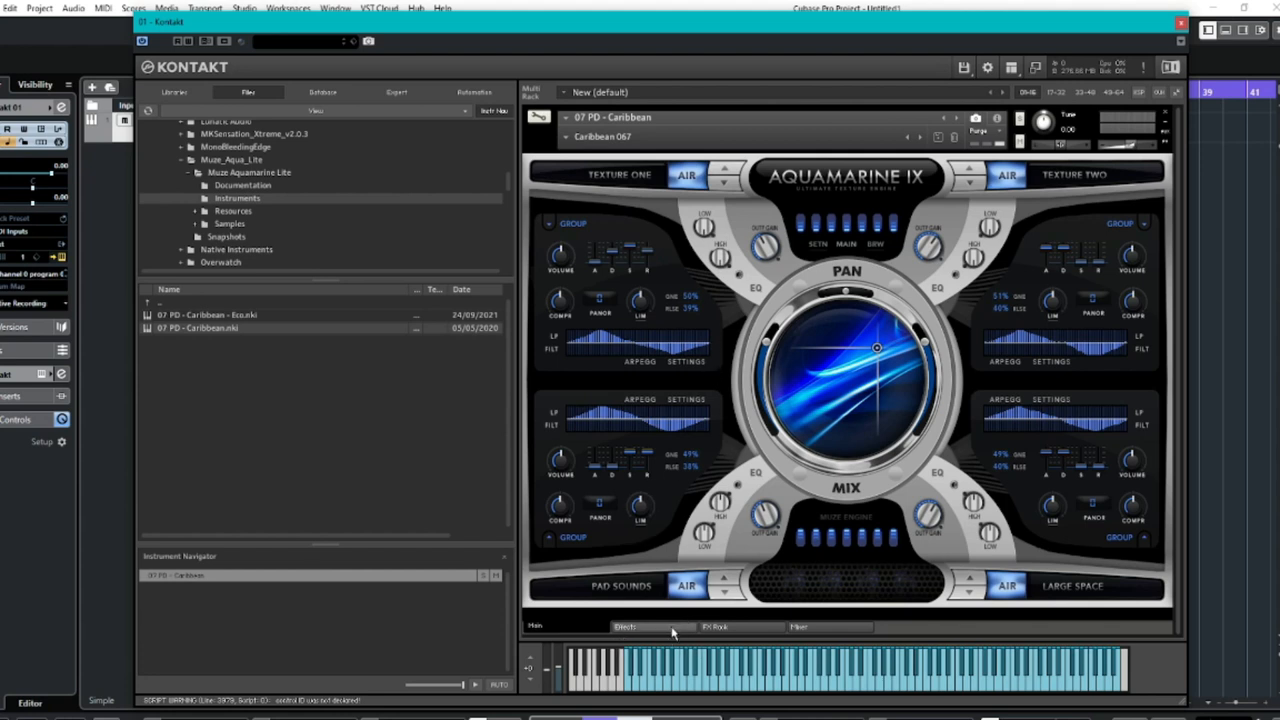
Browse the Effects, Equalizers and Send Effects pages, ending on the FX Rack.
left_click(626, 626)
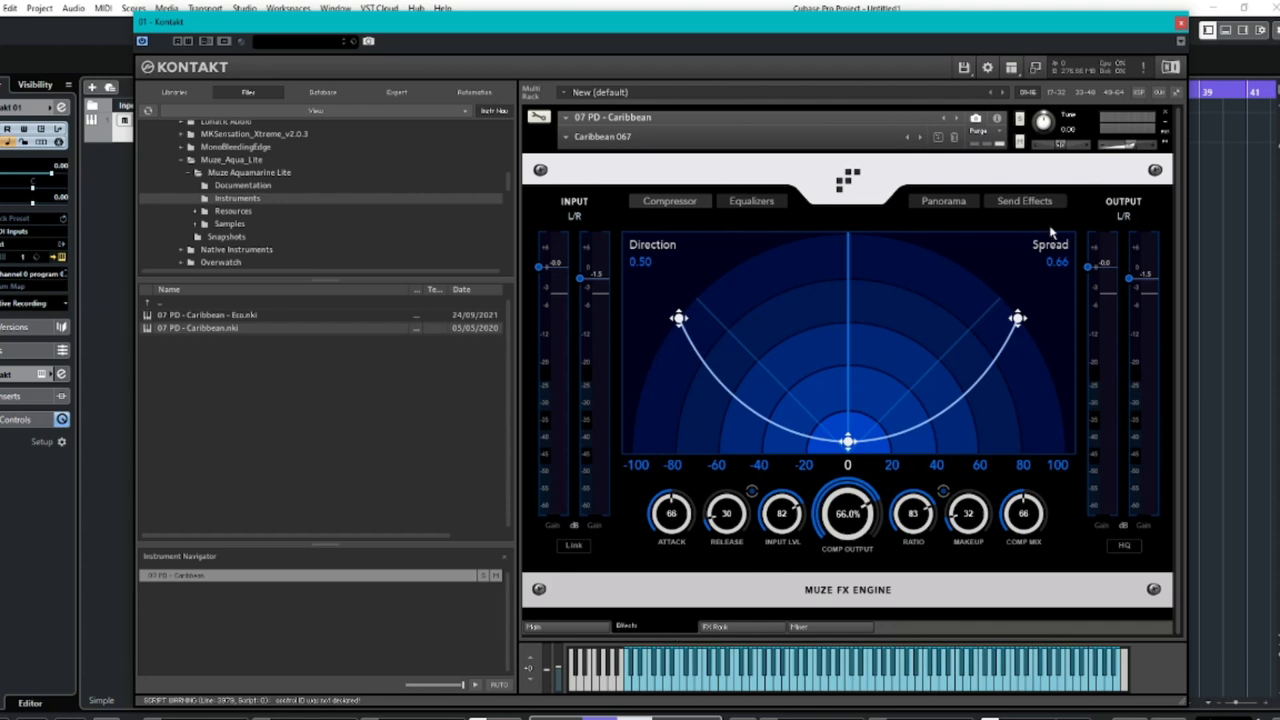
mouse_move(752, 202)
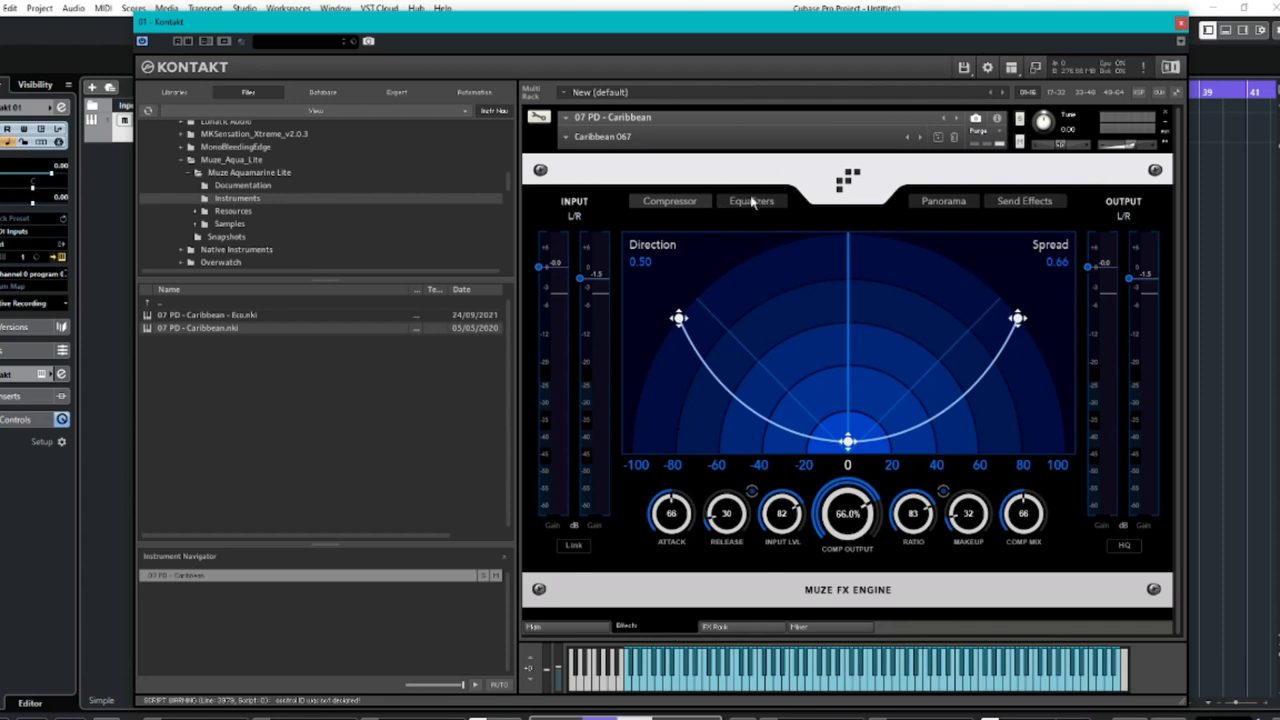
left_click(751, 201)
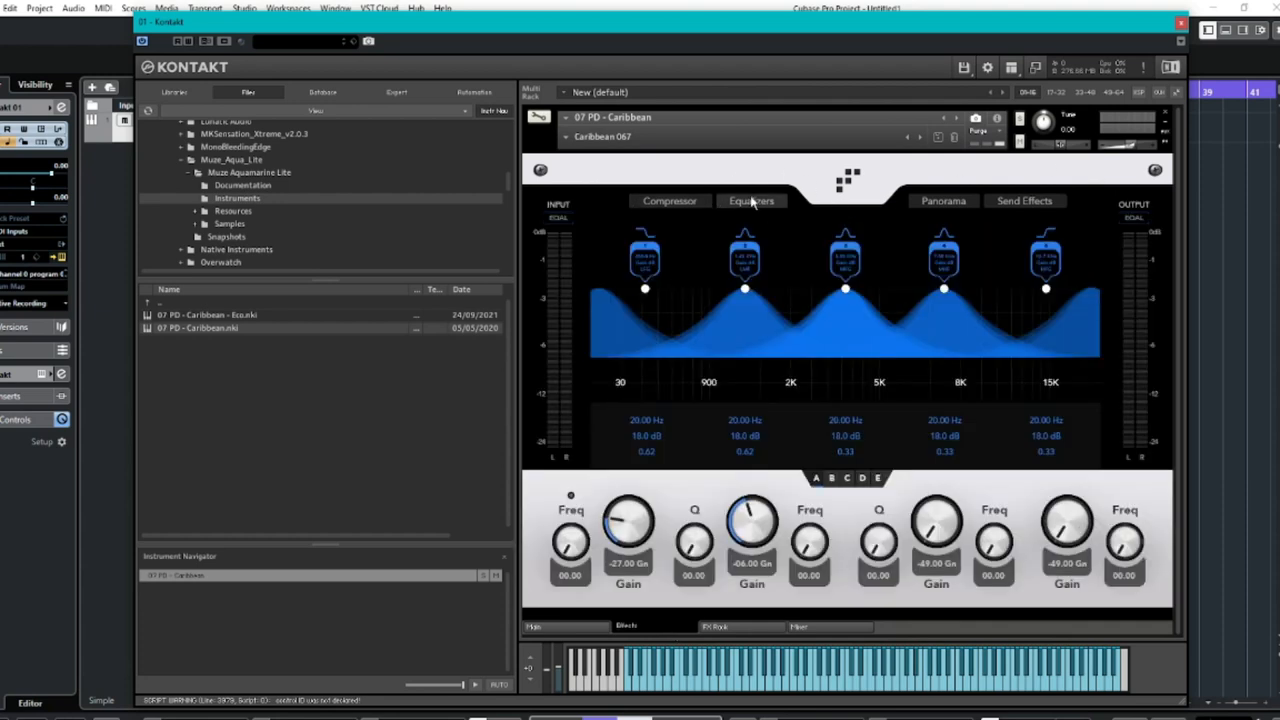
left_click(942, 200)
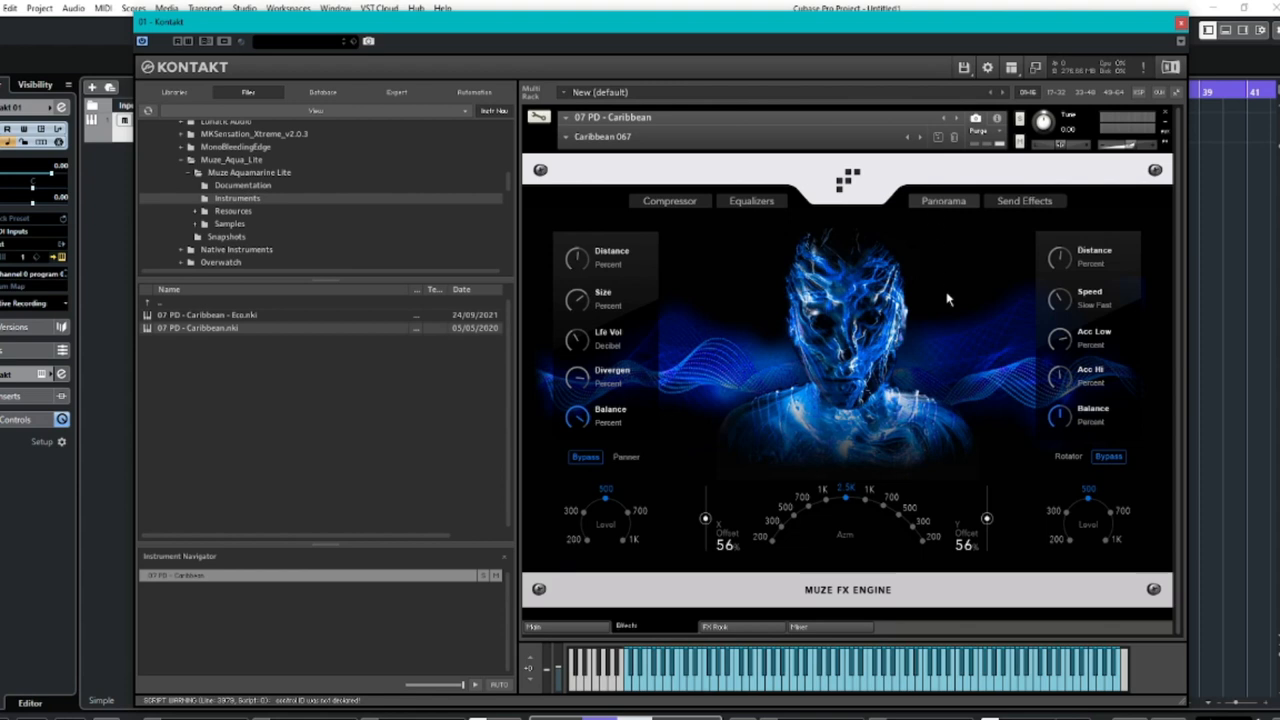
mouse_move(848, 312)
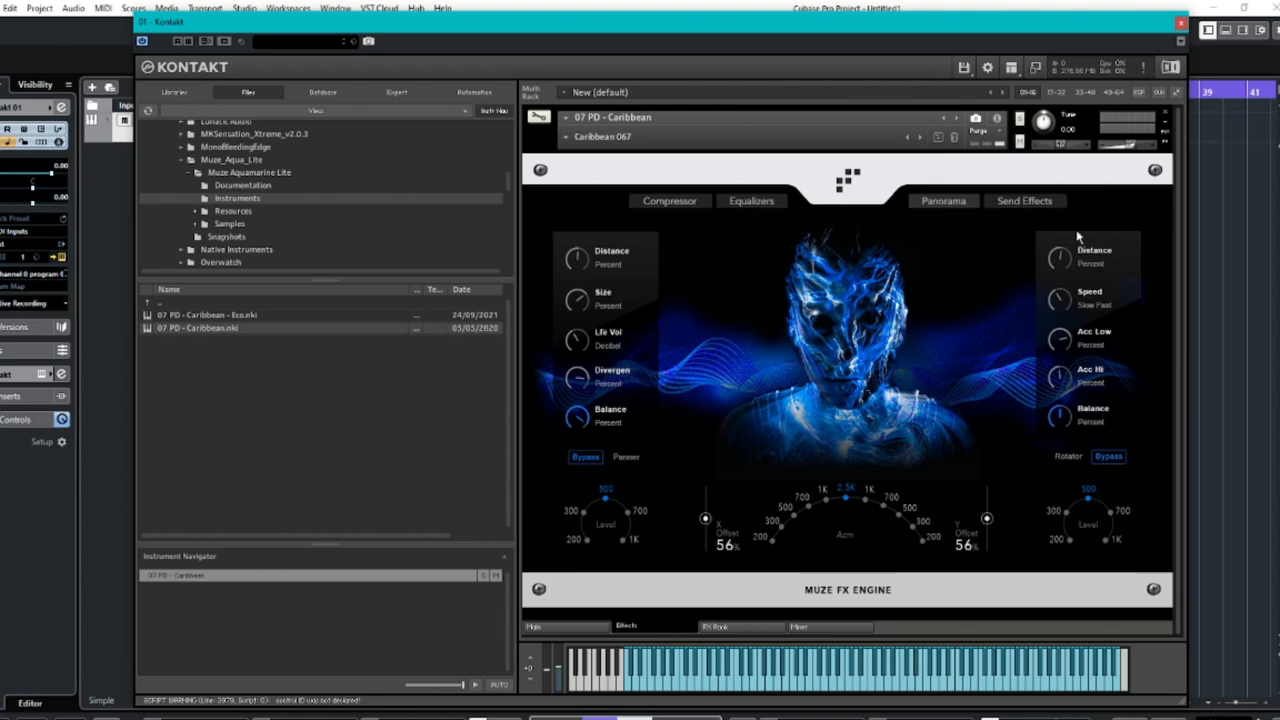
left_click(1024, 200)
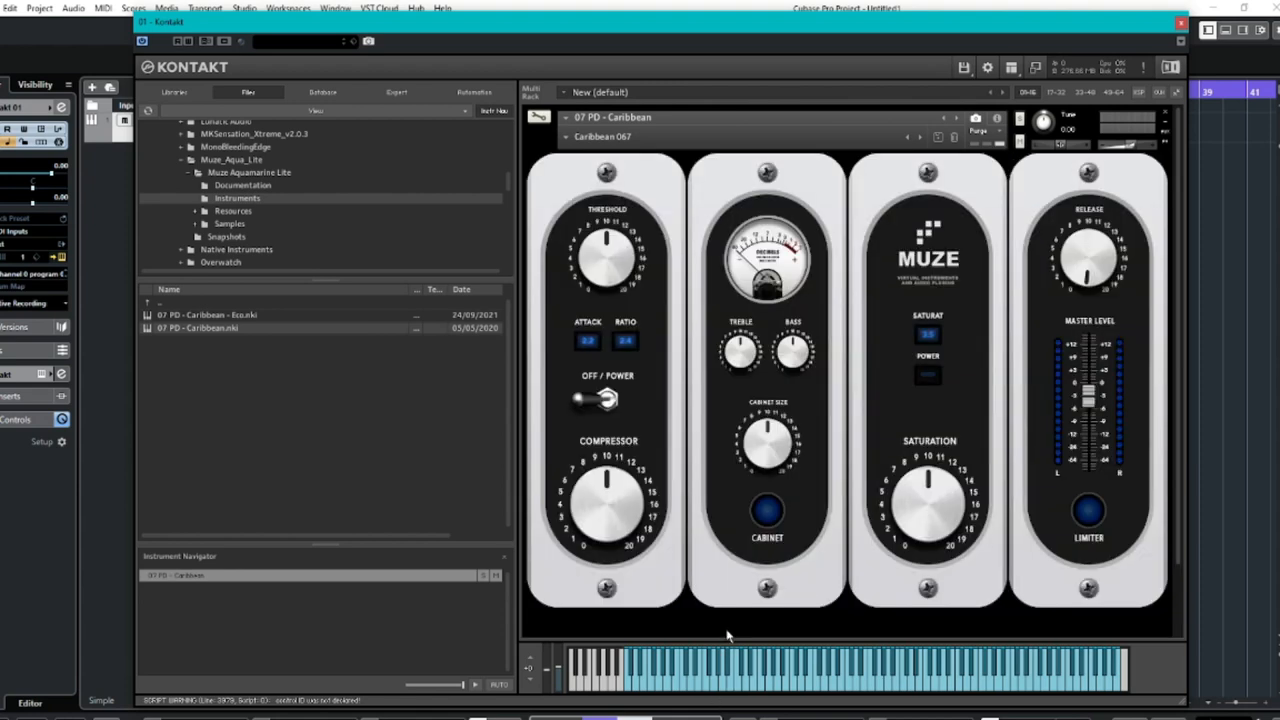
mouse_move(790, 507)
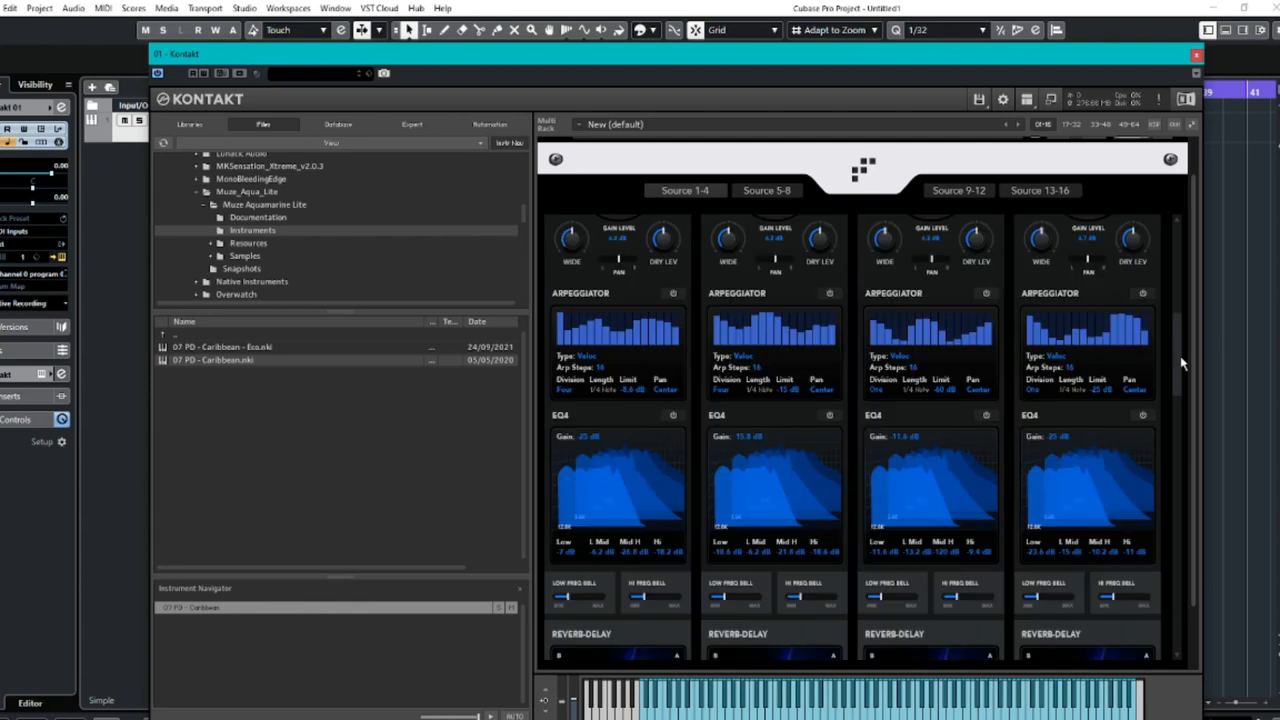
Scroll through the Source 1–4 strips with gainer, arpeggiator and effects sections.
scroll("down", 3)
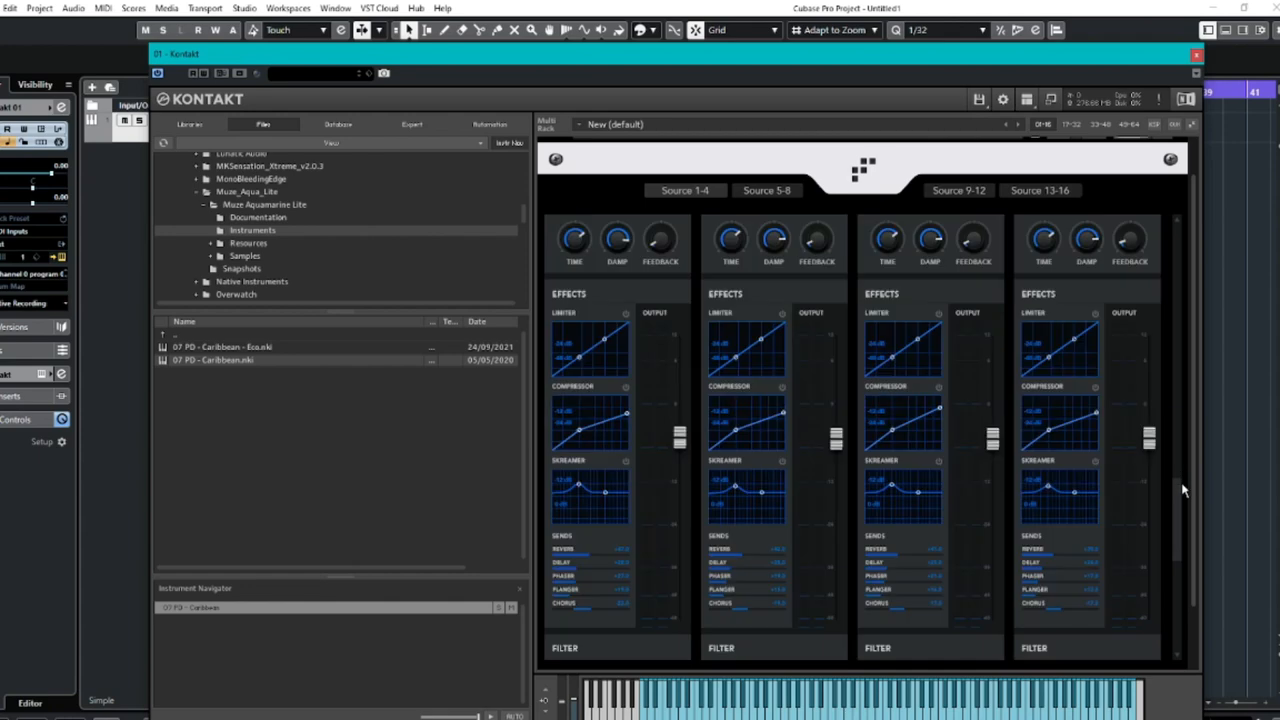
scroll("down", 3)
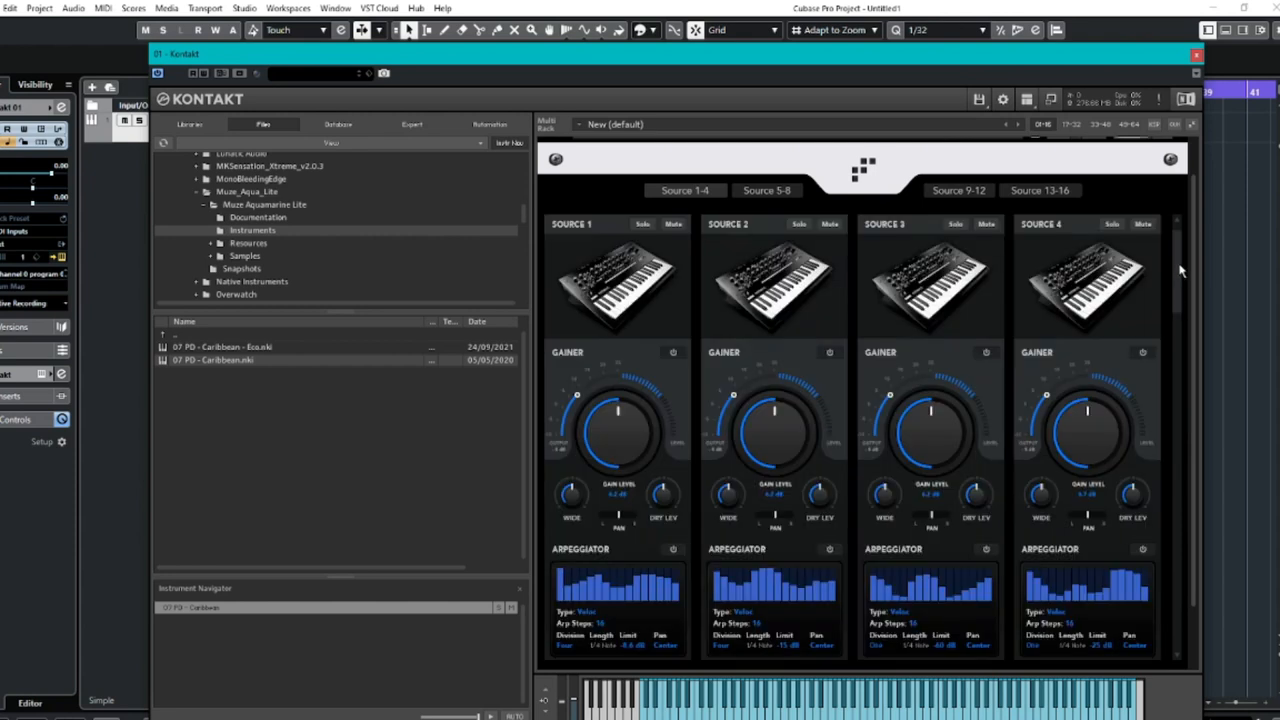
mouse_move(820, 320)
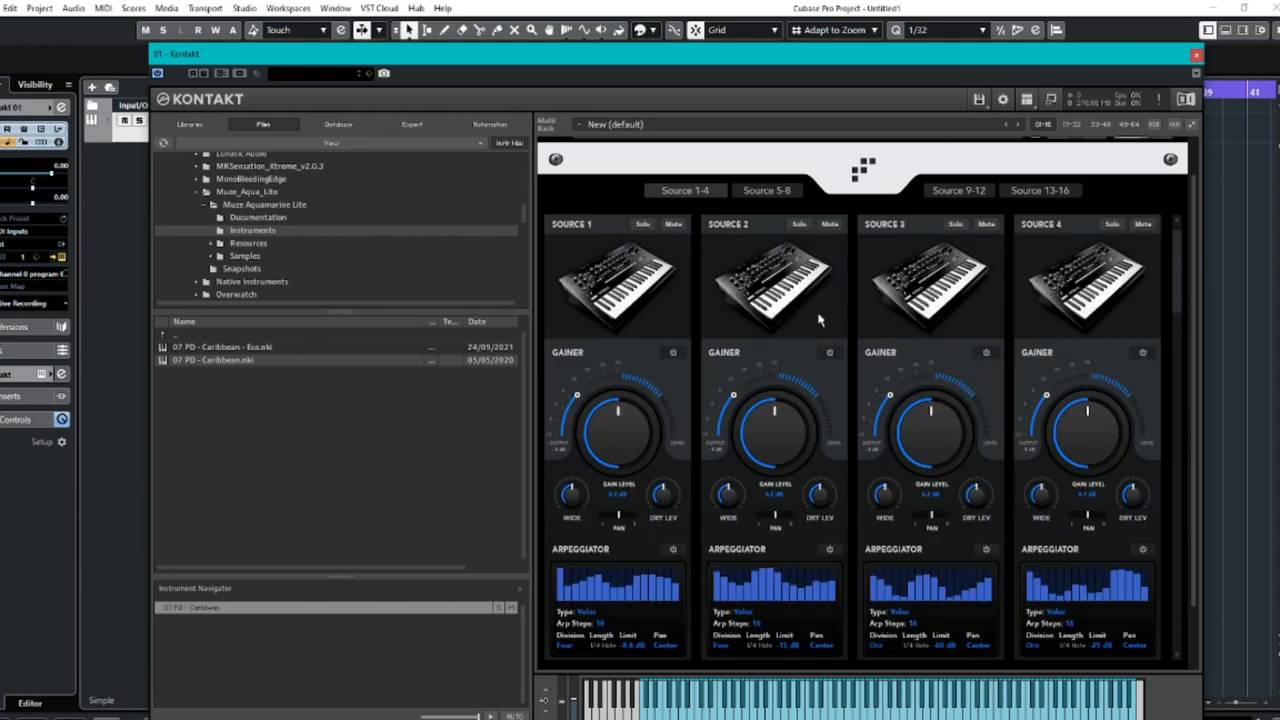
mouse_move(710, 280)
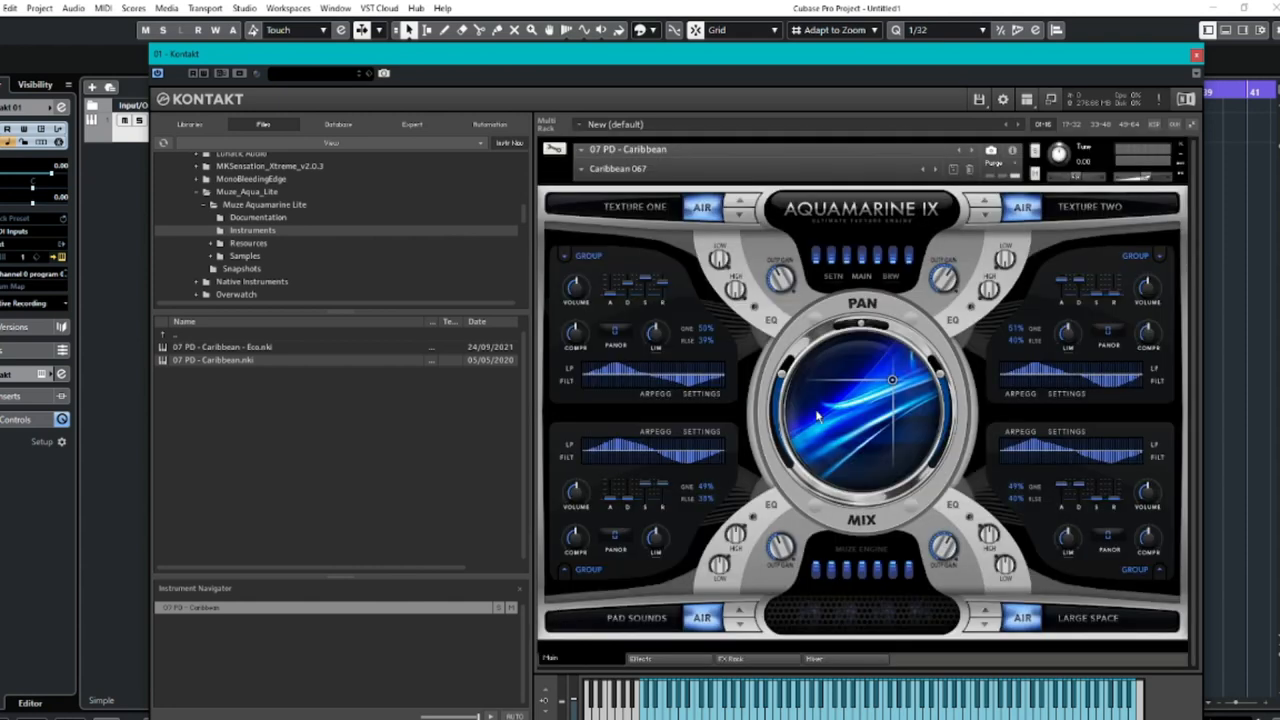
mouse_move(594, 170)
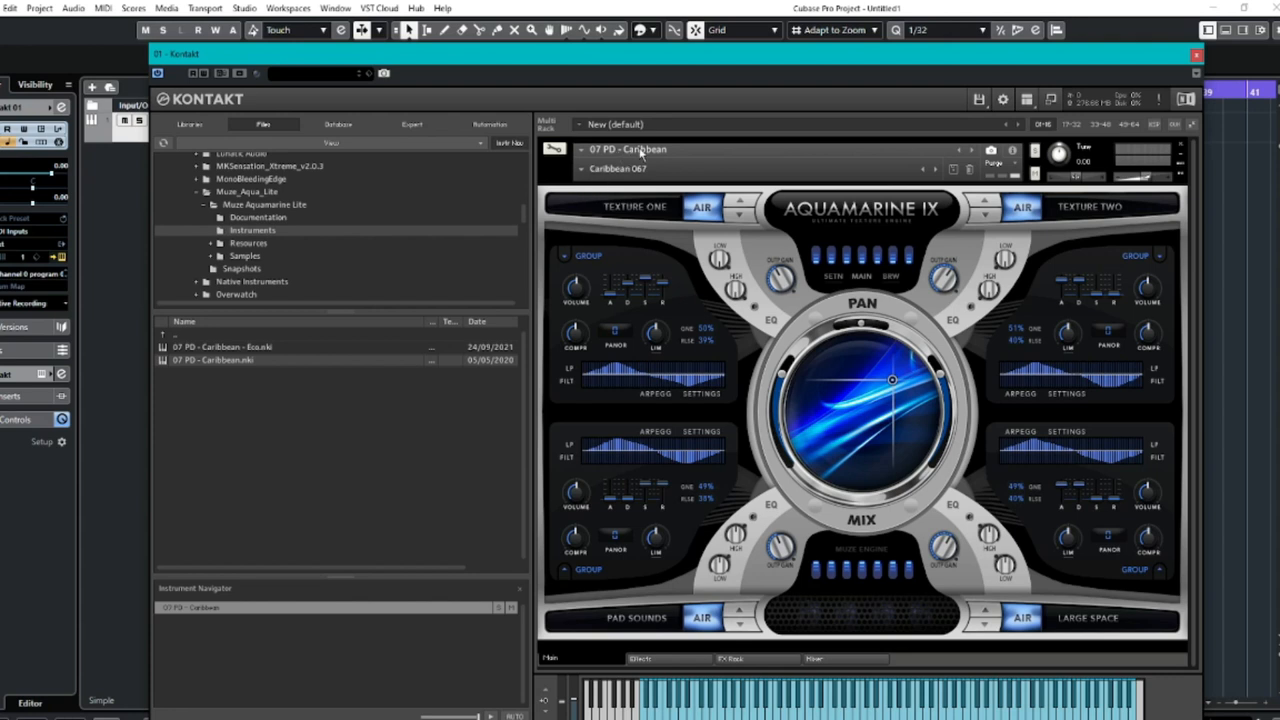
Open the Caribbean preset dropdown and scroll down to around Caribbean 115.
left_click(627, 149)
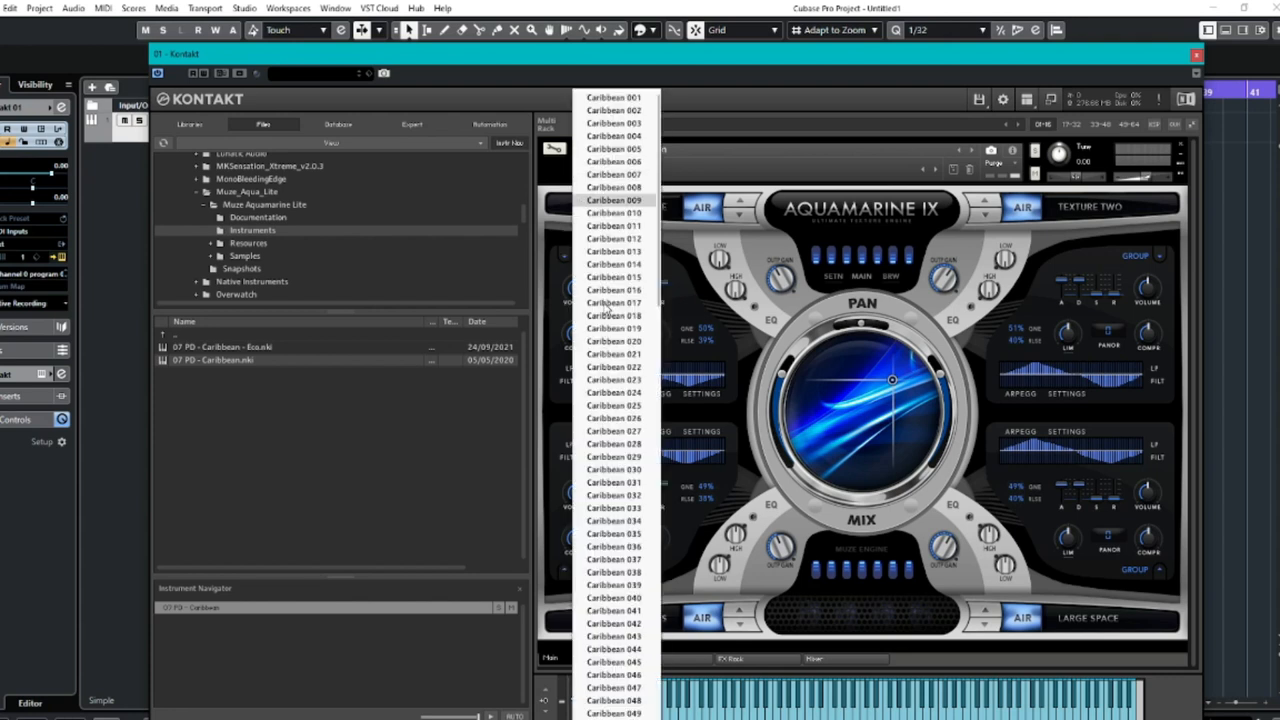
scroll("down", 3)
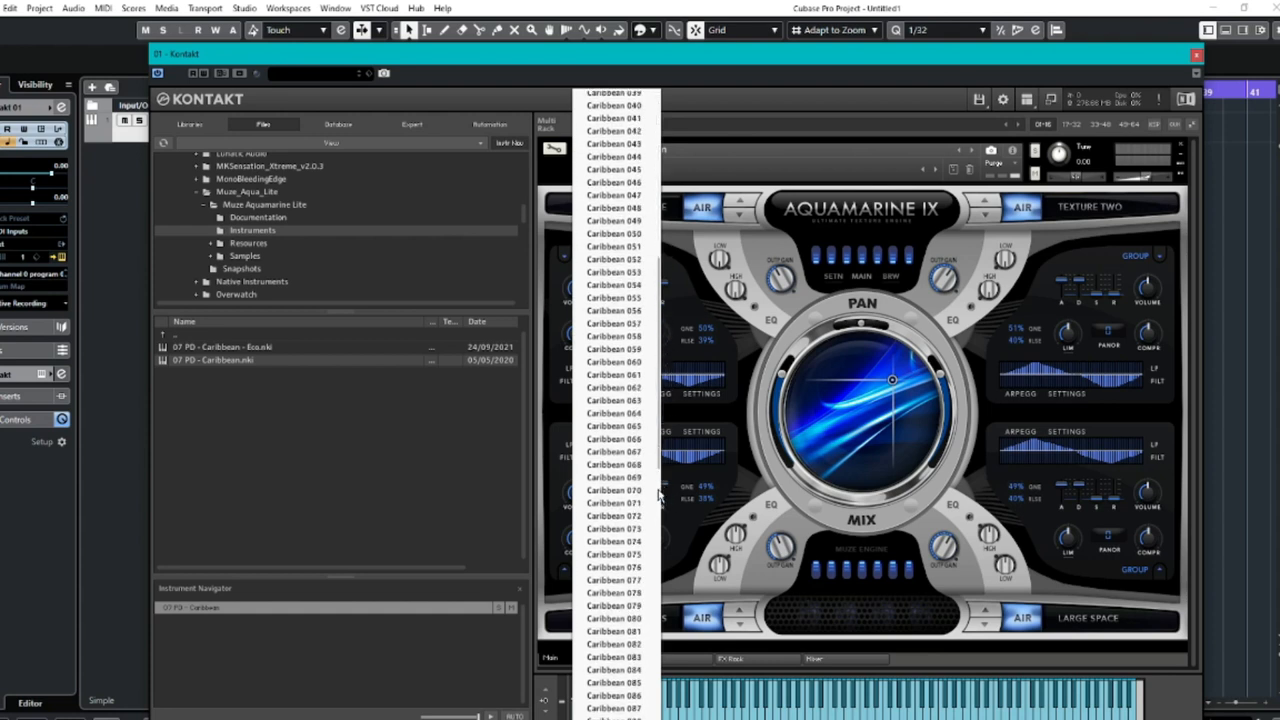
scroll("down", 3)
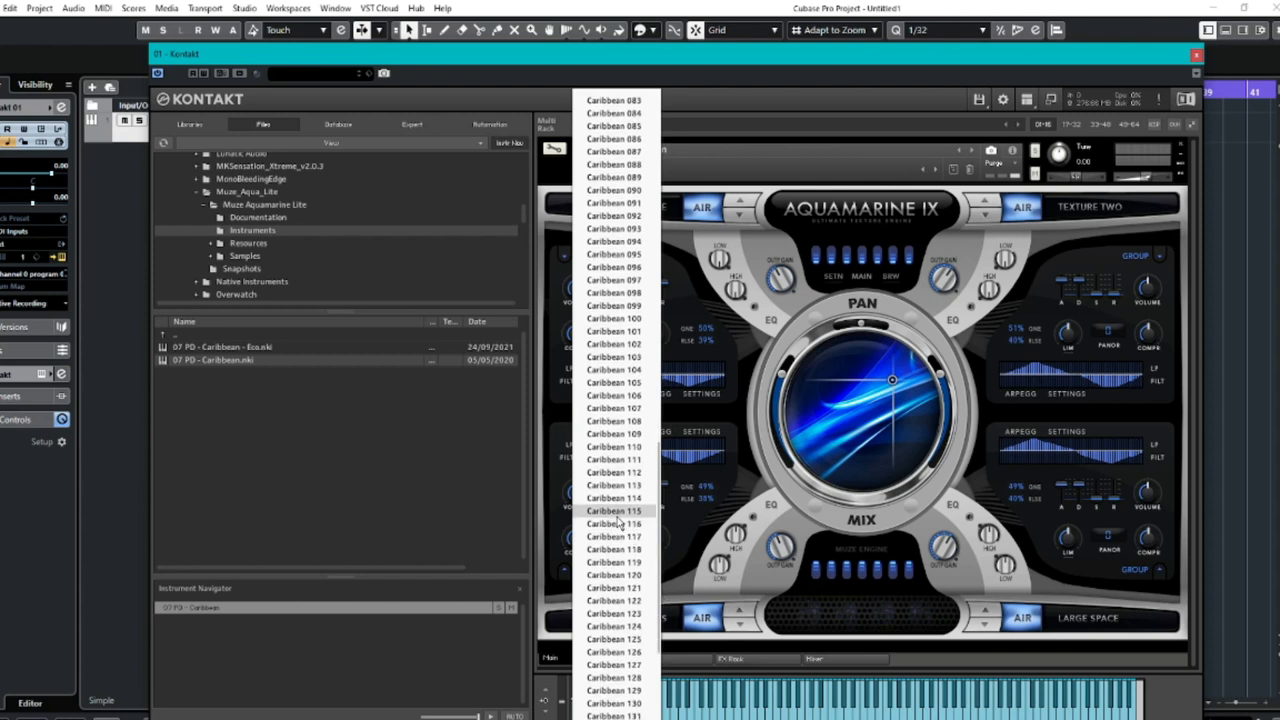
Load Caribbean 115 and rebalance its four sound layers on the XY pad.
left_click(613, 510)
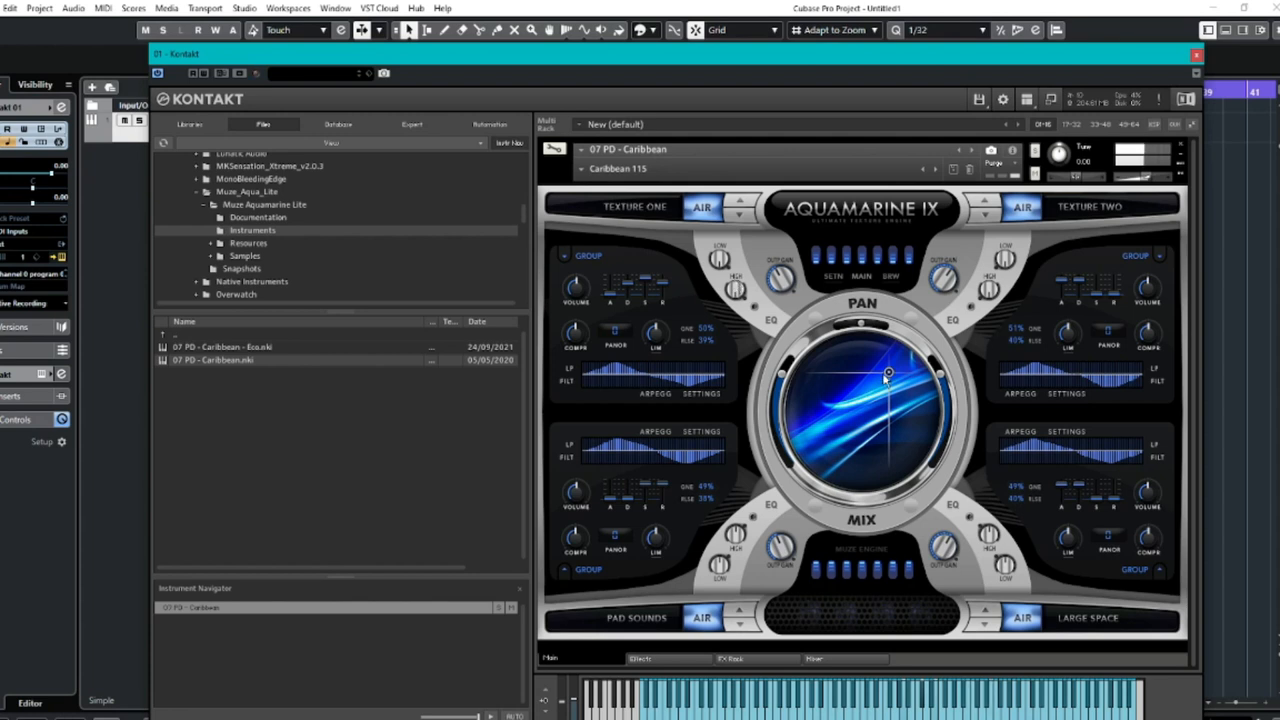
left_click_drag(887, 375, 890, 420)
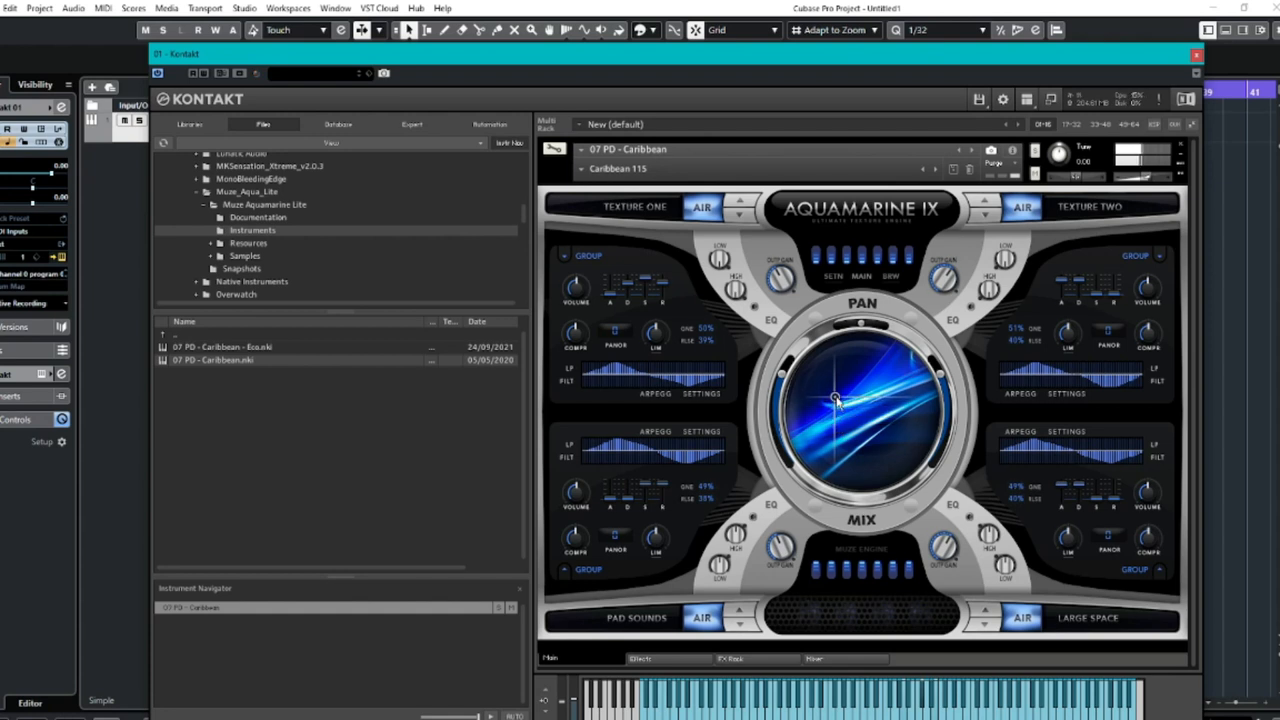
left_click_drag(835, 400, 870, 425)
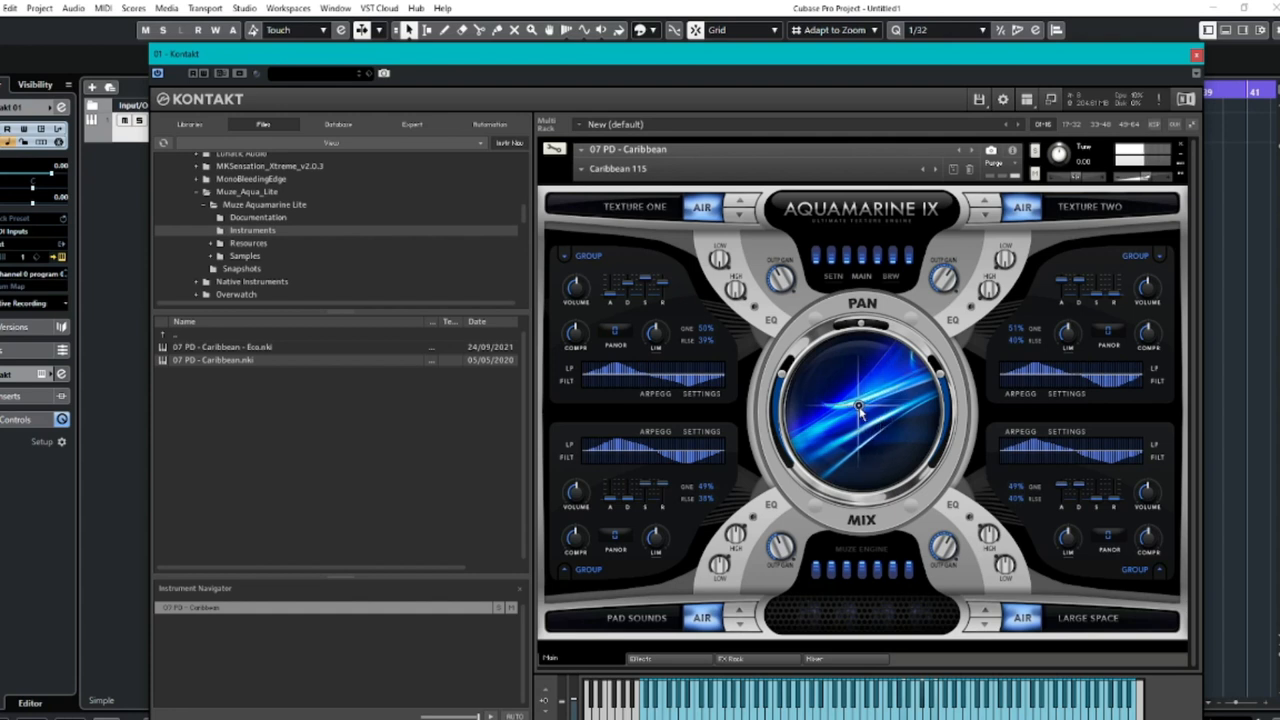
left_click_drag(860, 408, 842, 438)
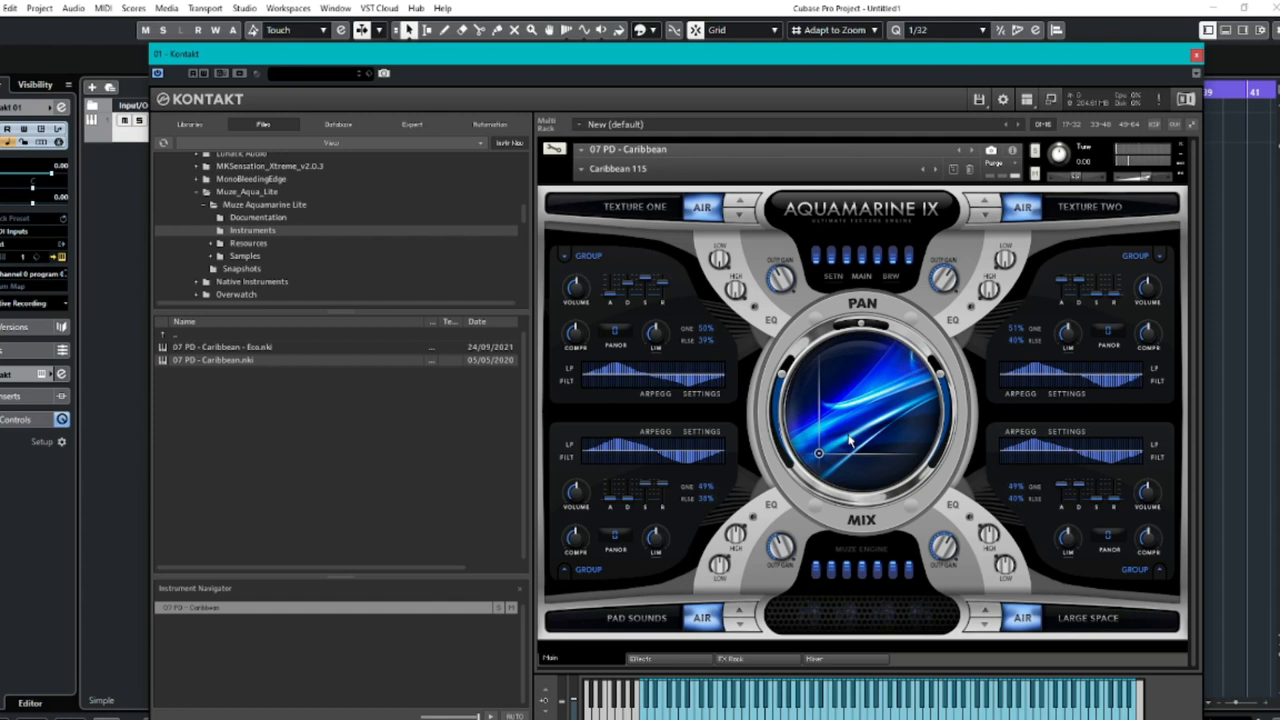
mouse_move(753, 650)
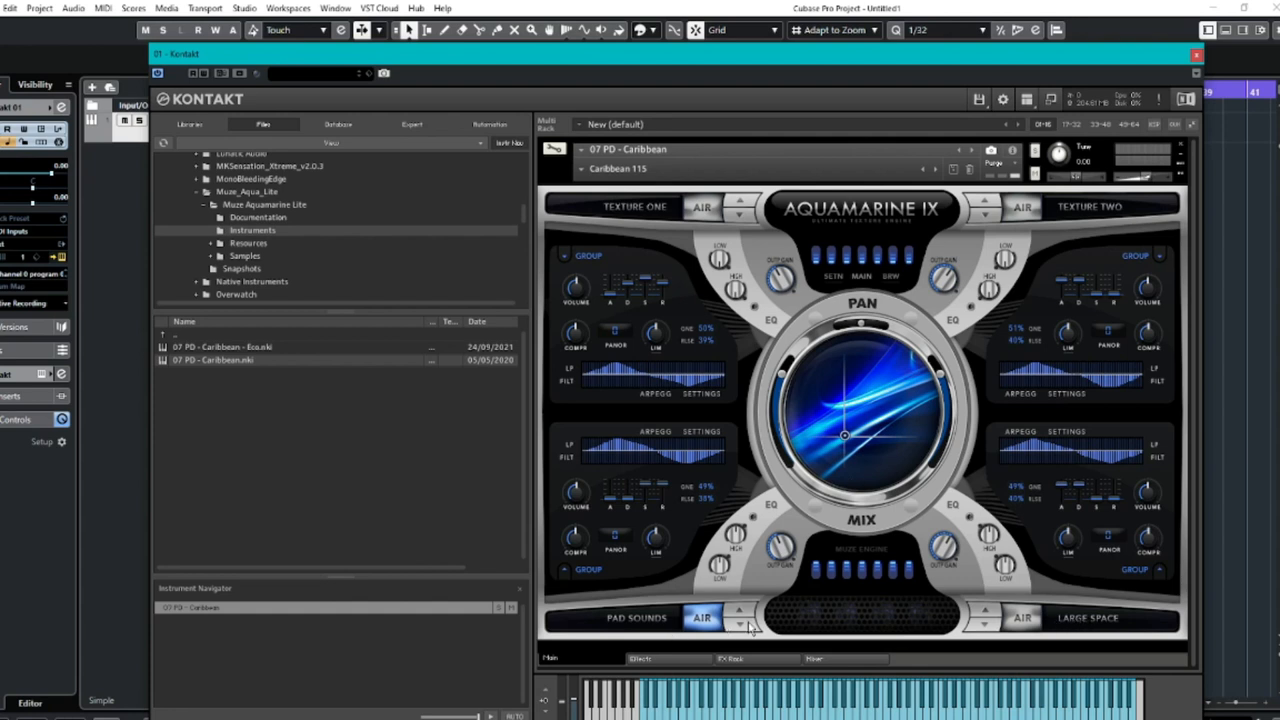
mouse_move(641, 630)
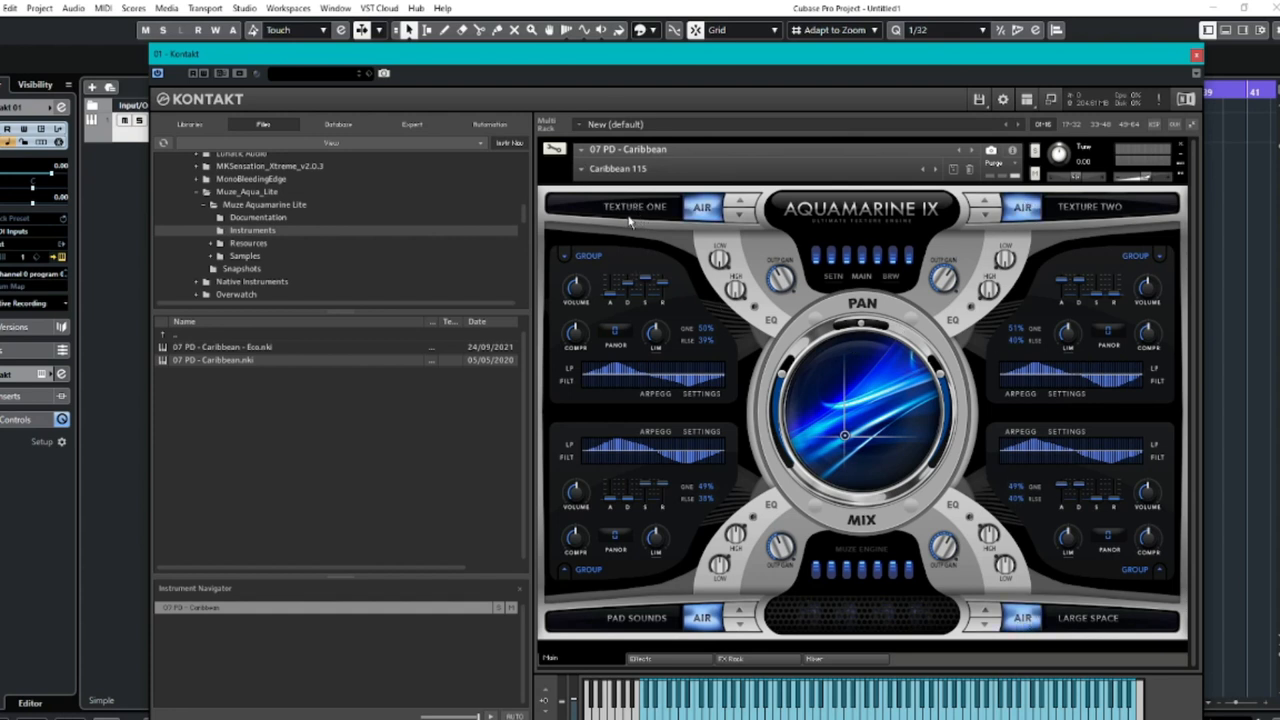
mouse_move(845, 194)
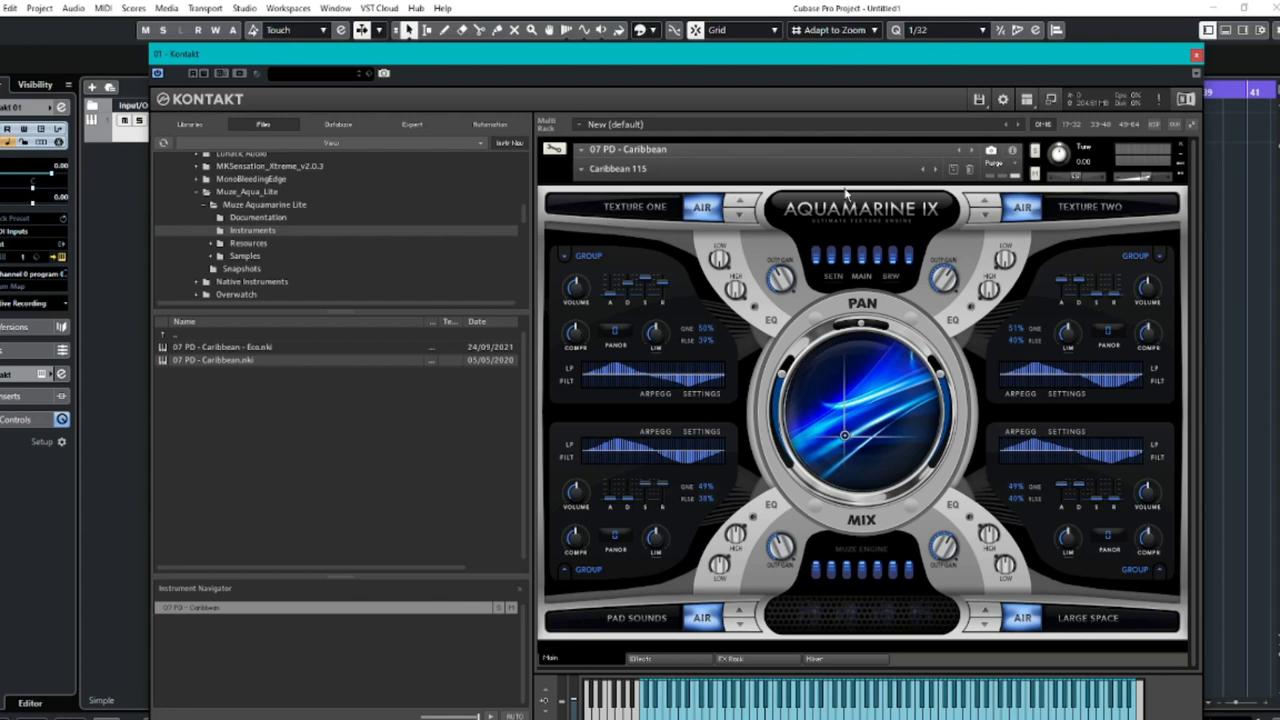
mouse_move(1060, 305)
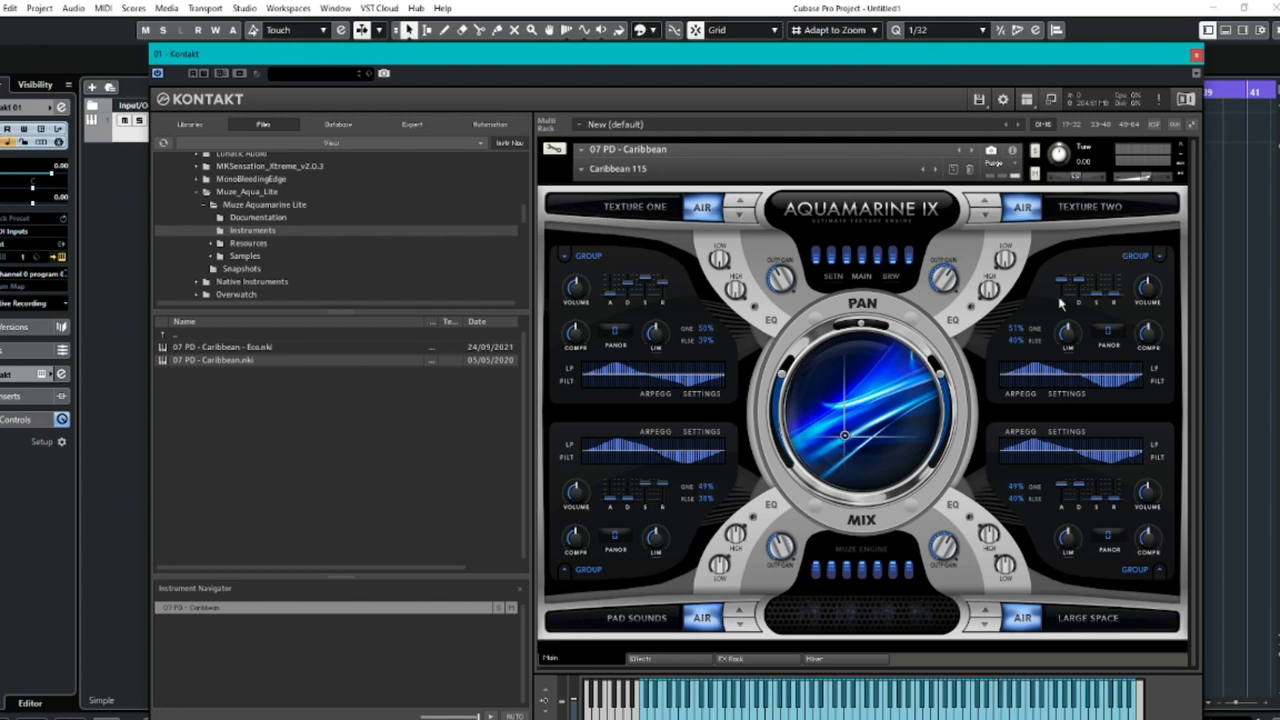
mouse_move(720, 260)
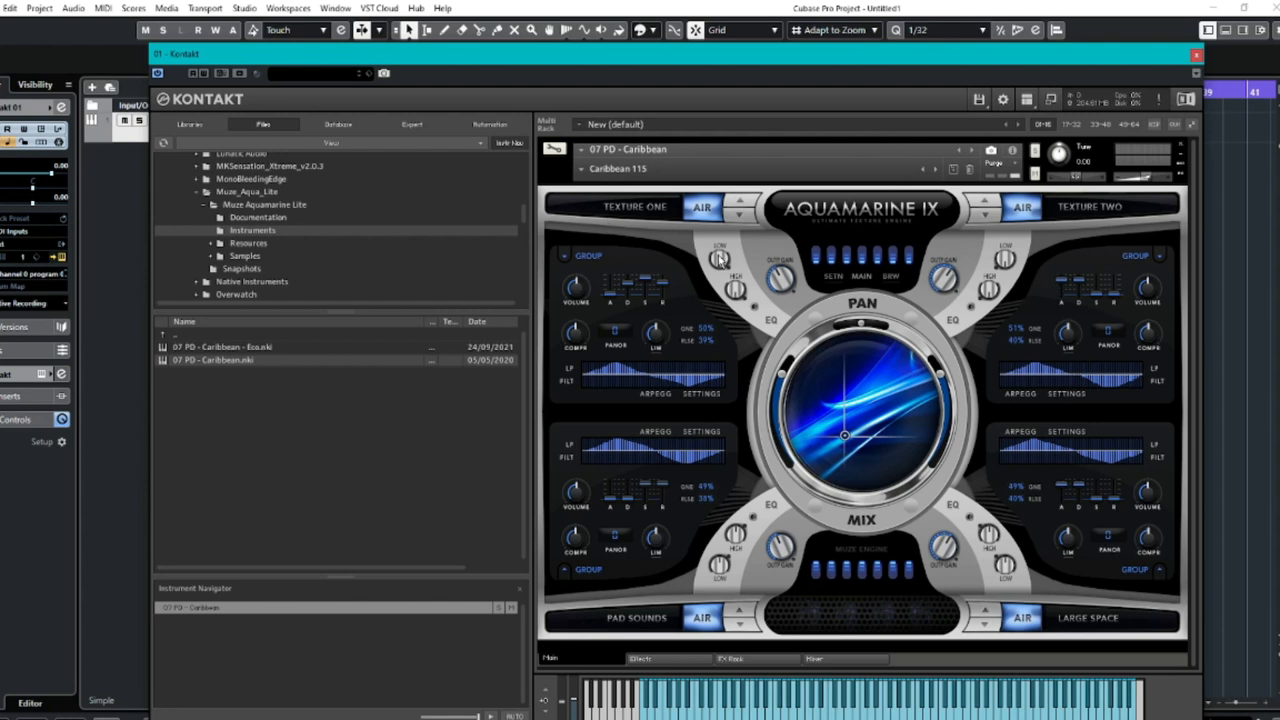
mouse_move(748, 293)
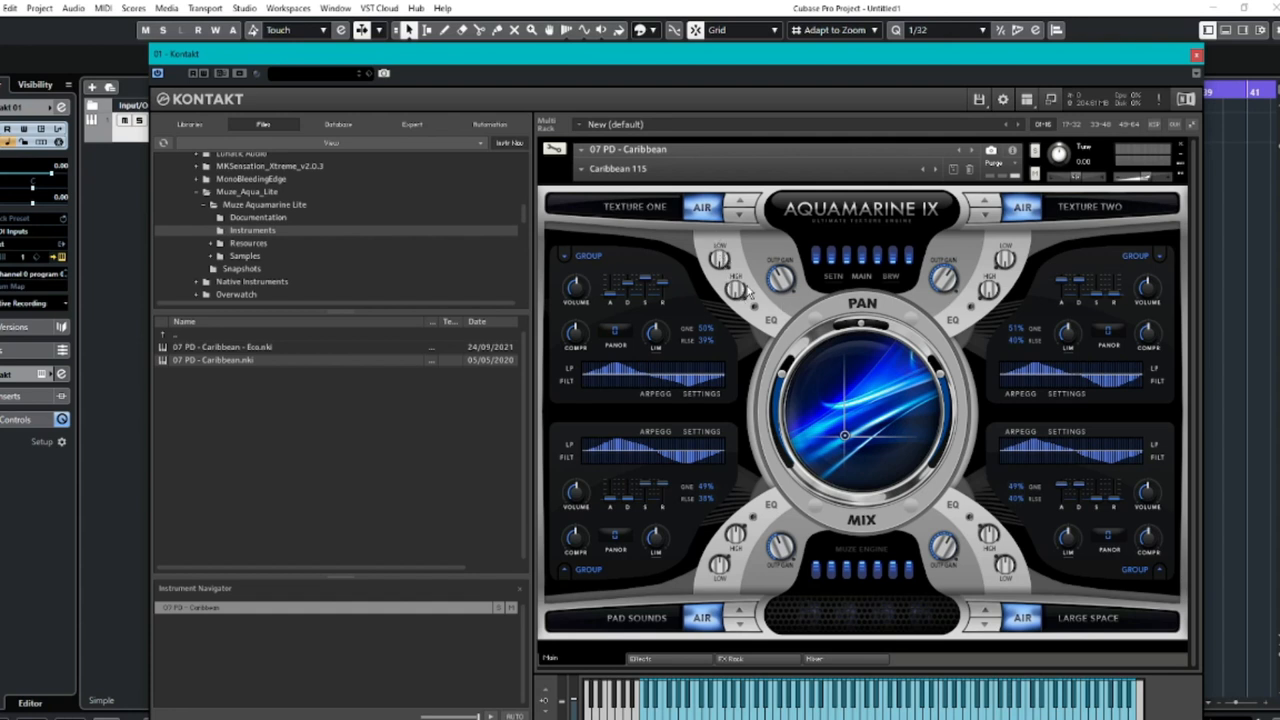
mouse_move(630, 295)
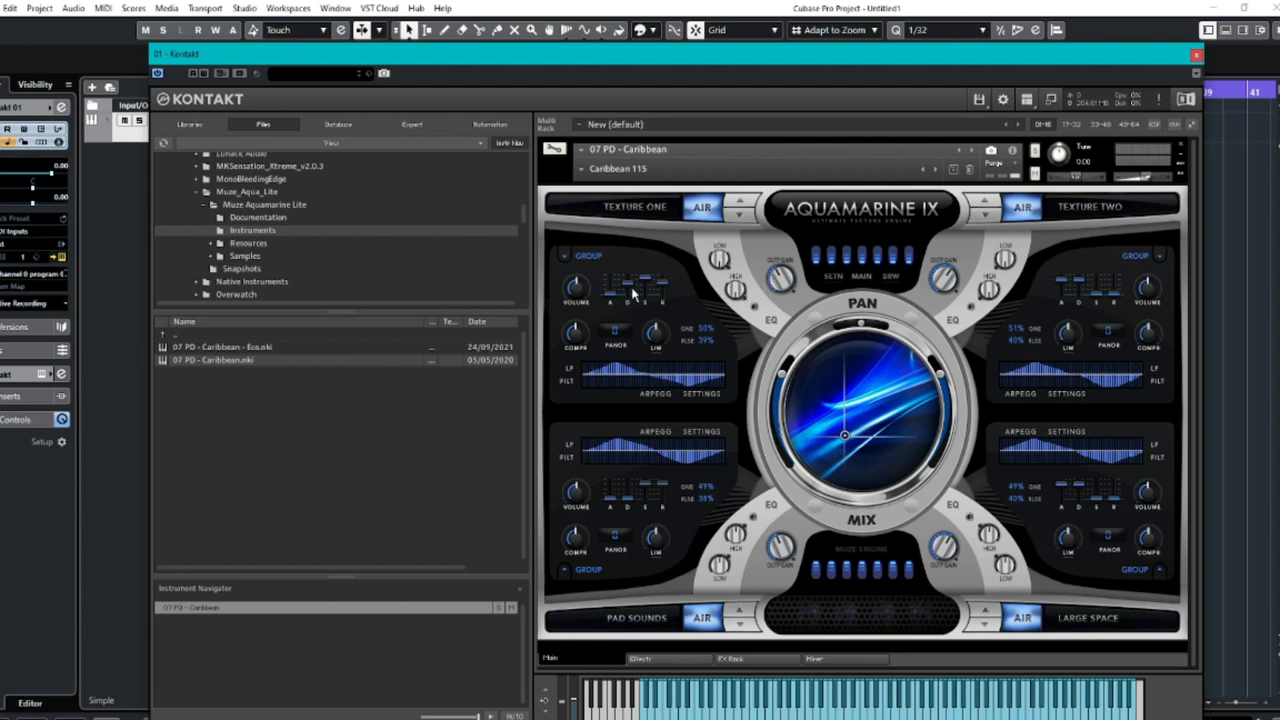
mouse_move(705, 402)
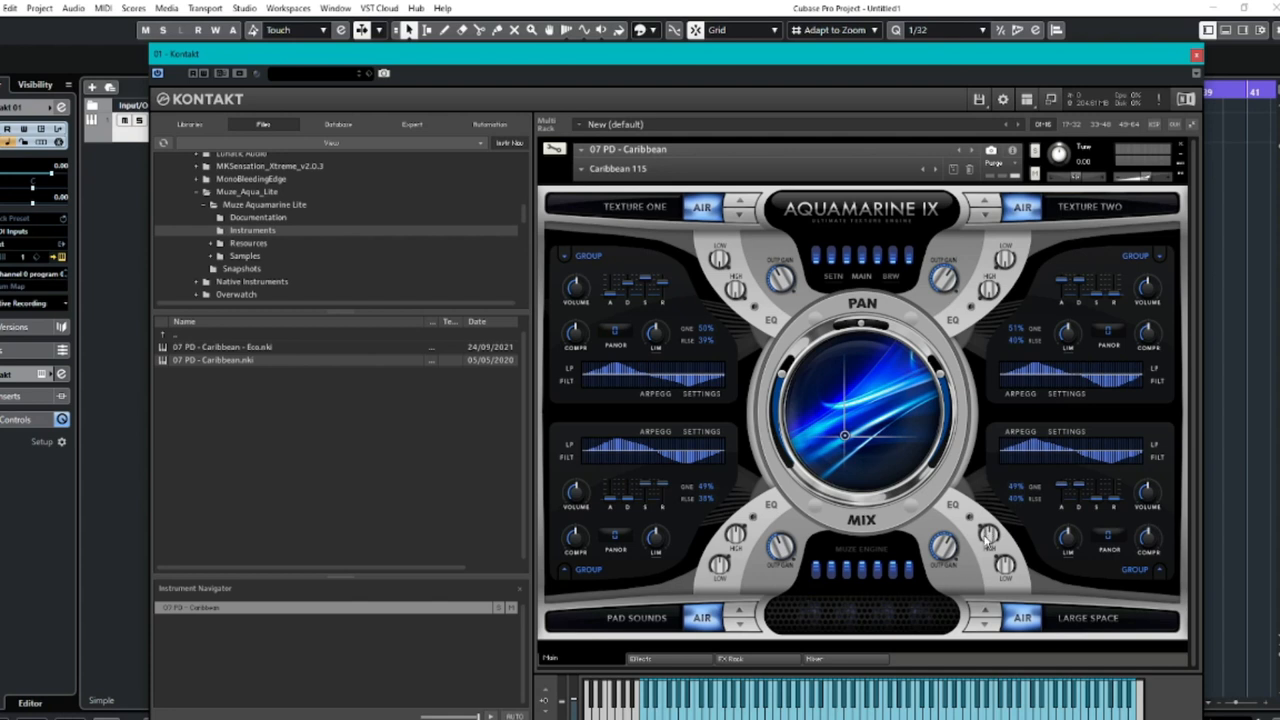
mouse_move(590, 187)
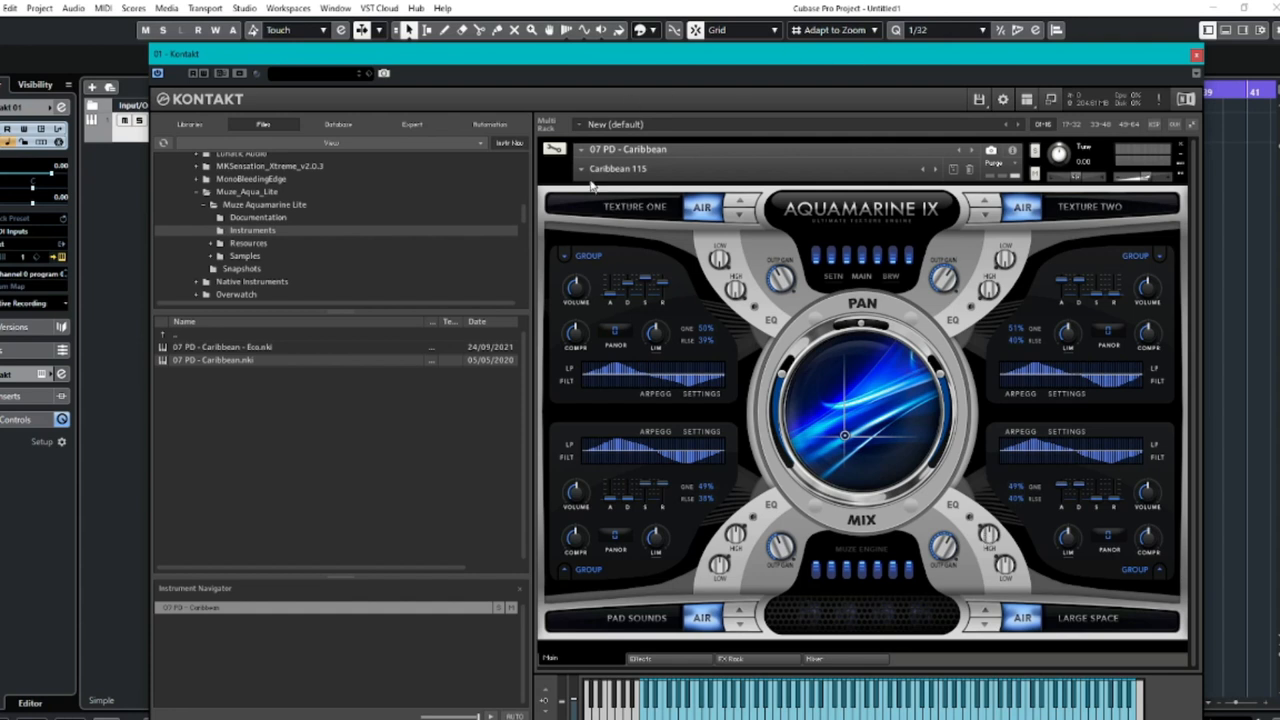
Open the Caribbean preset list, scroll down and load Caribbean 051.
left_click(618, 168)
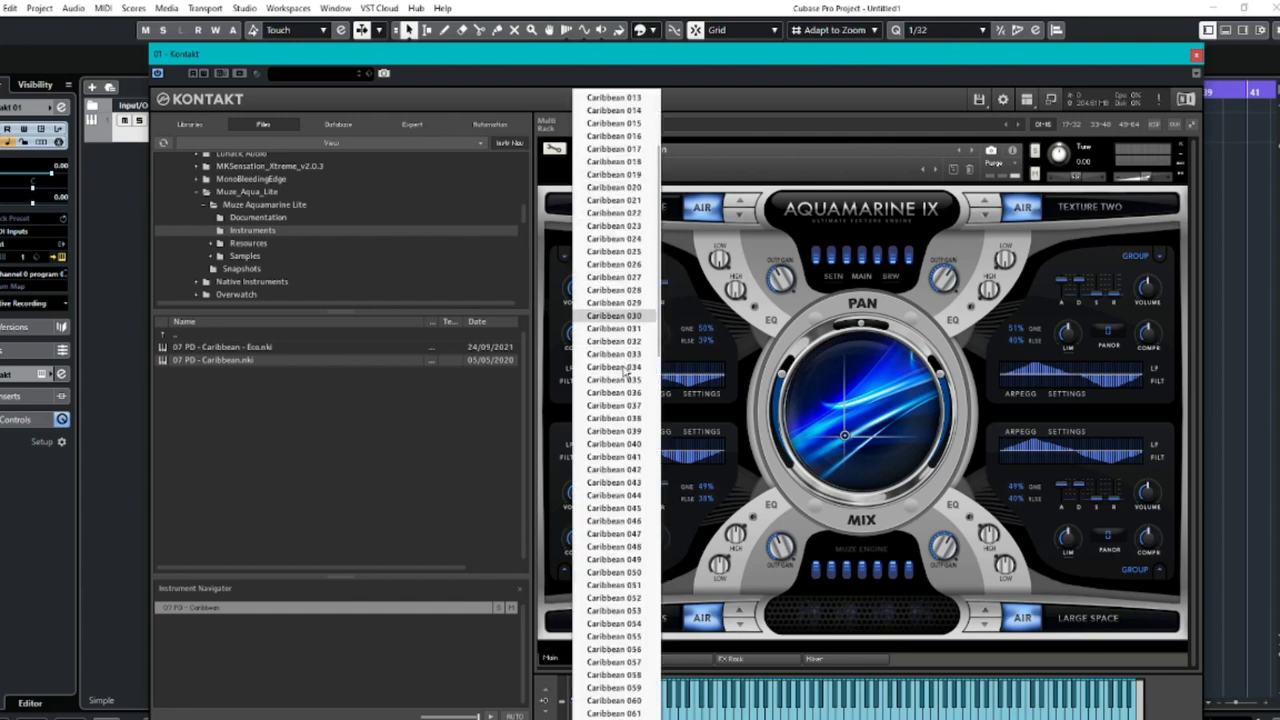
scroll("down", 3)
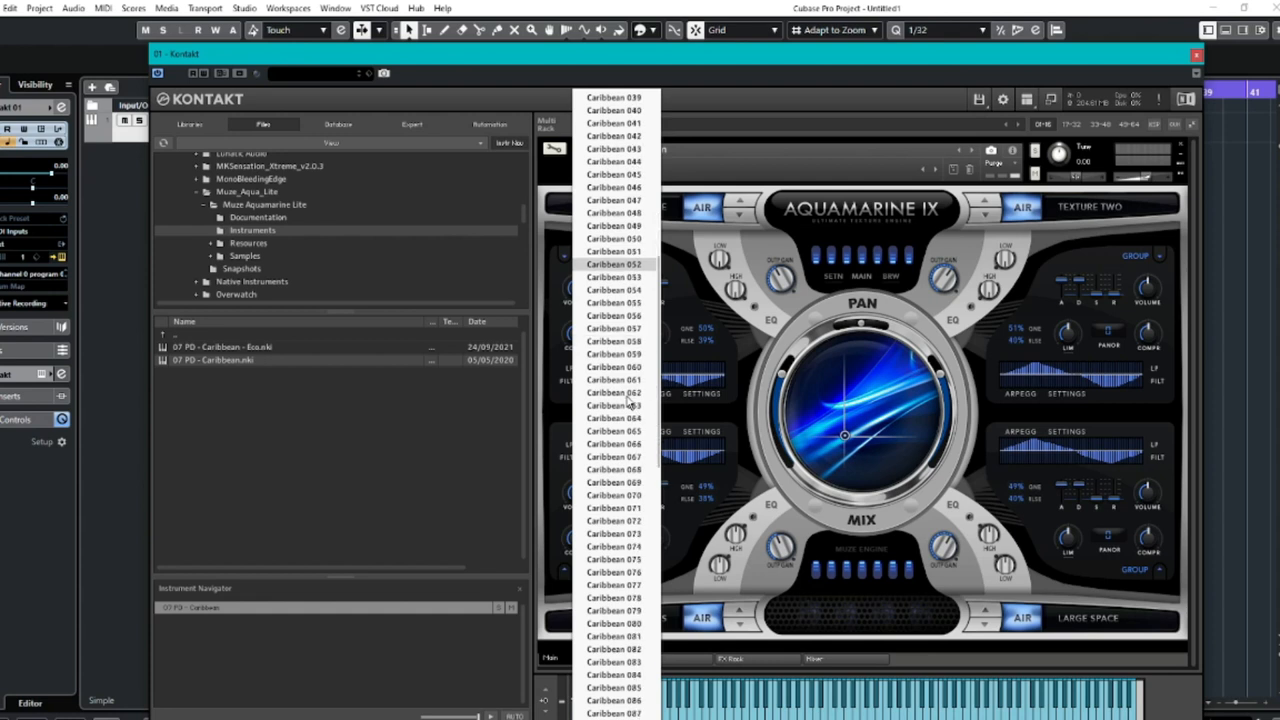
scroll("down", 3)
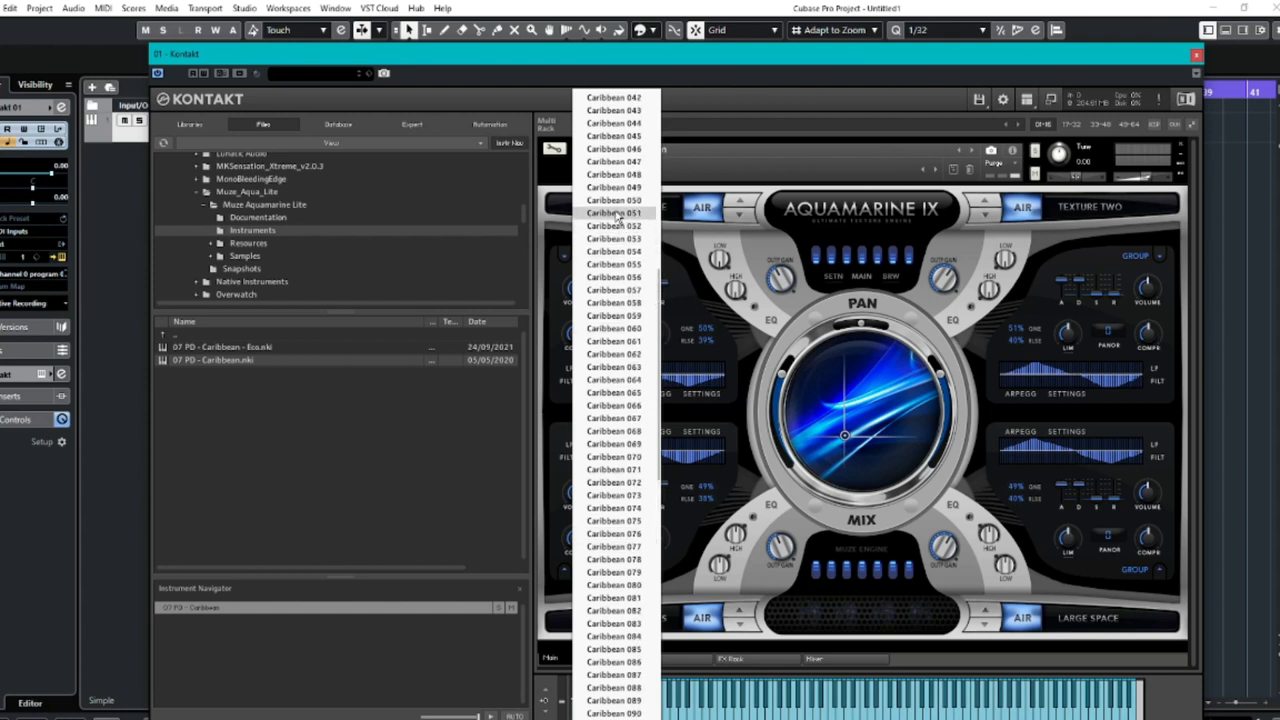
left_click(613, 213)
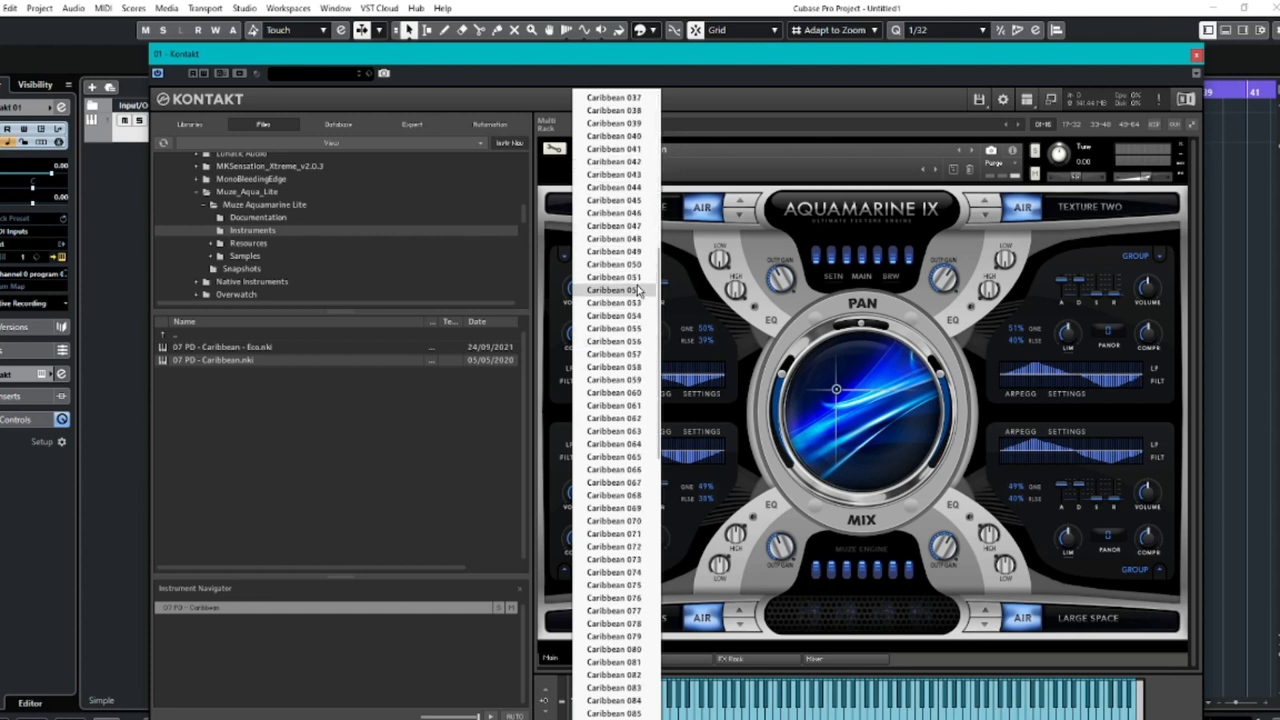
Scroll the preset list down toward Caribbean 150.
scroll("down", 3)
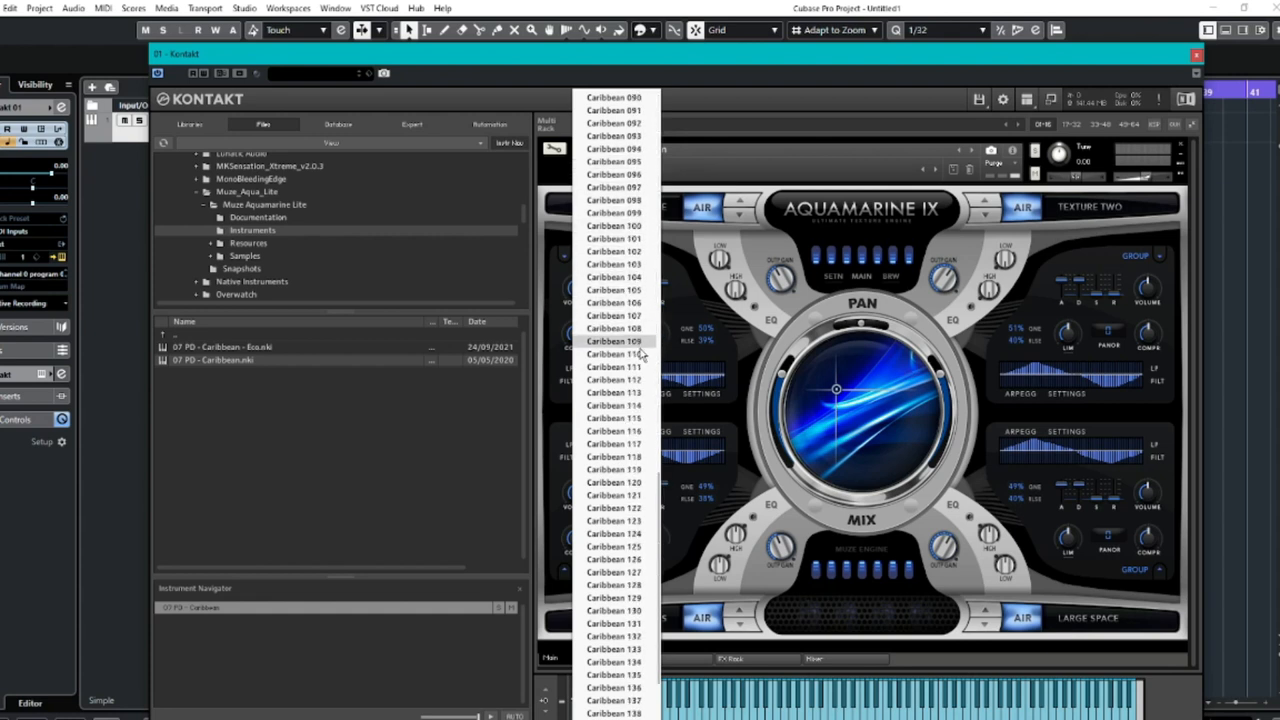
scroll("down", 3)
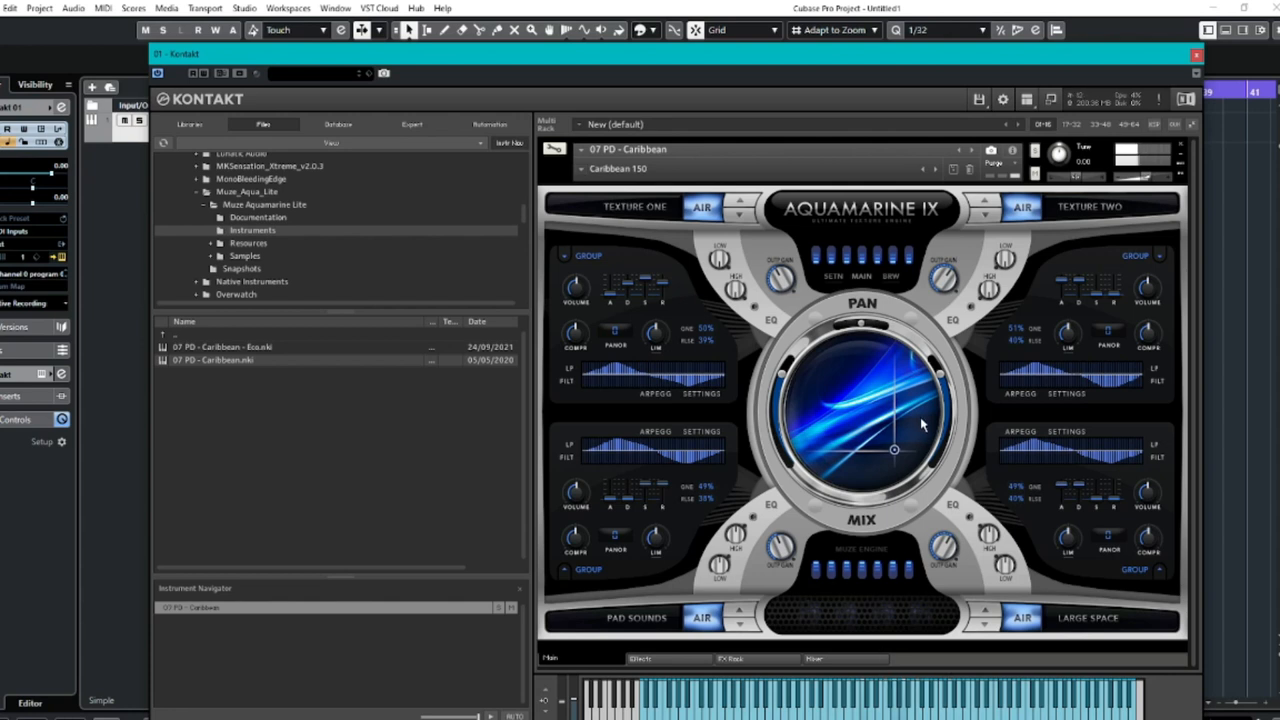
Rebalance Caribbean 150's layer blend on the XY pad, then load Caribbean 007.
left_click_drag(893, 449, 893, 428)
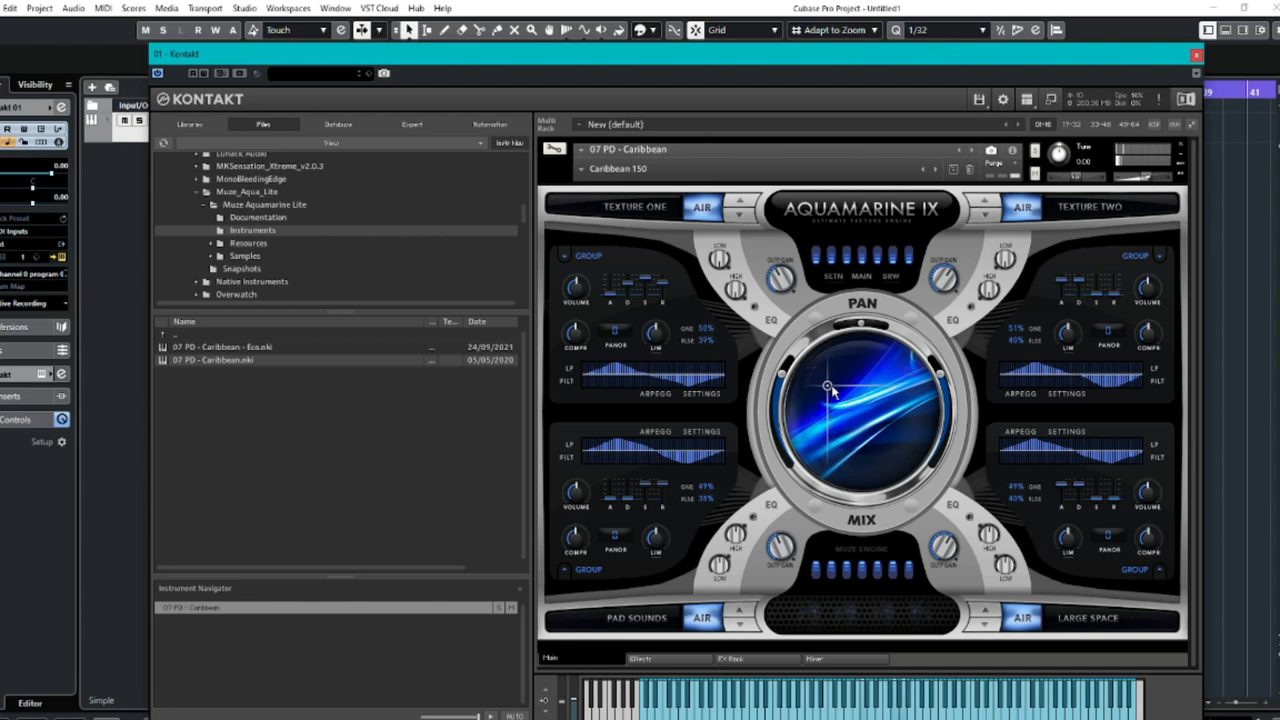
left_click_drag(828, 387, 822, 432)
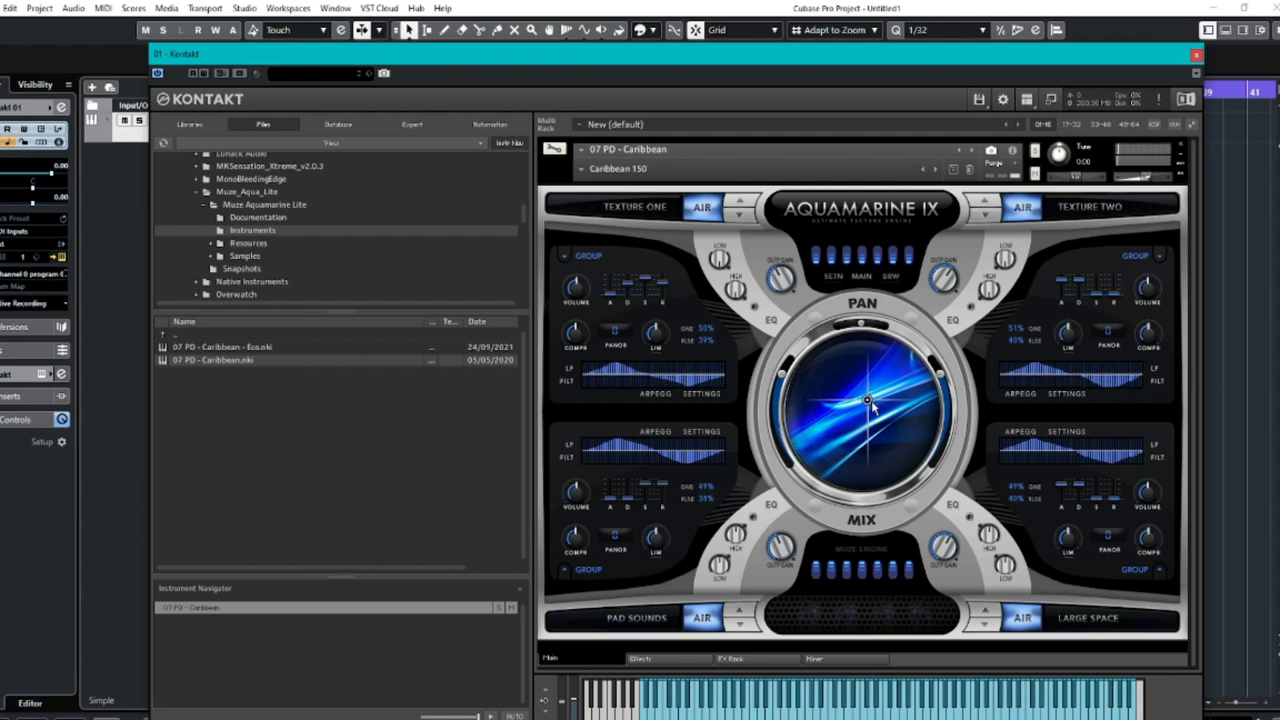
mouse_move(840, 318)
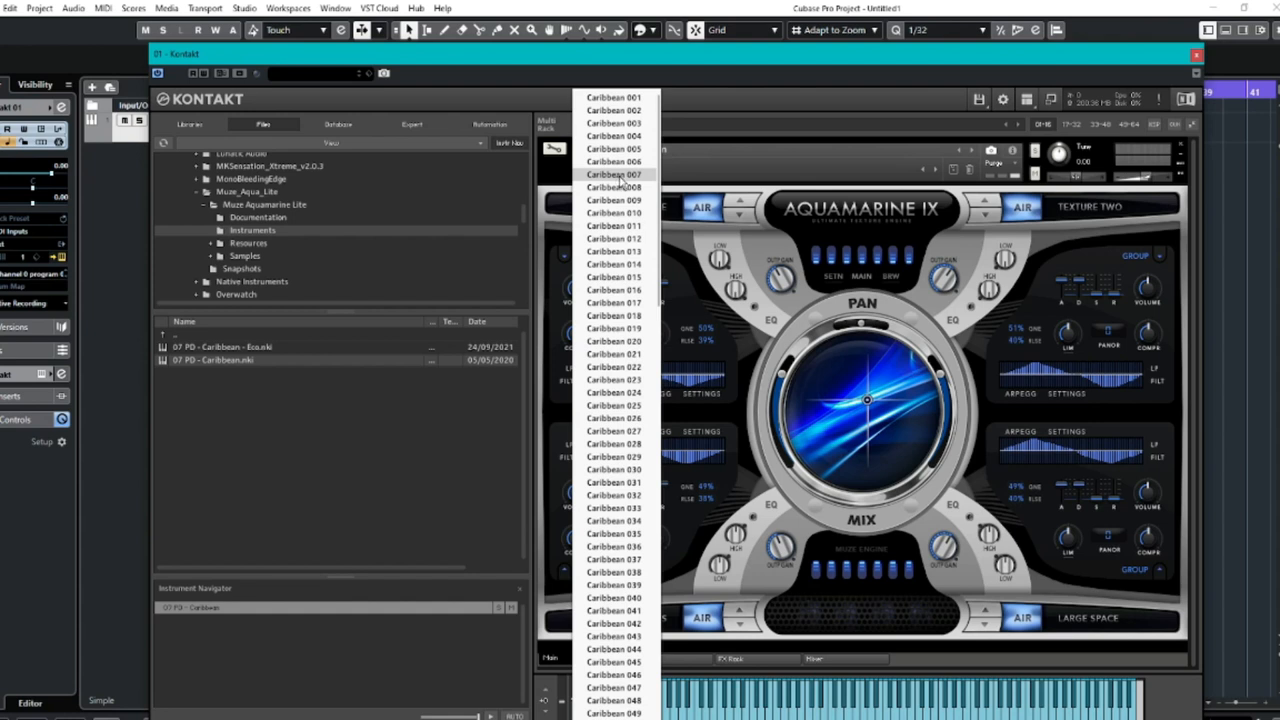
left_click(613, 161)
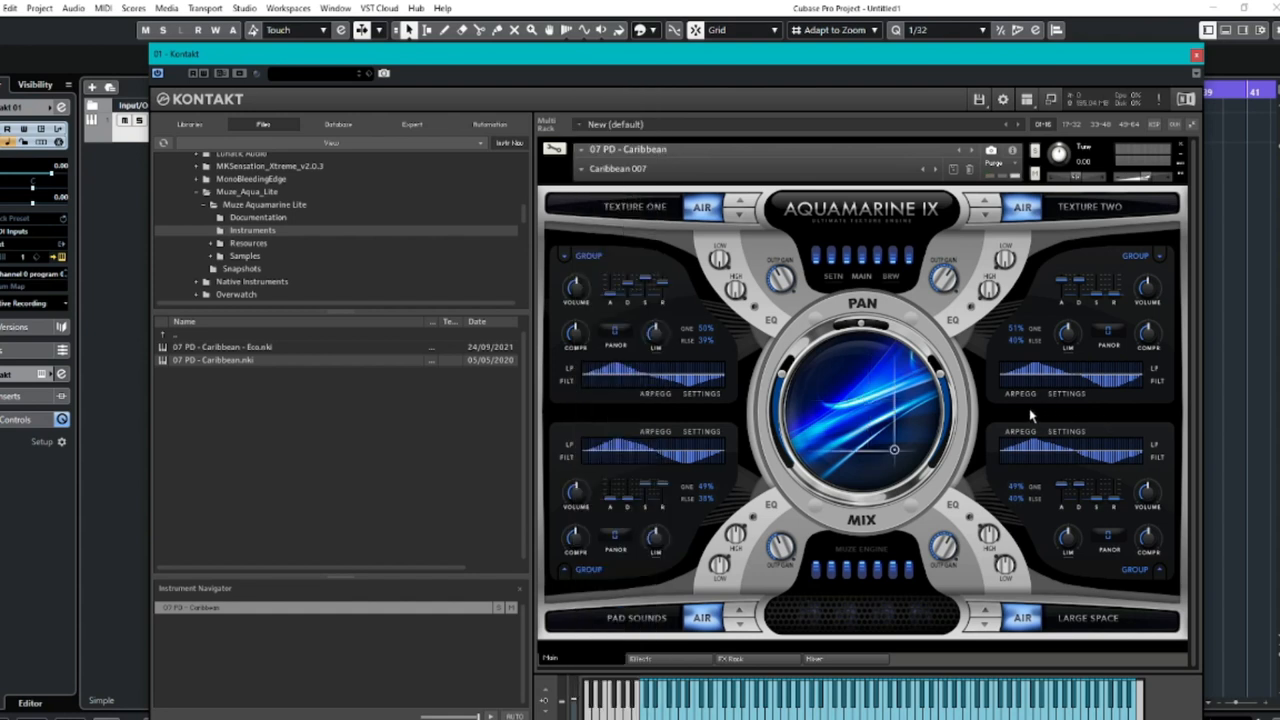